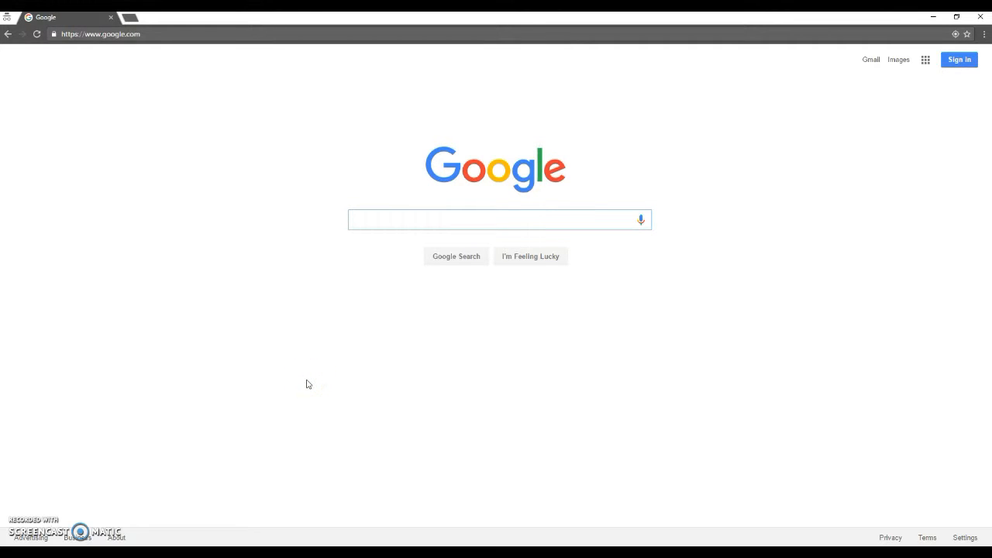
# Search Google for Arise.com and land on the Arise Virtual Solutions homepage
pyautogui.click(319, 376)
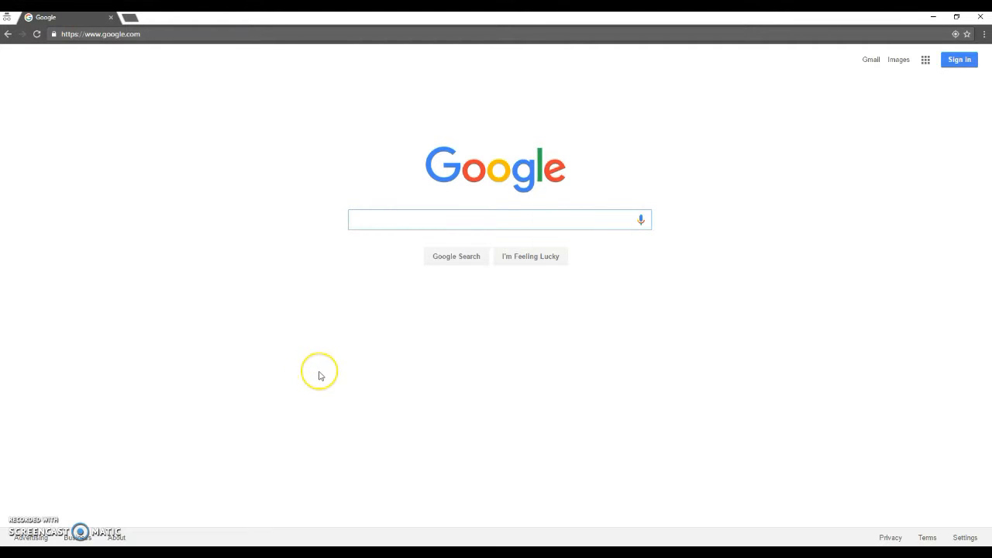
pyautogui.click(496, 220)
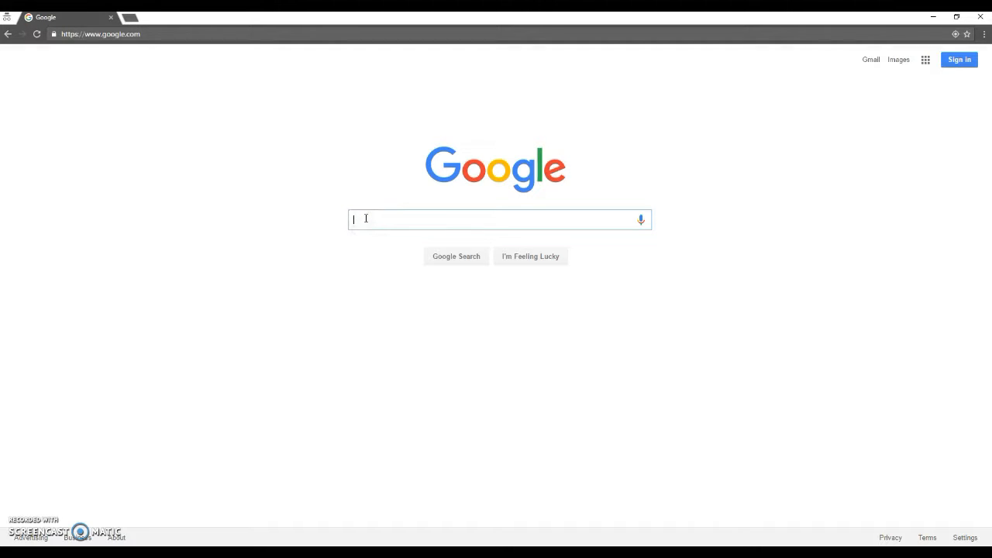
pyautogui.write('Ariss')
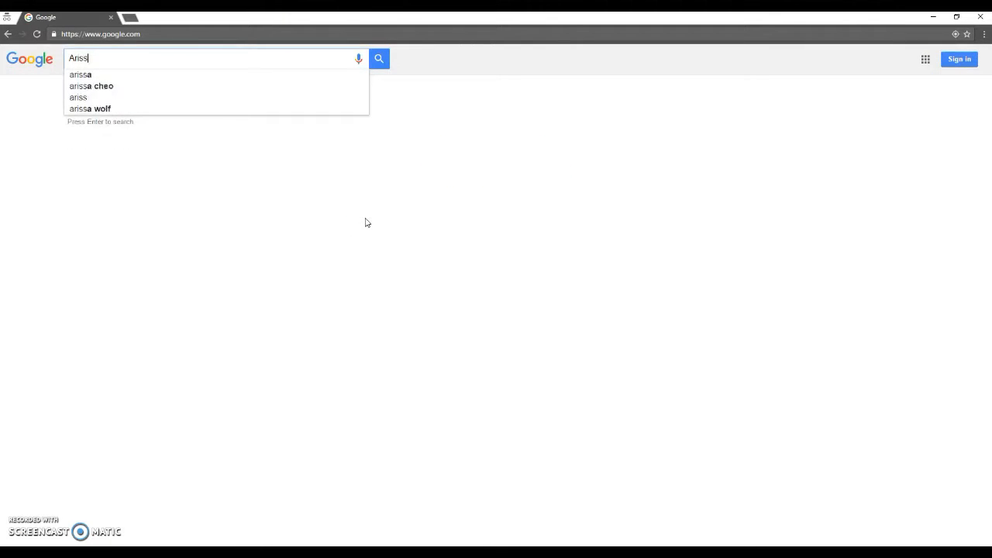
pyautogui.write('Arise.com')
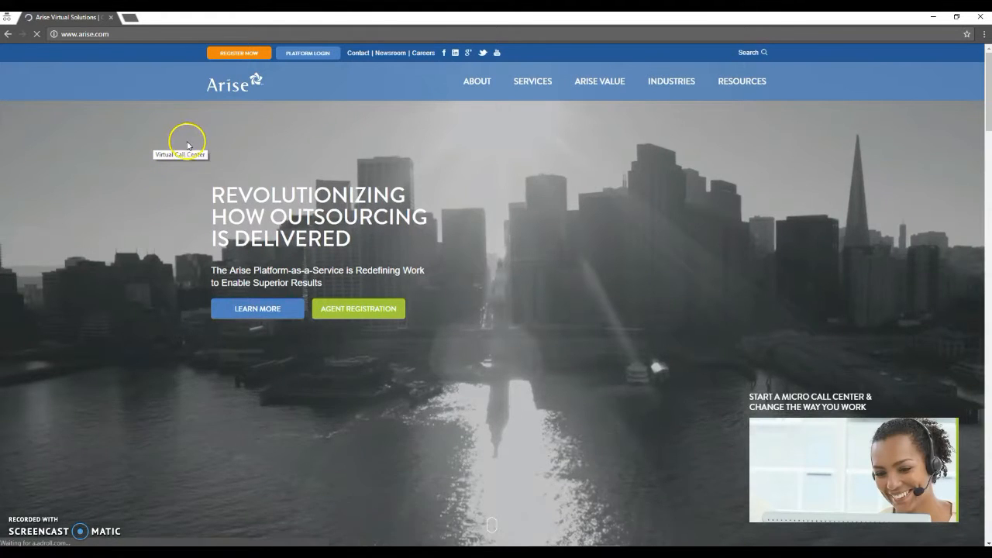
pyautogui.moveTo(273, 118)
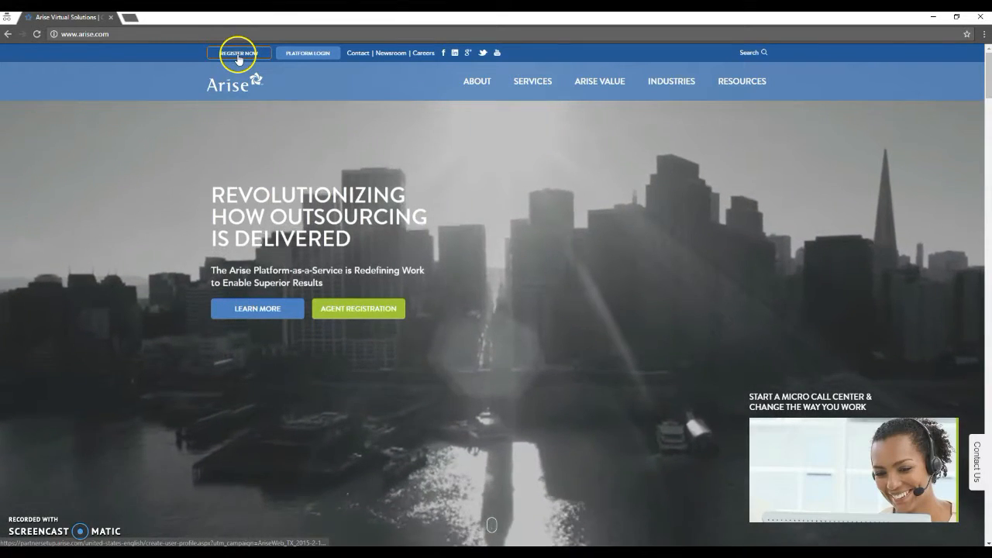
# Start partner registration with United States as country and all three 'I understand' acknowledgements checked
pyautogui.click(238, 53)
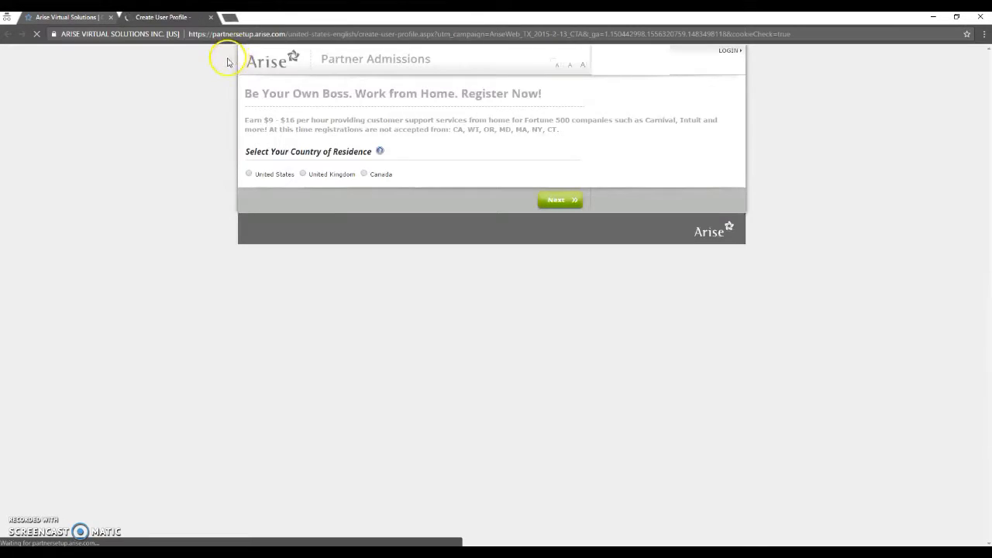
pyautogui.click(248, 174)
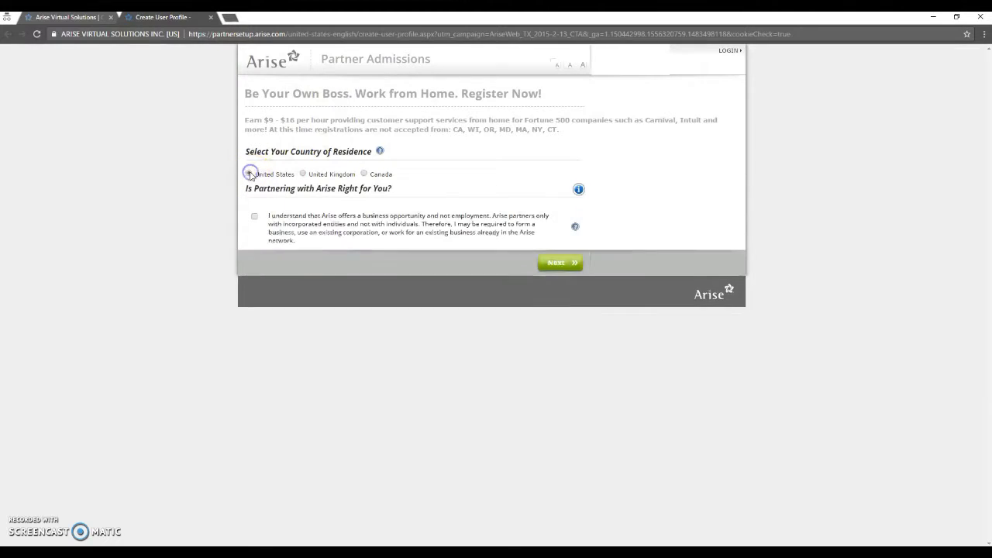
pyautogui.click(248, 174)
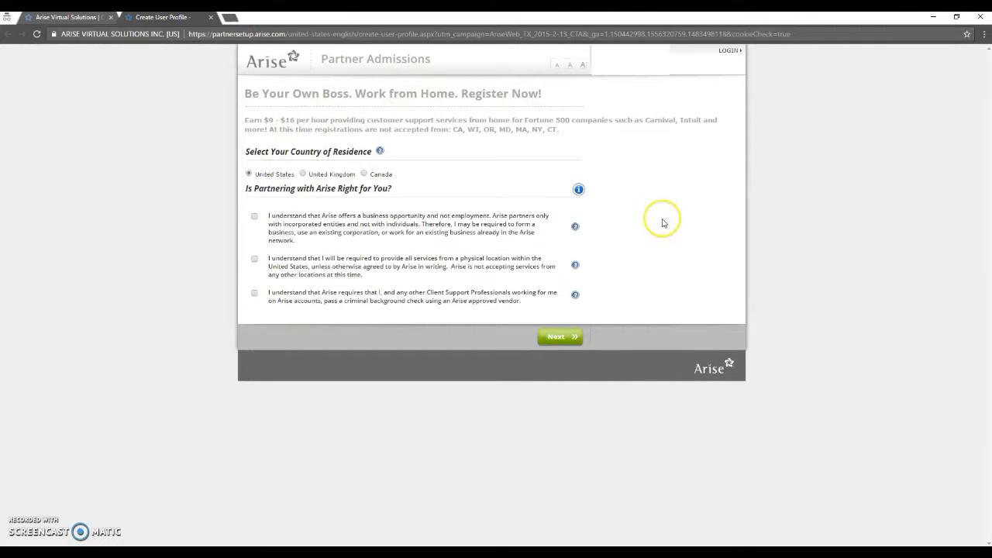
pyautogui.click(254, 216)
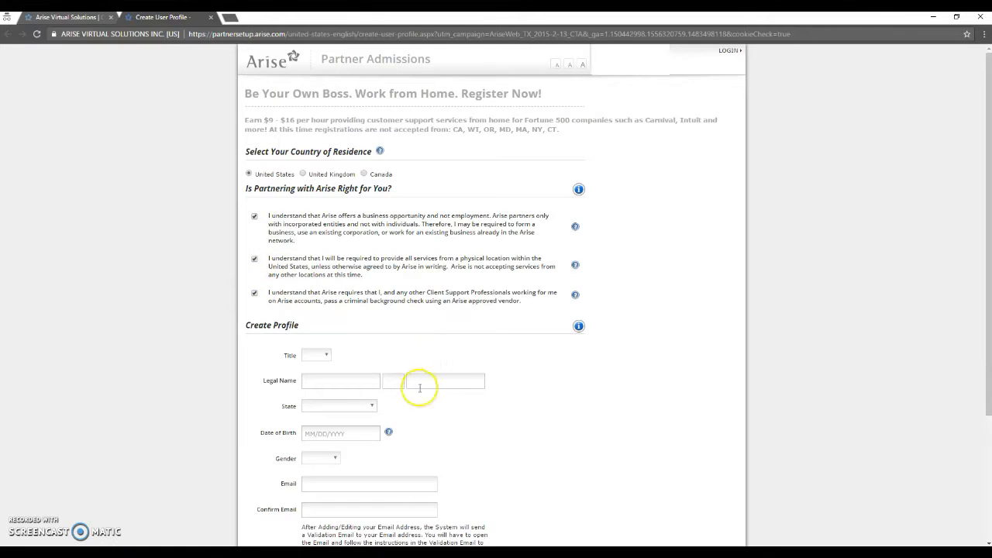
pyautogui.scroll(-3)
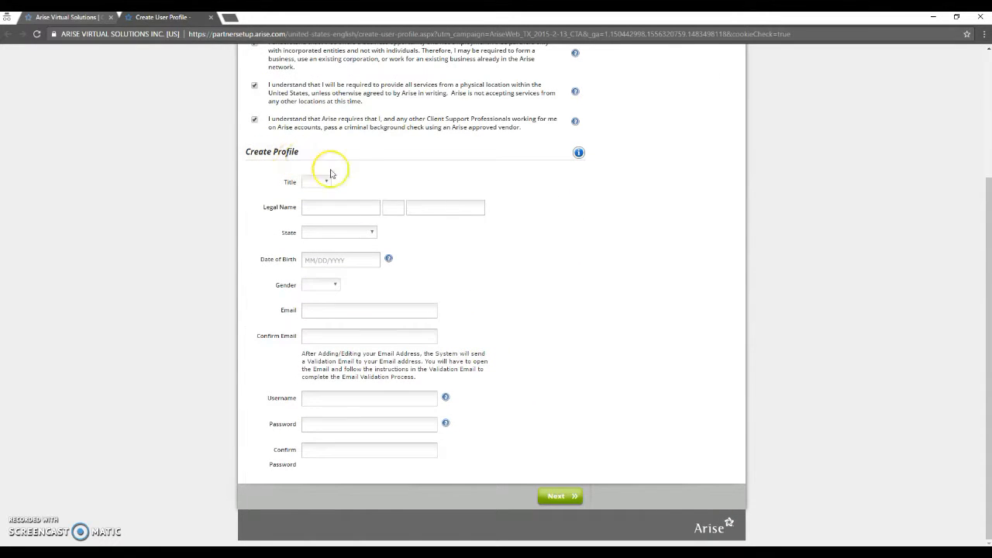
pyautogui.click(317, 181)
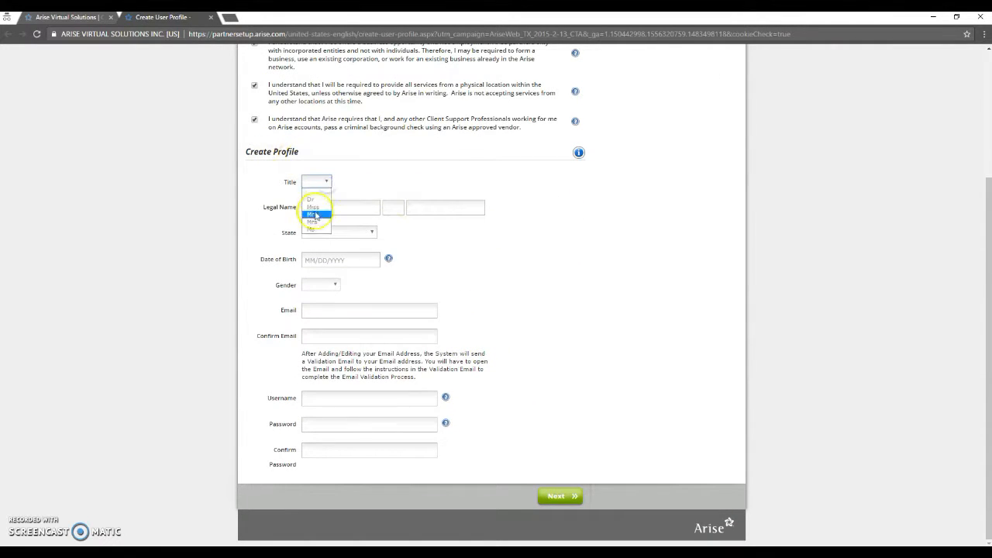
pyautogui.click(313, 211)
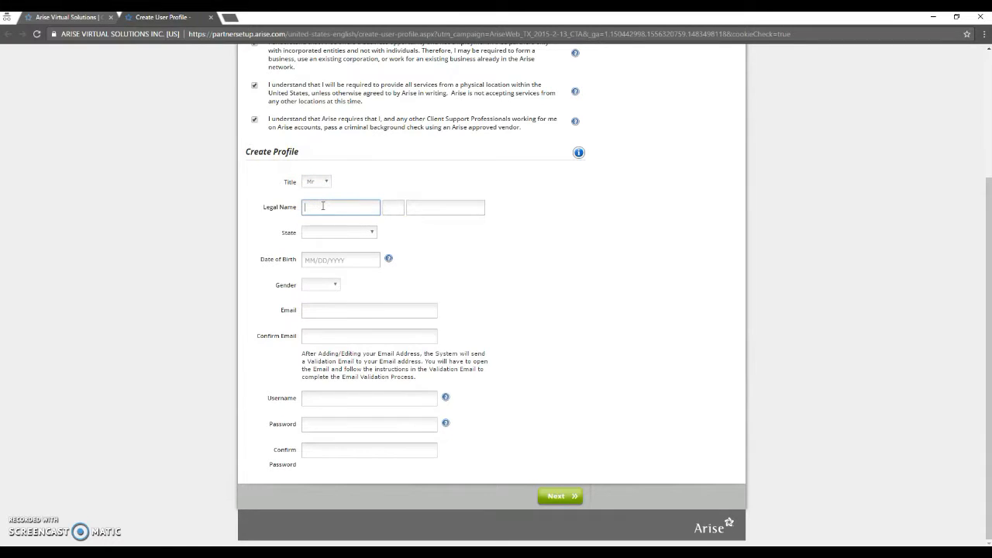
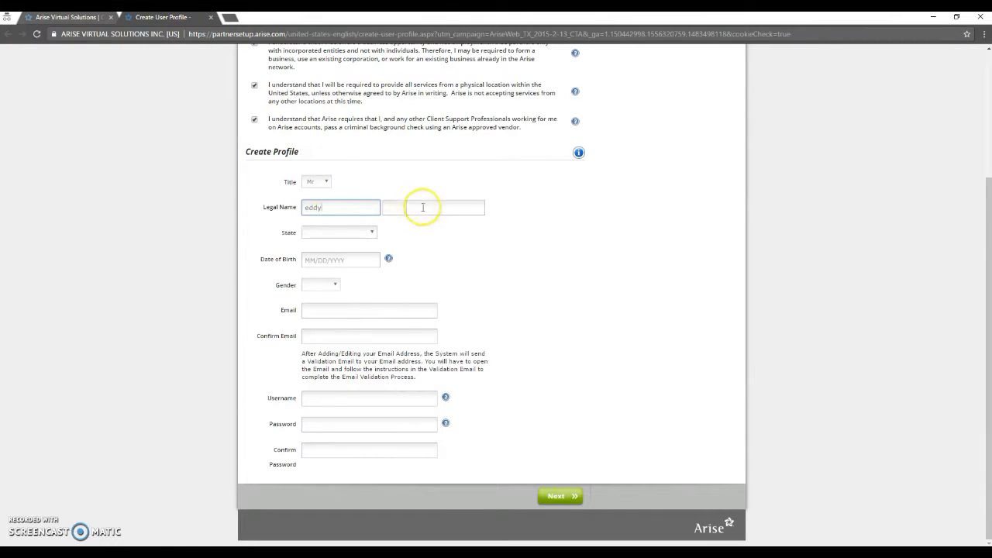
pyautogui.click(445, 208)
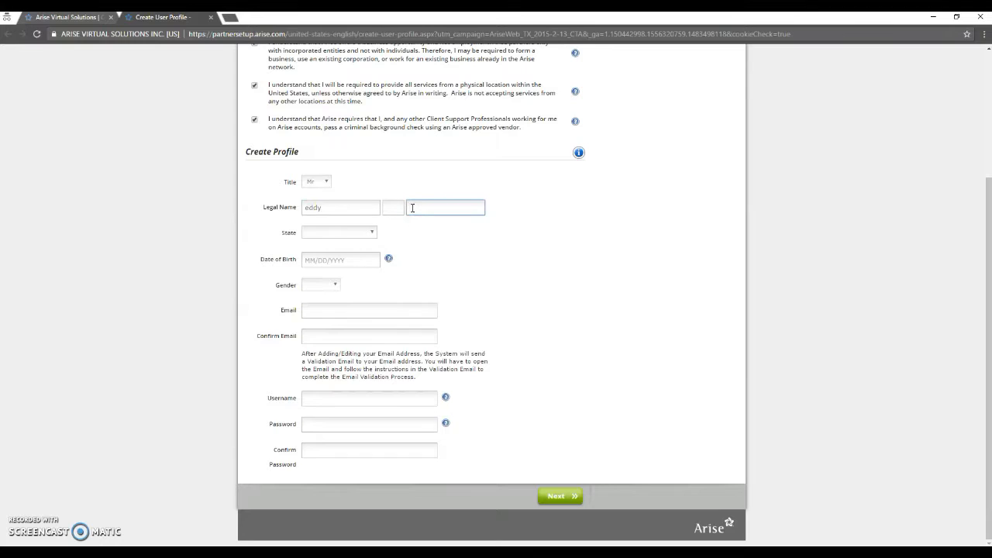
pyautogui.write('rodrig')
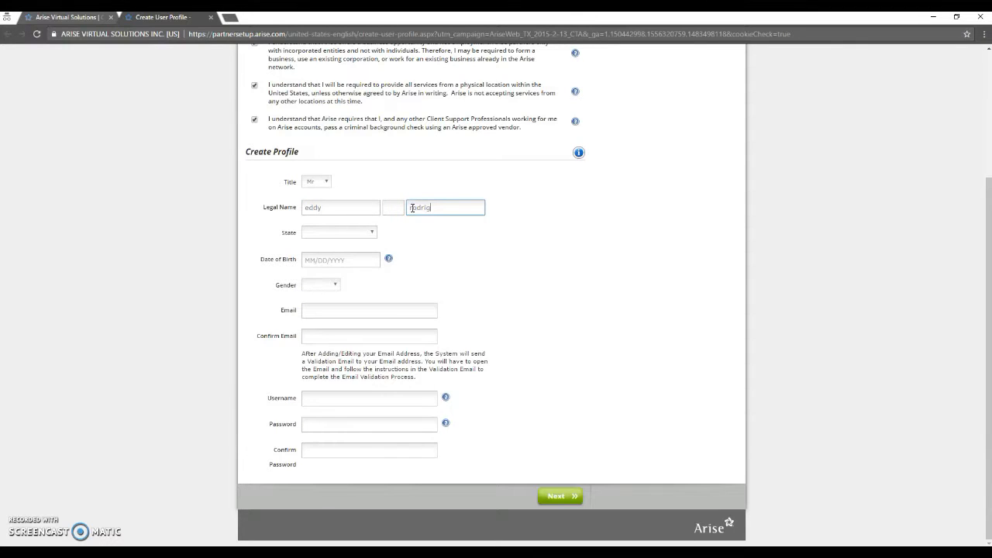
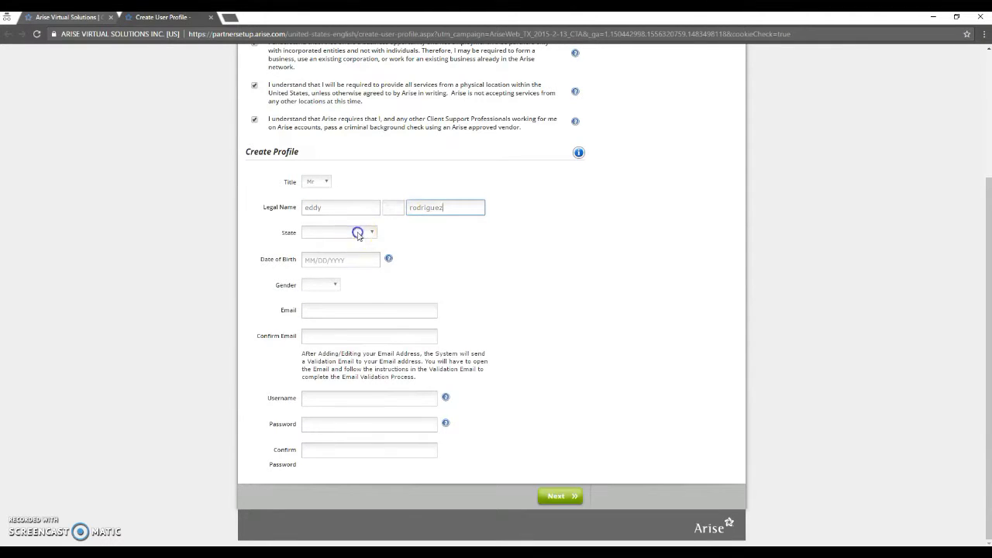
pyautogui.click(337, 232)
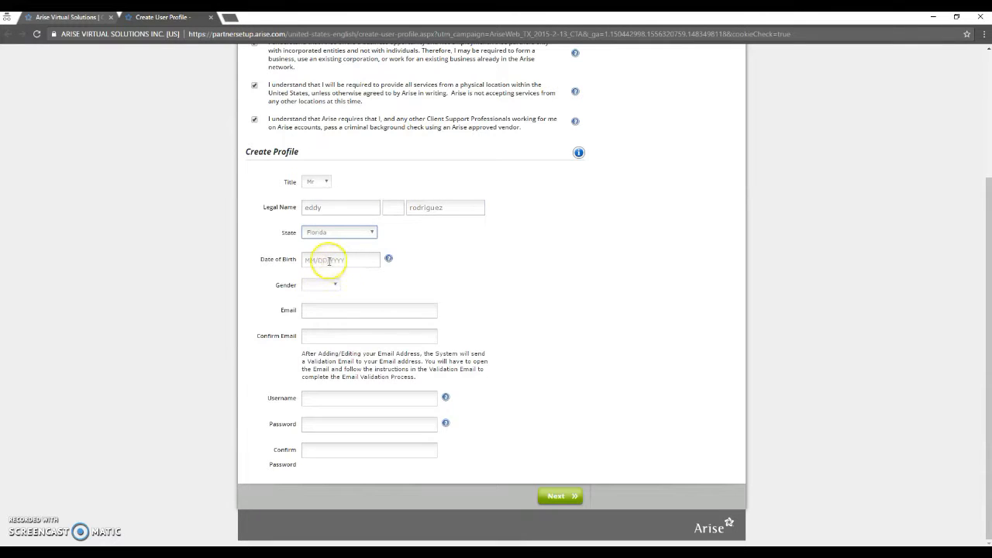
pyautogui.click(341, 259)
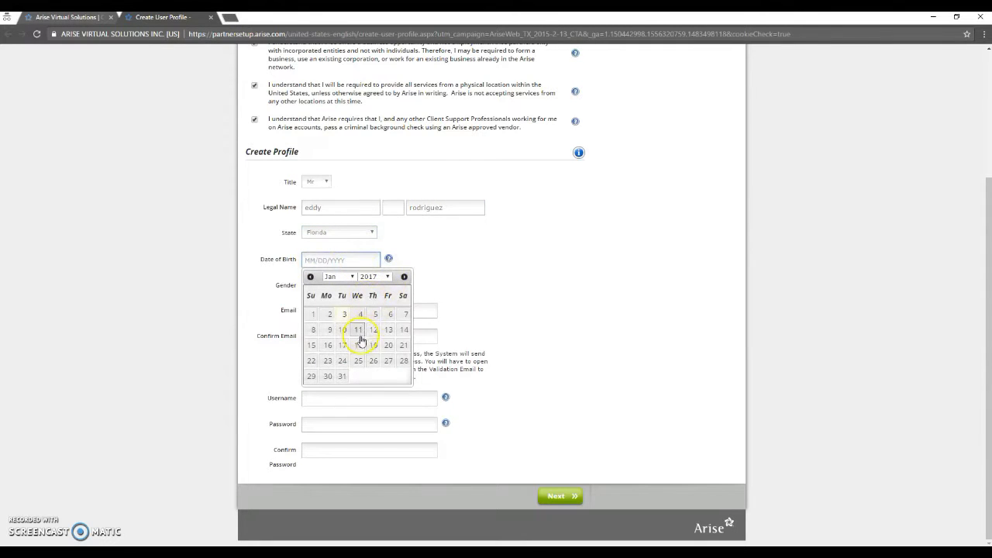
pyautogui.click(375, 276)
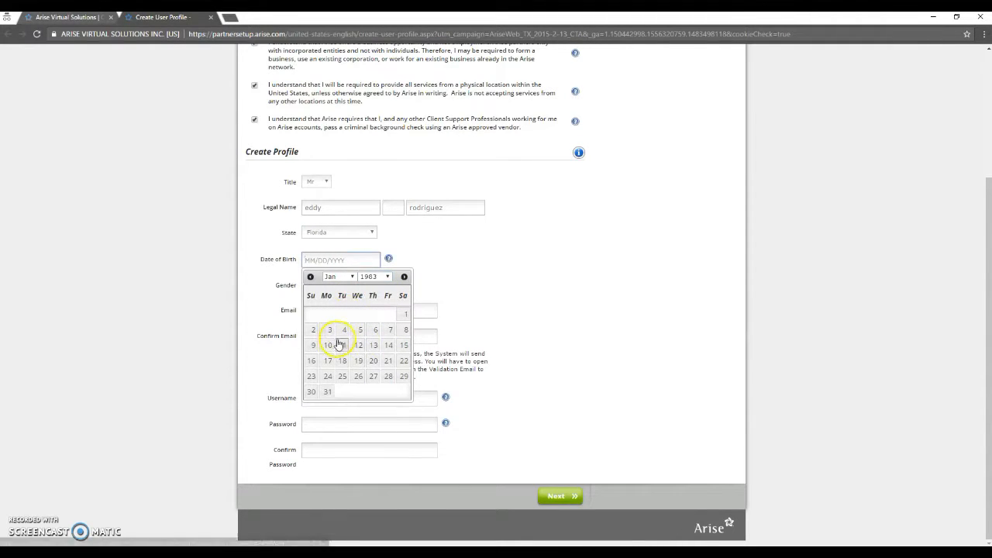
pyautogui.click(350, 275)
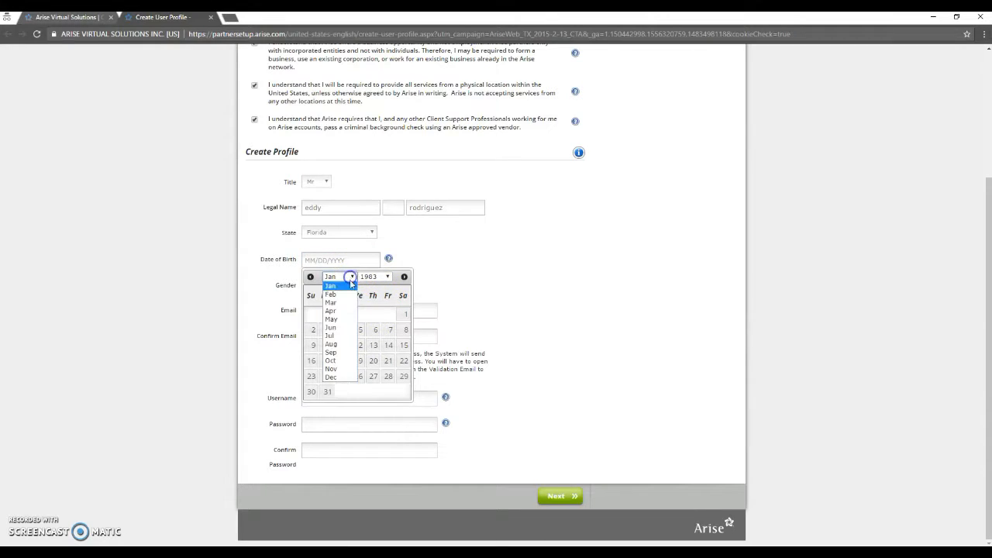
pyautogui.click(330, 327)
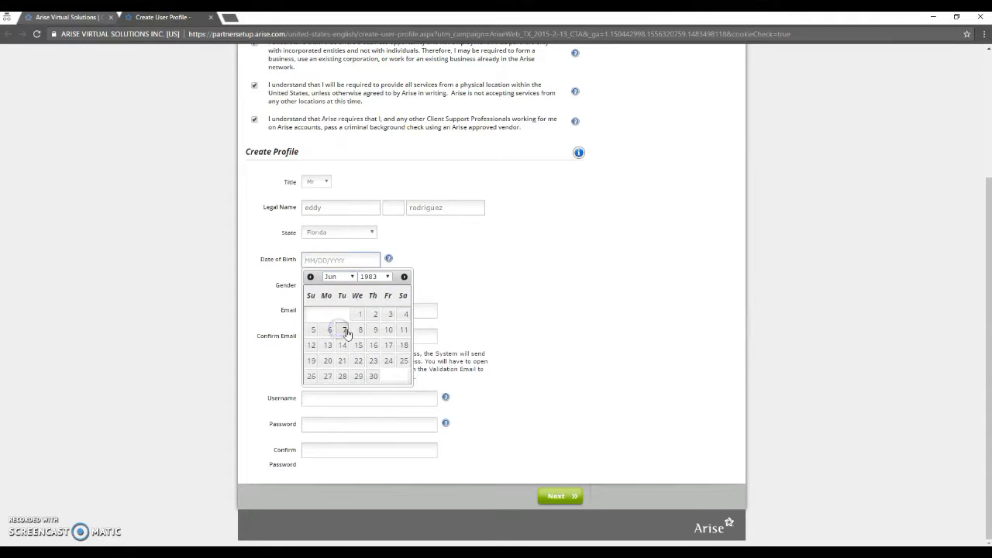
pyautogui.click(341, 329)
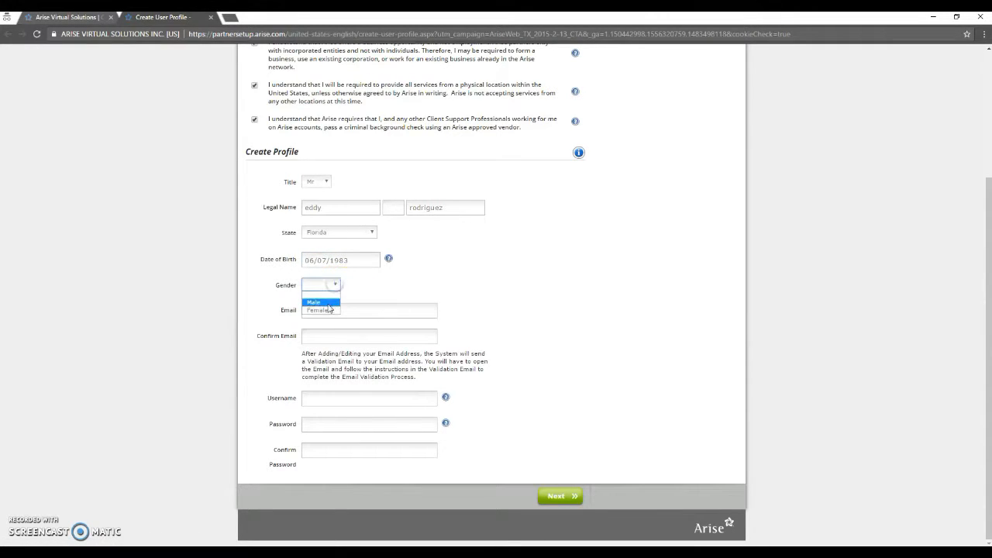
pyautogui.click(313, 300)
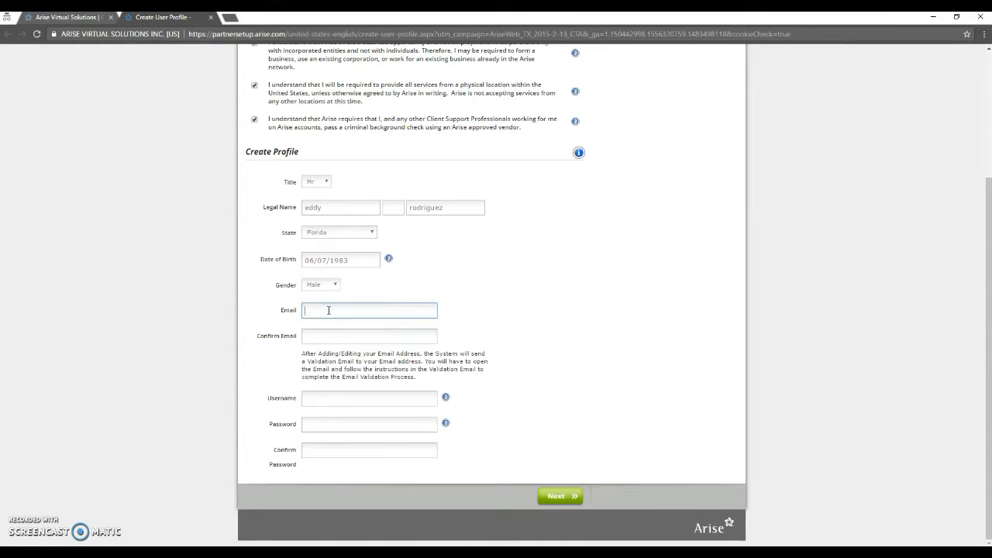
# Enter the lineage email address and begin retyping it in the Confirm Email field
pyautogui.click(368, 310)
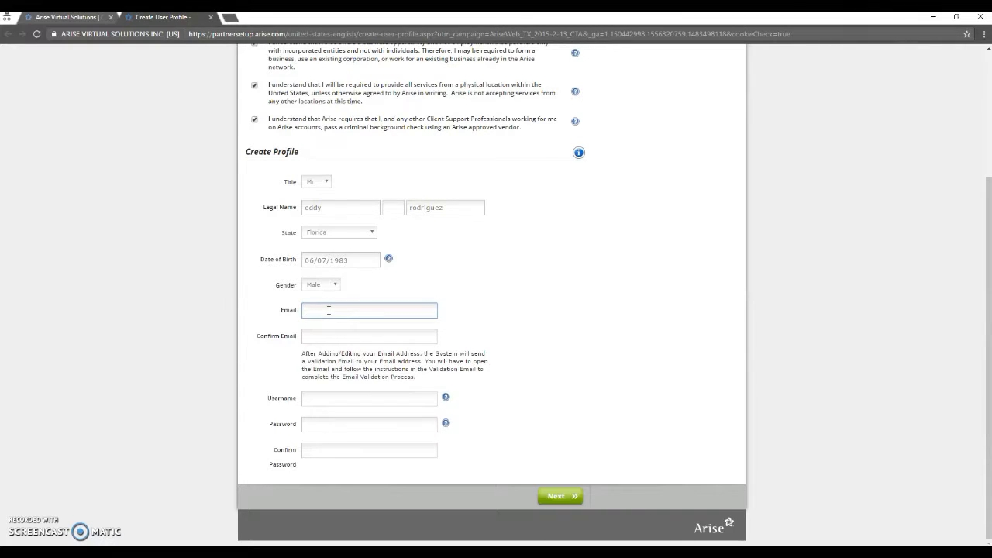
pyautogui.write('l')
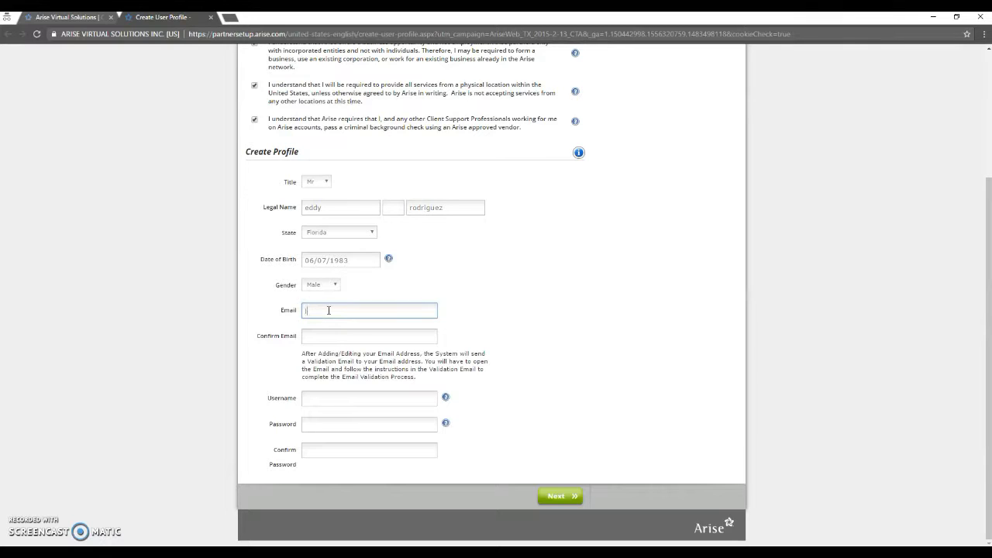
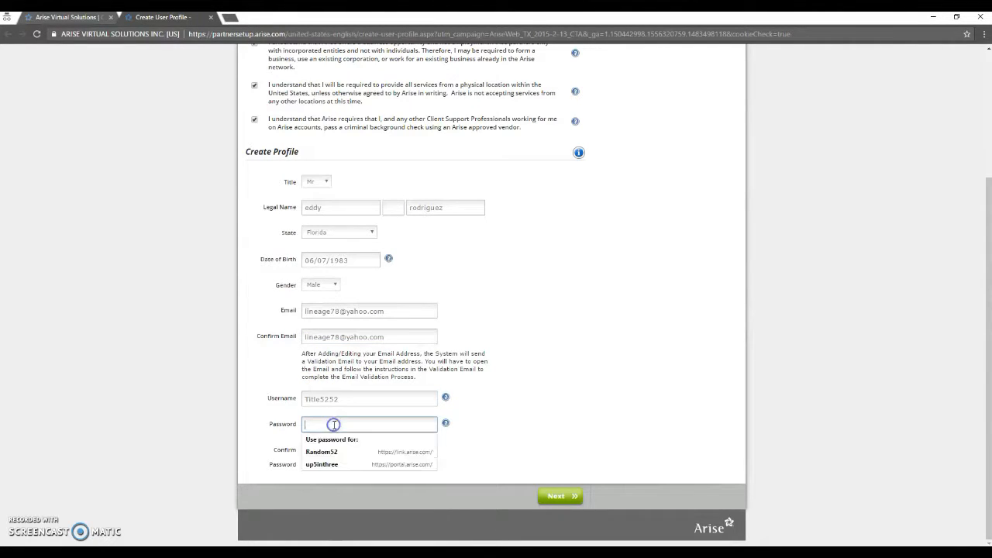
# Paste the password into Password and Confirm Password, correct it, and submit the Create Profile form
pyautogui.rightClick(334, 424)
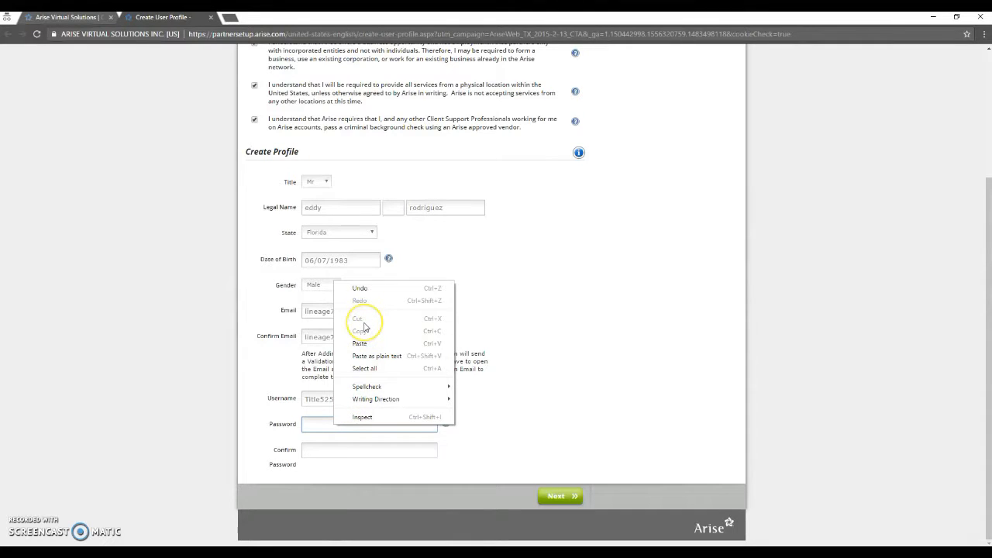
pyautogui.moveTo(360, 344)
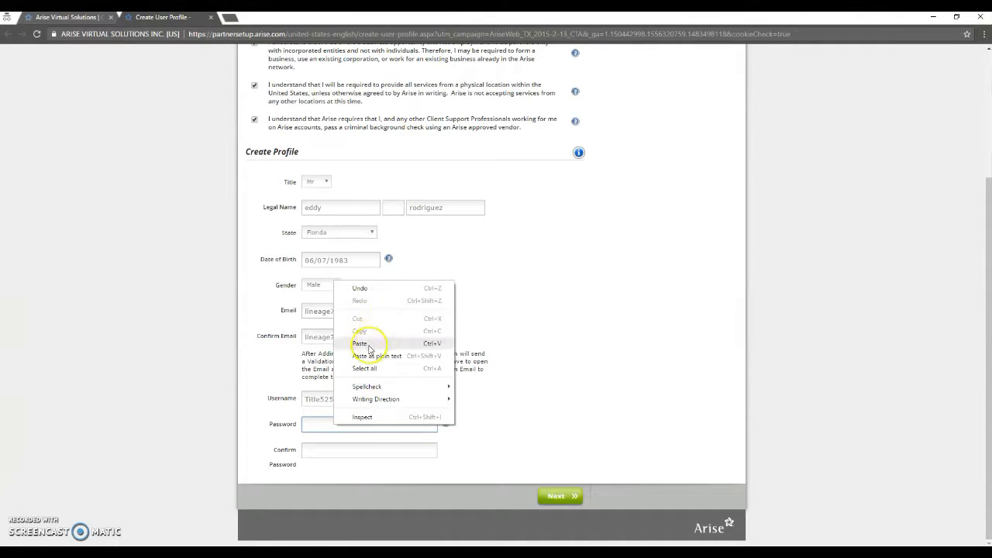
pyautogui.click(359, 344)
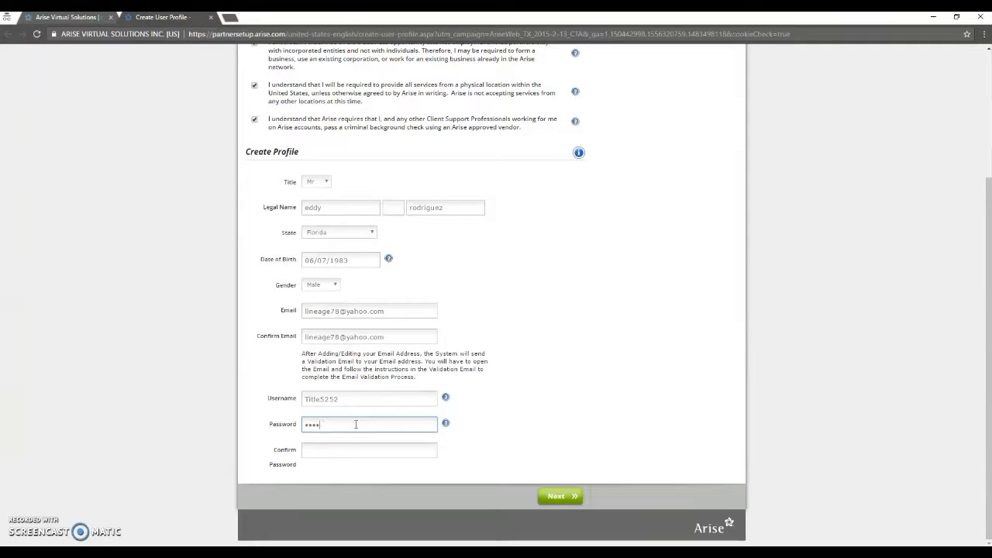
pyautogui.press('backspace')
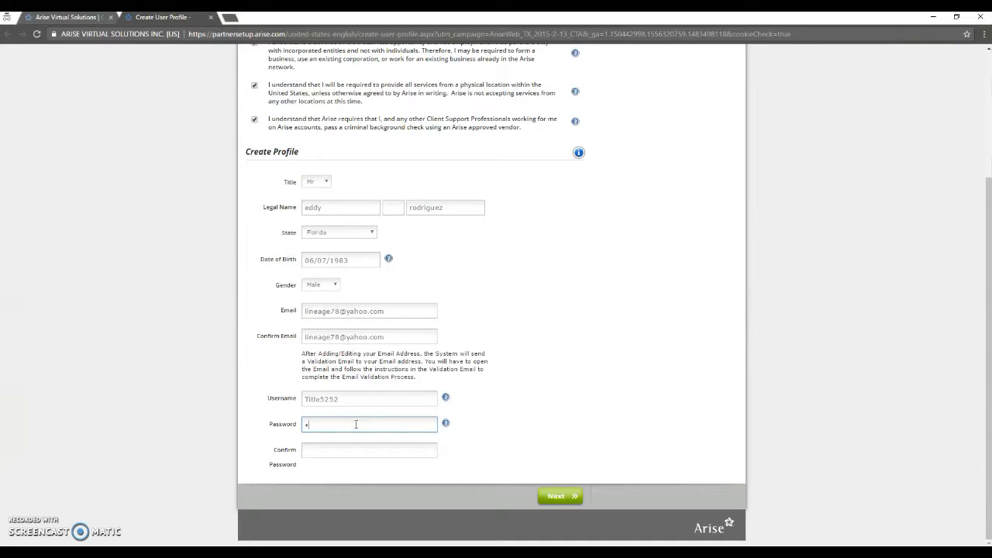
pyautogui.write('**')
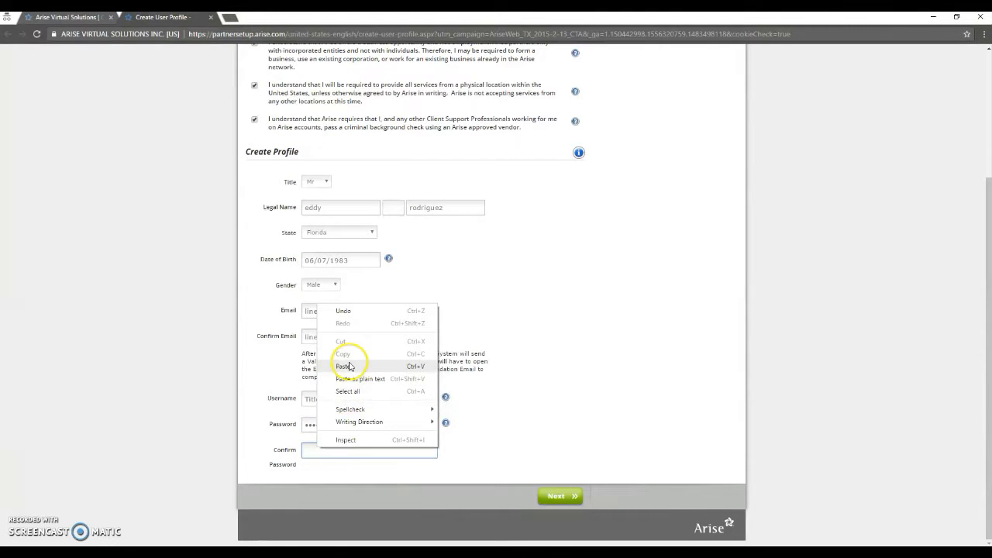
pyautogui.click(344, 365)
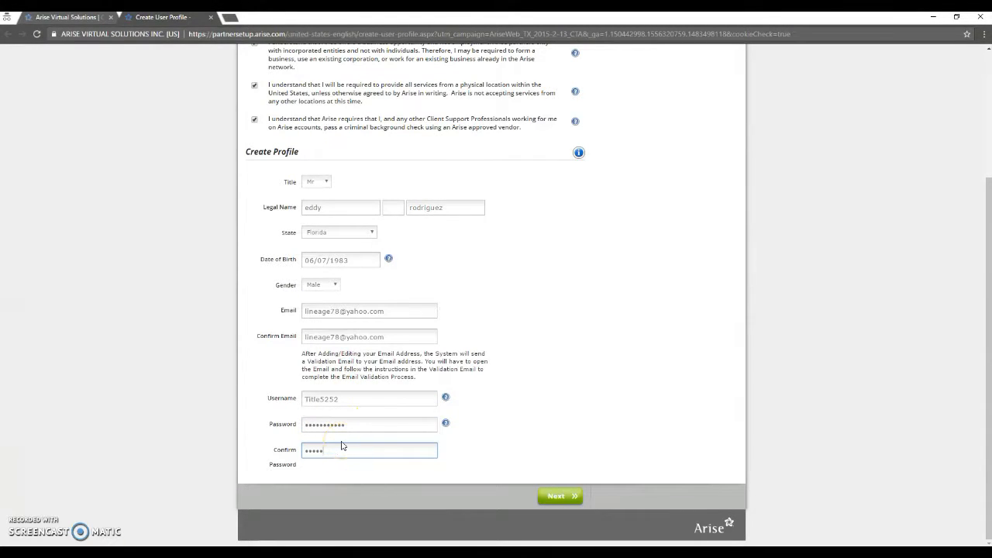
pyautogui.press('Backspace')
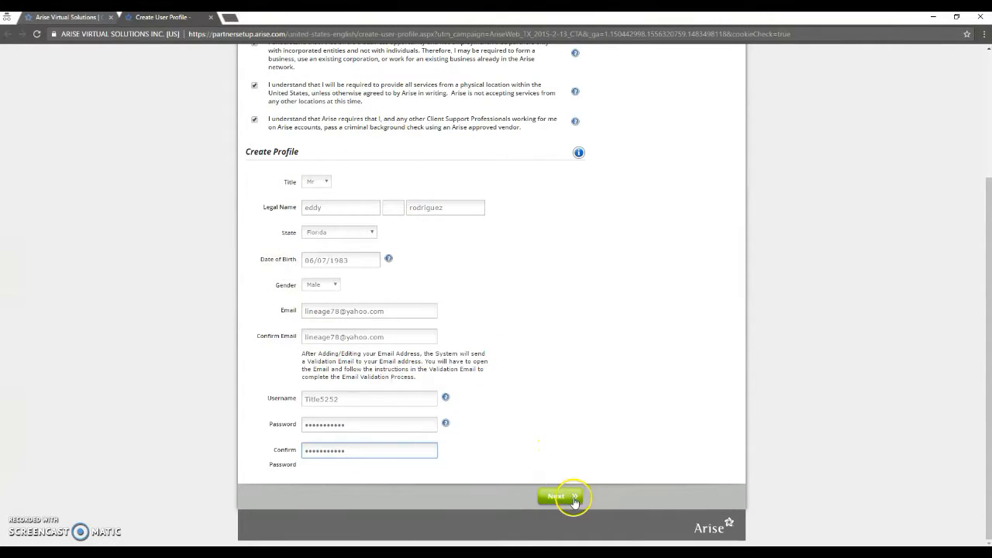
pyautogui.click(558, 496)
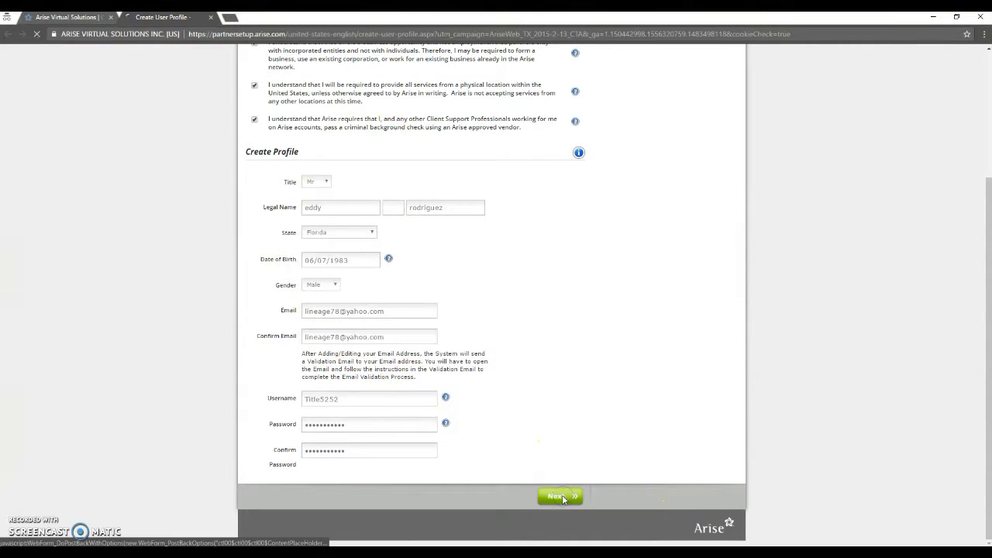
pyautogui.click(559, 496)
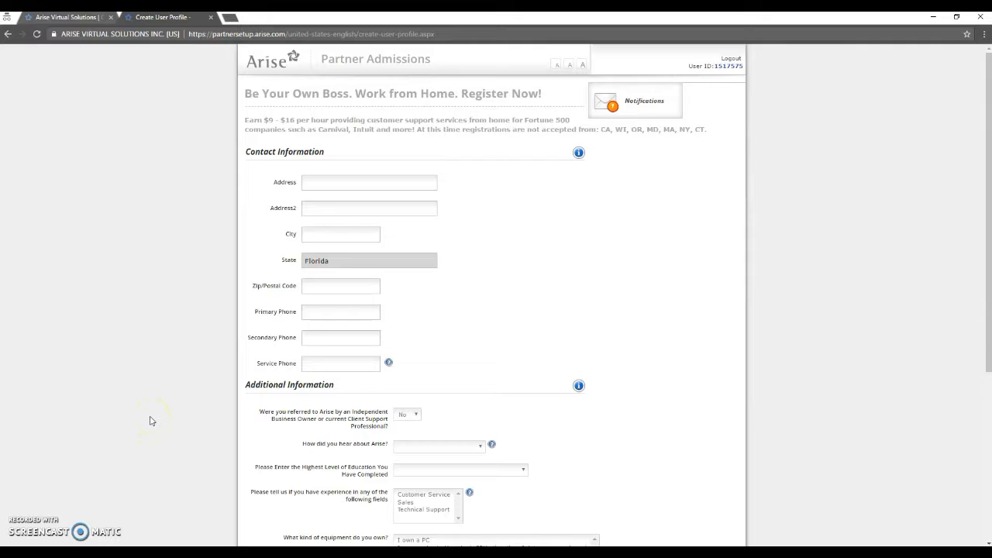
pyautogui.moveTo(152, 422)
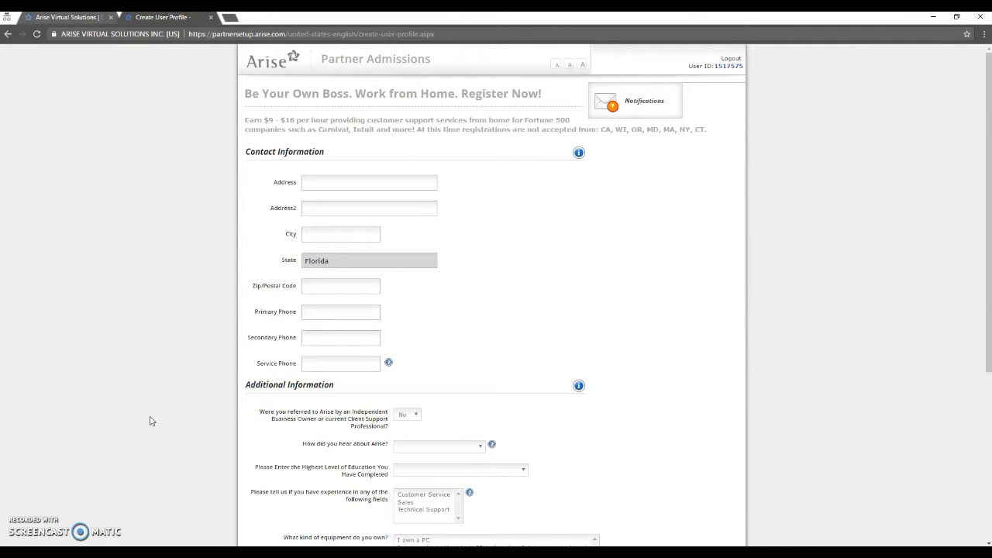
pyautogui.click(368, 183)
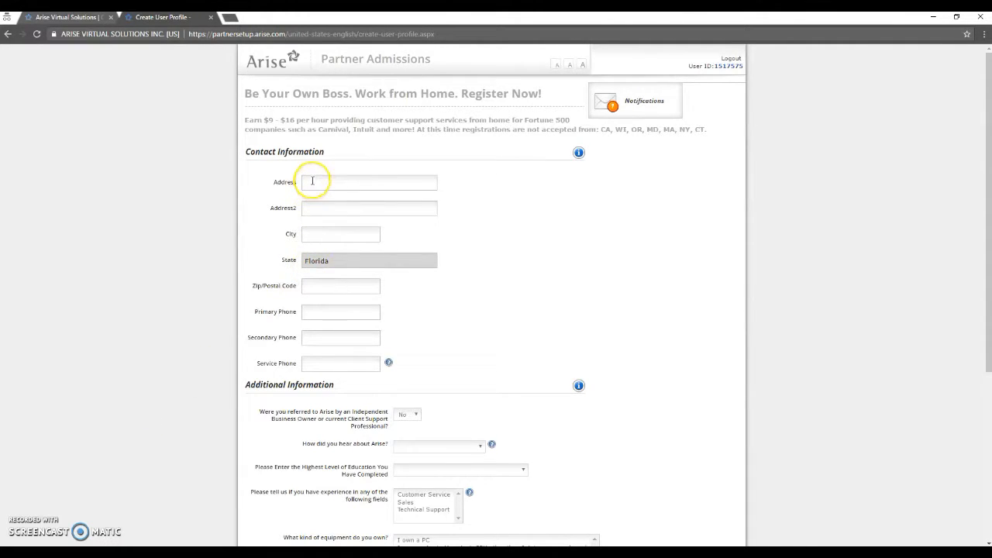
pyautogui.click(369, 181)
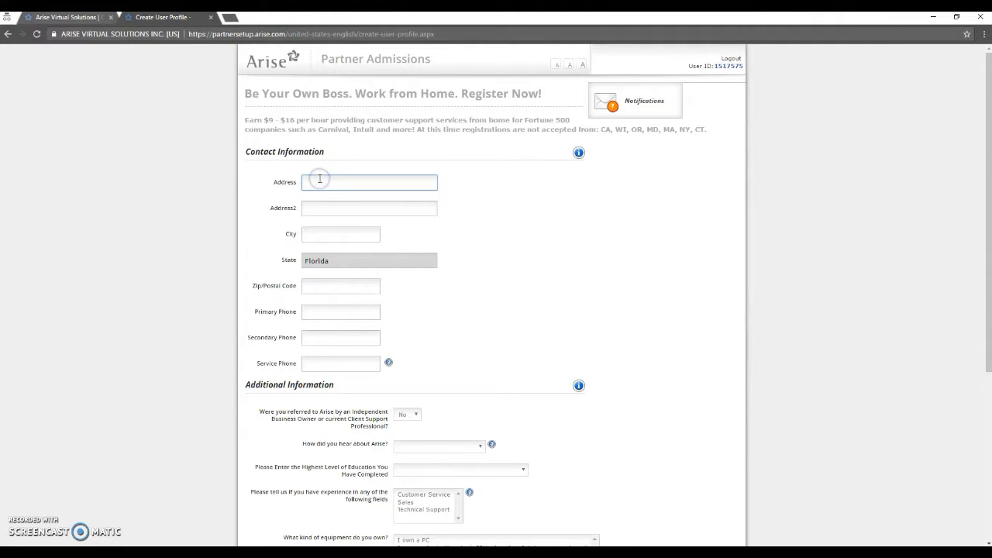
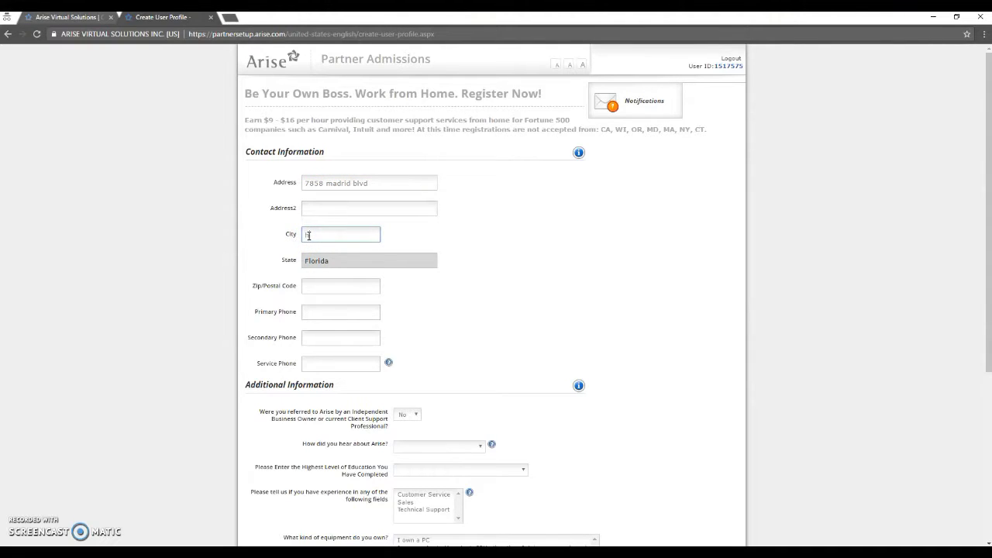
pyautogui.write('ollywood')
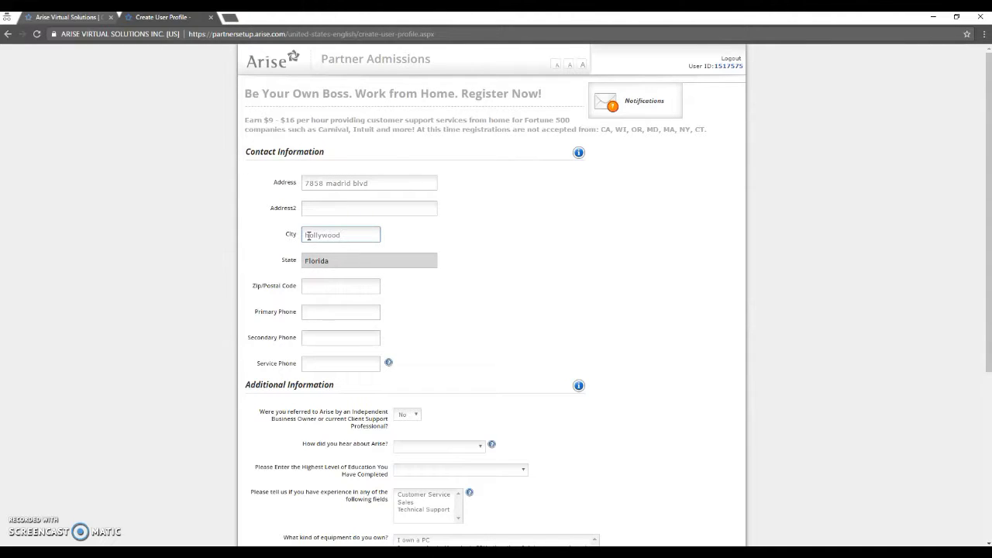
pyautogui.click(341, 285)
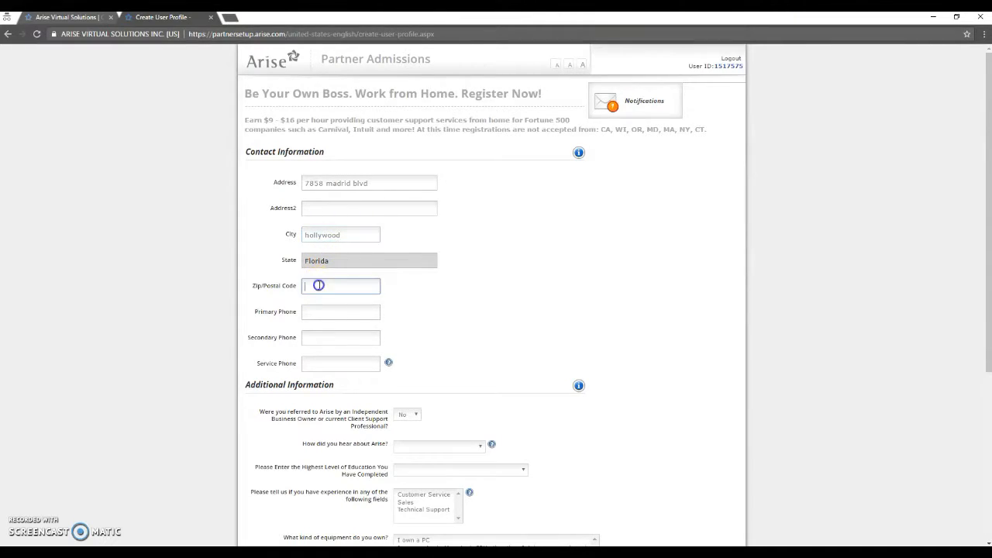
pyautogui.write('78474')
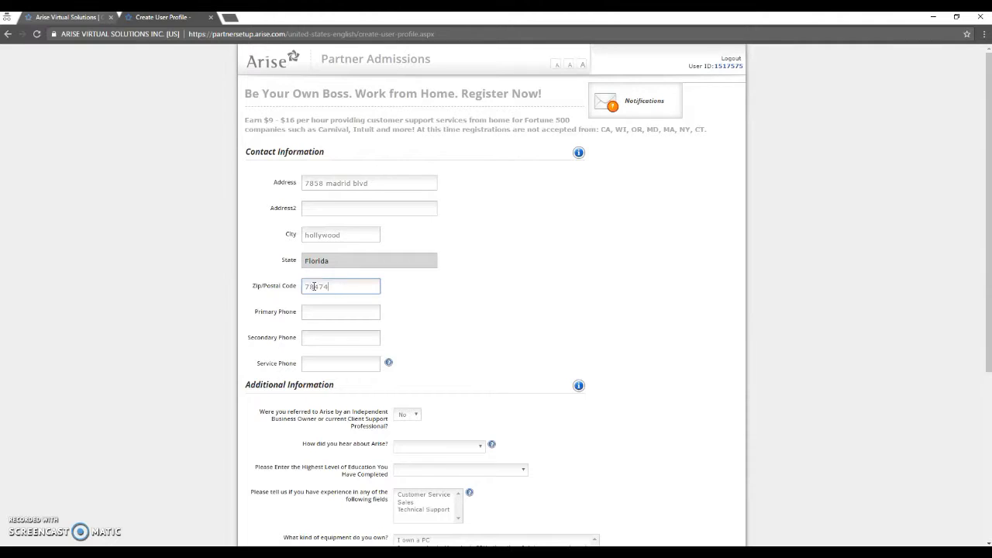
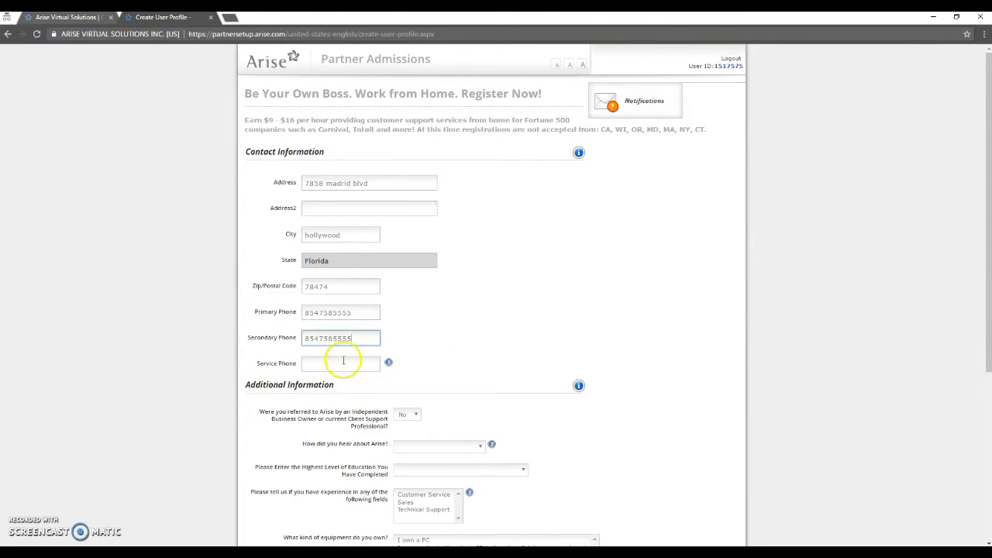
pyautogui.moveTo(521, 293)
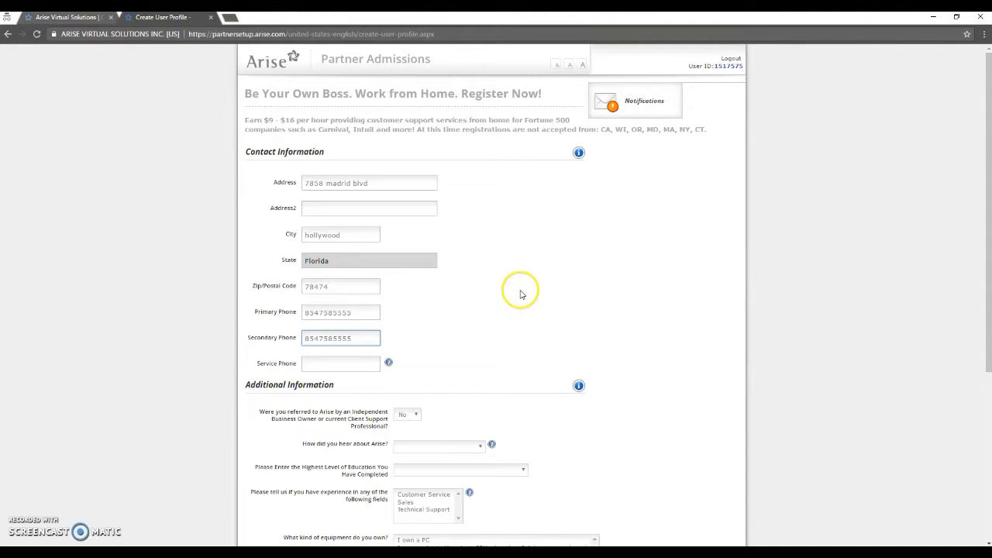
pyautogui.scroll(-3)
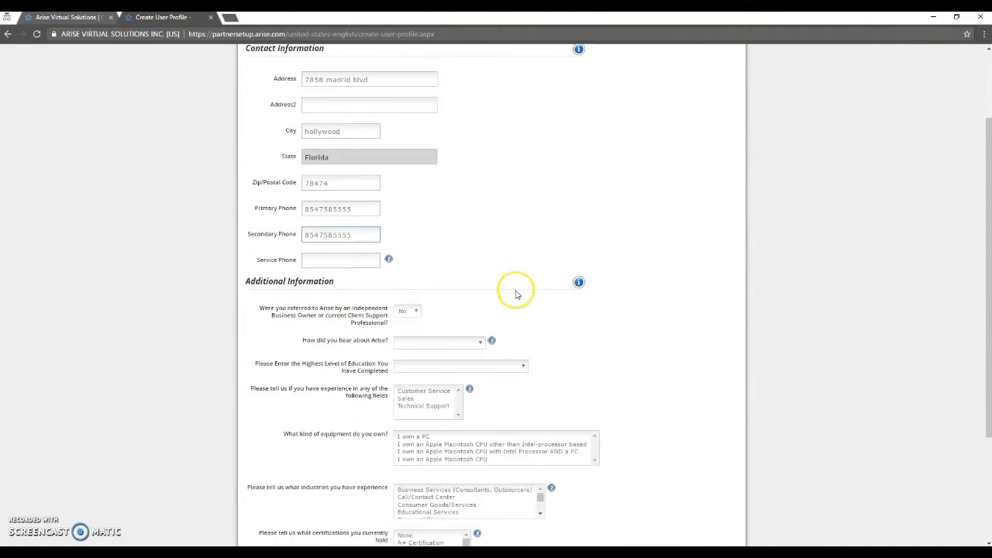
pyautogui.scroll(-3)
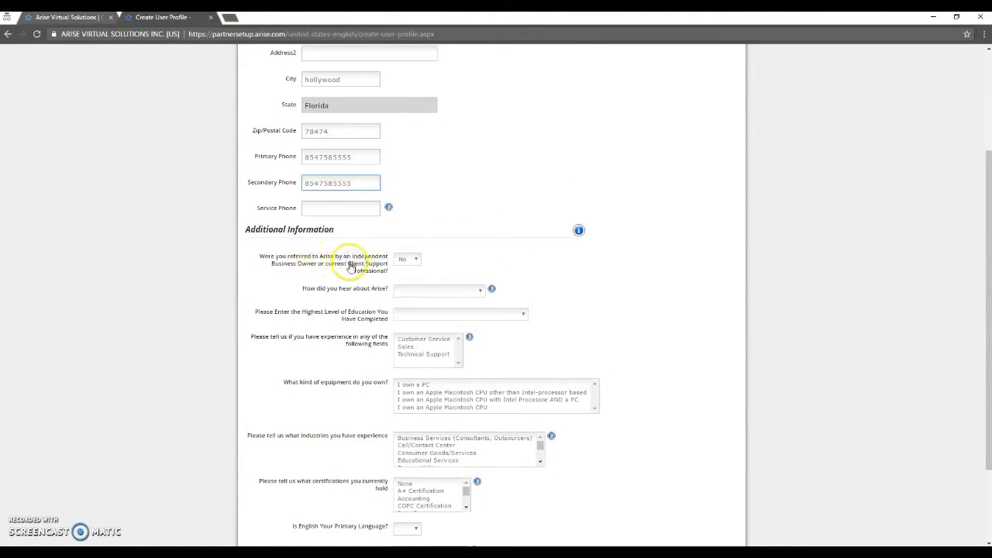
pyautogui.moveTo(380, 271)
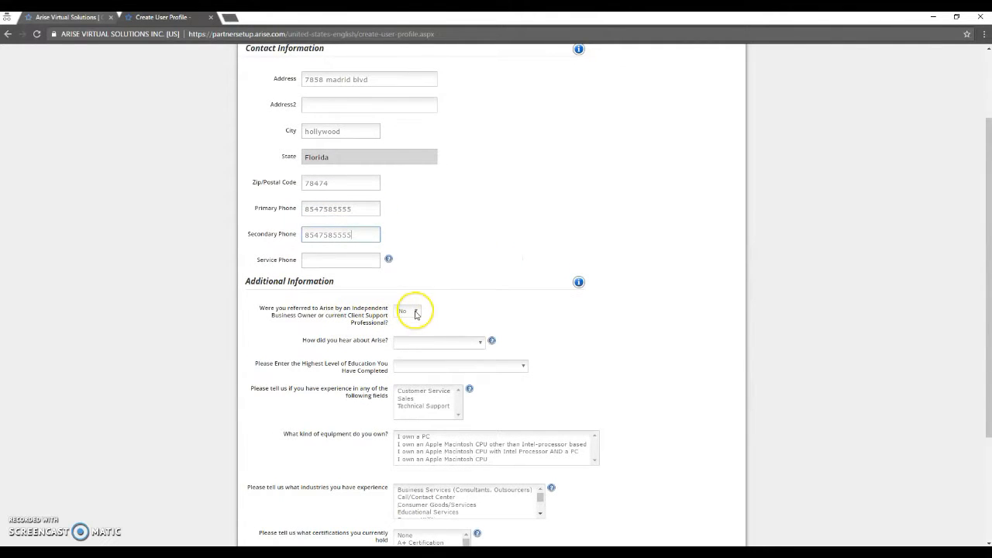
pyautogui.click(406, 310)
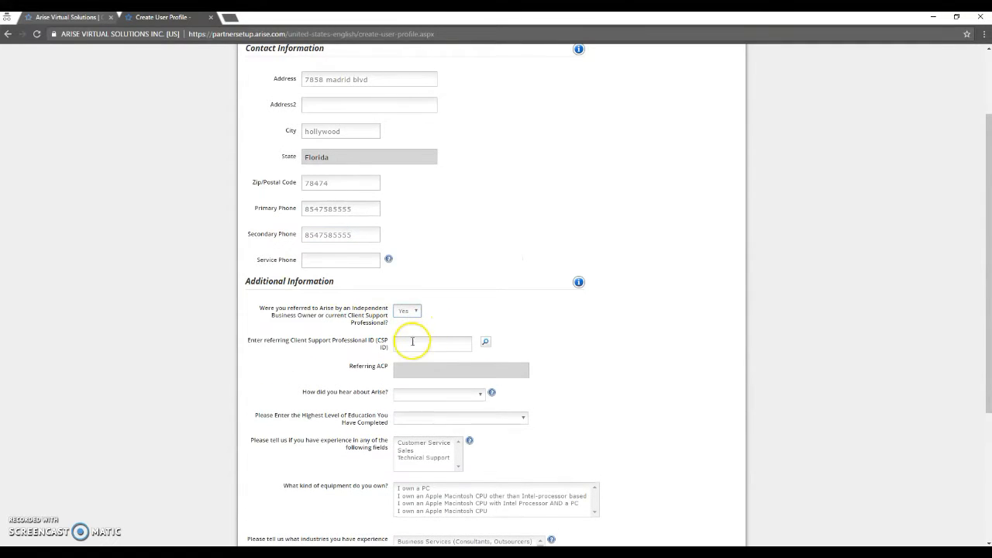
pyautogui.click(431, 345)
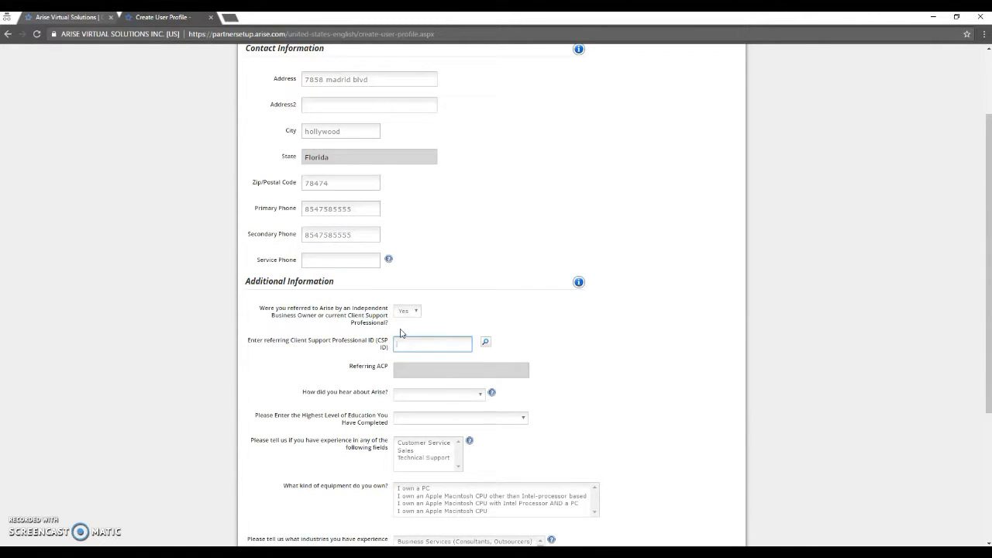
pyautogui.write('1')
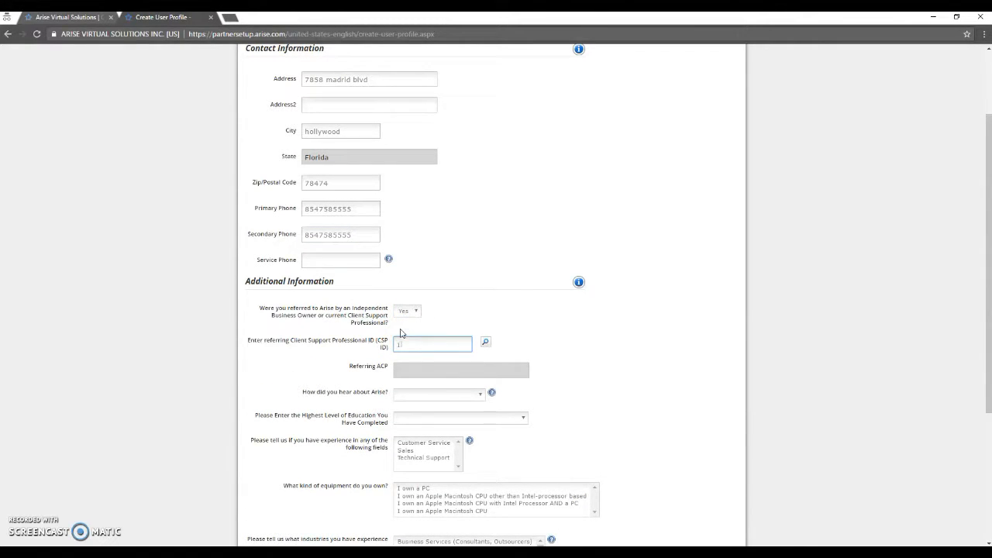
pyautogui.write('1029260')
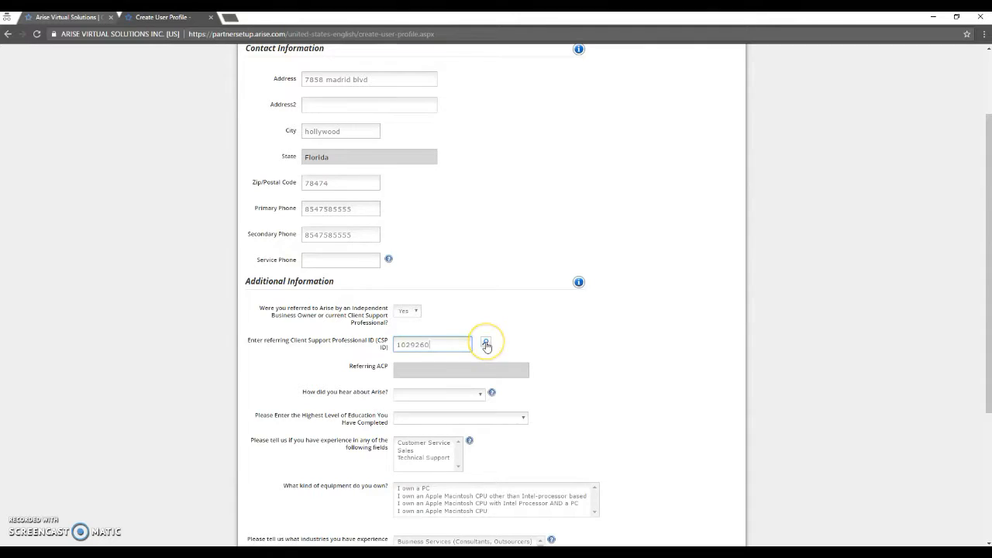
pyautogui.click(486, 344)
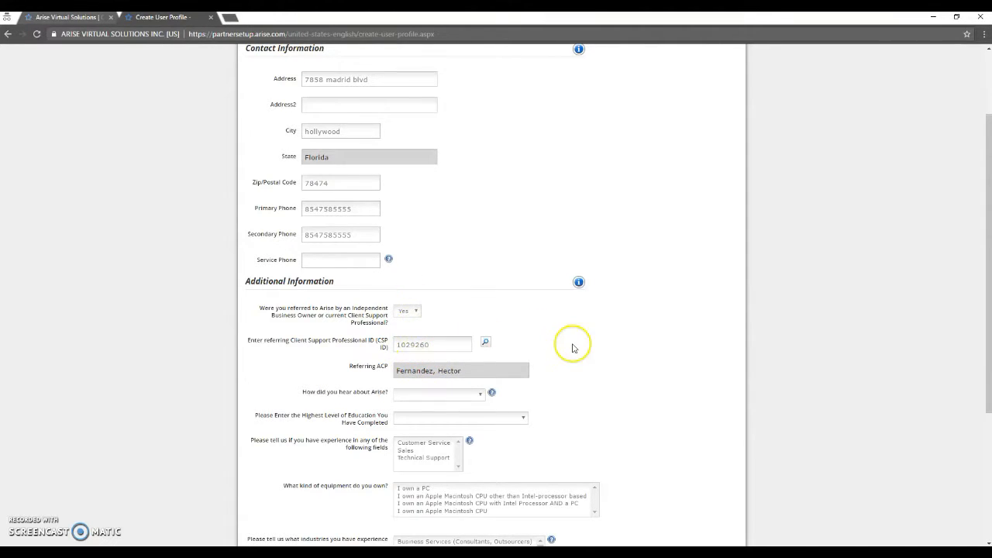
# Answer Banner Ad for how you heard of Arise and High School/GED for highest education
pyautogui.scroll(-3)
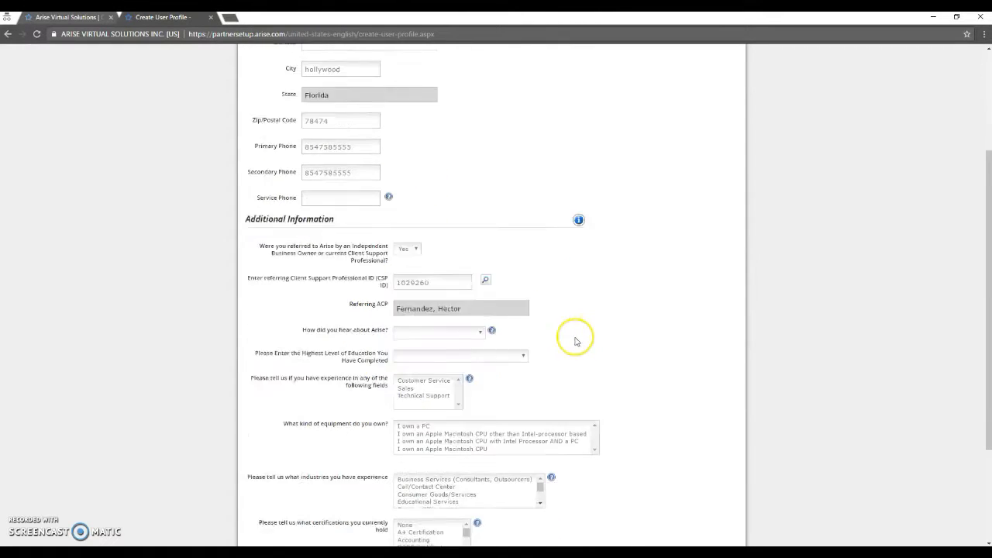
pyautogui.click(437, 332)
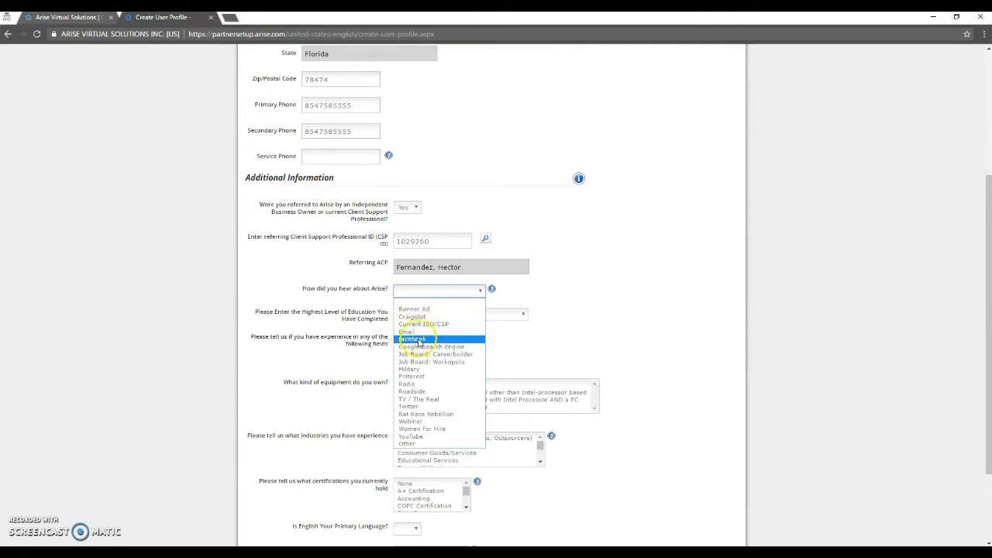
pyautogui.click(412, 308)
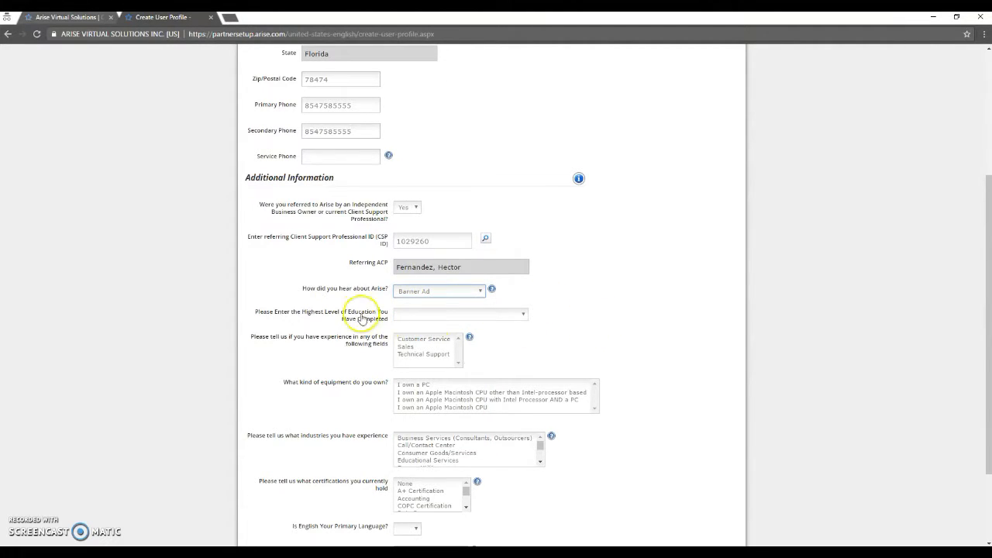
pyautogui.moveTo(459, 321)
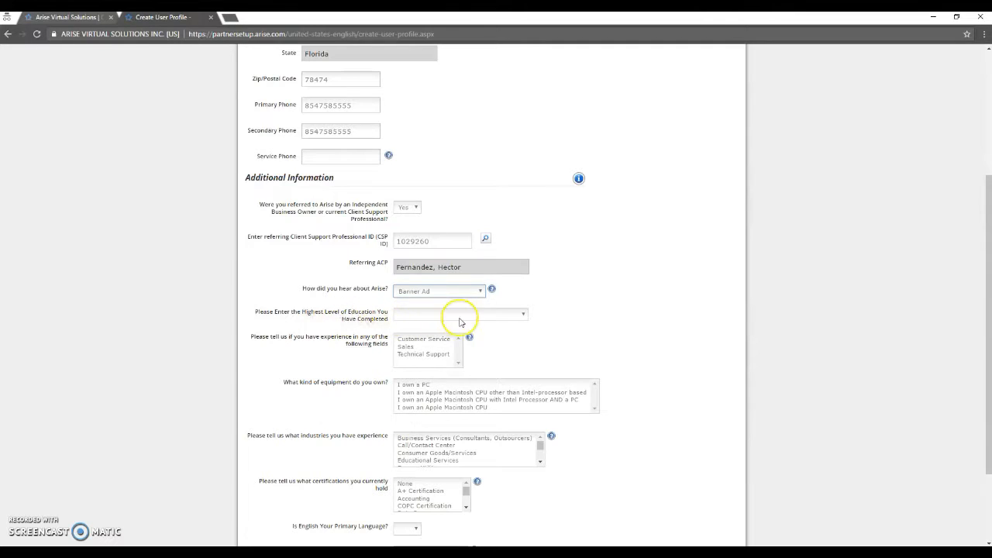
pyautogui.click(460, 314)
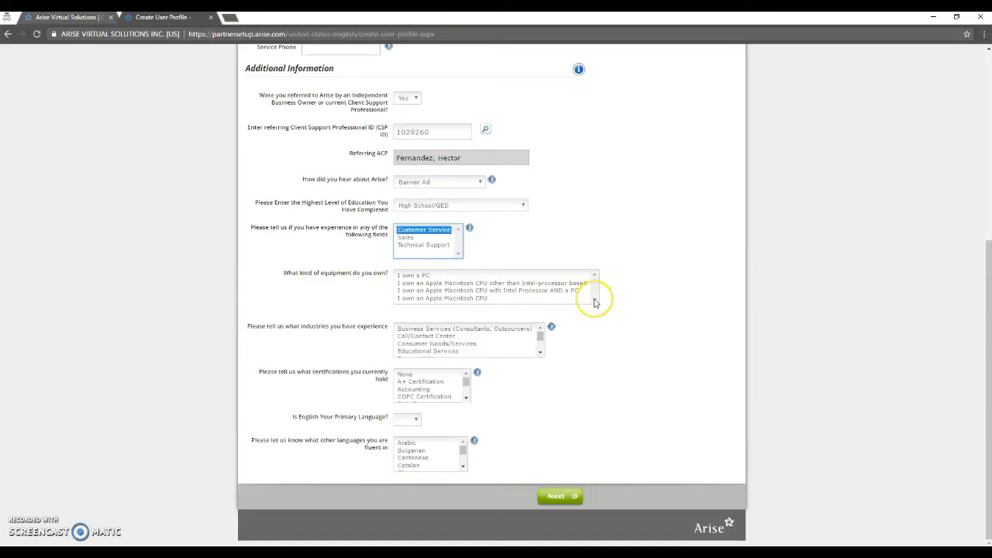
# Record 'I own a PC' as equipment and Call Center/Contact Center as industry experience
pyautogui.click(422, 290)
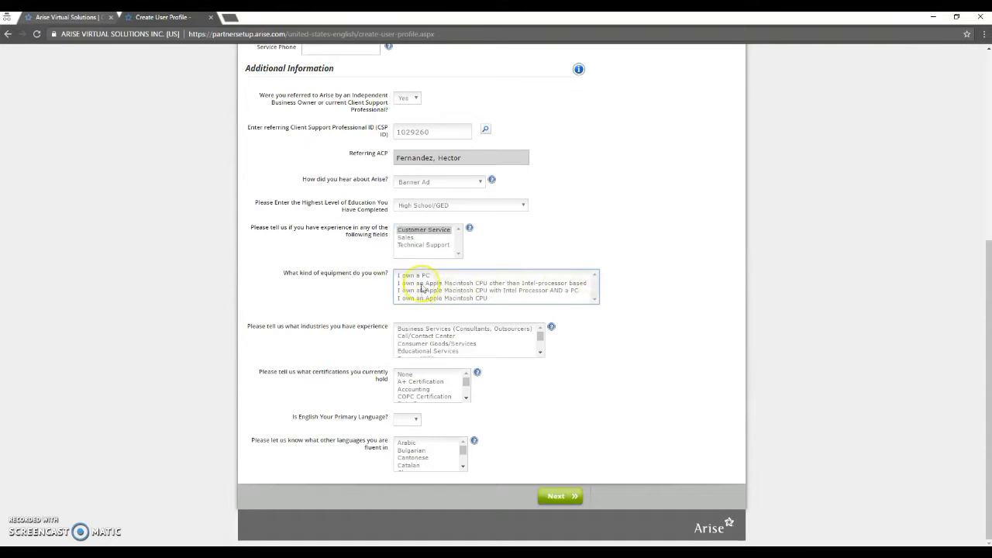
pyautogui.click(412, 276)
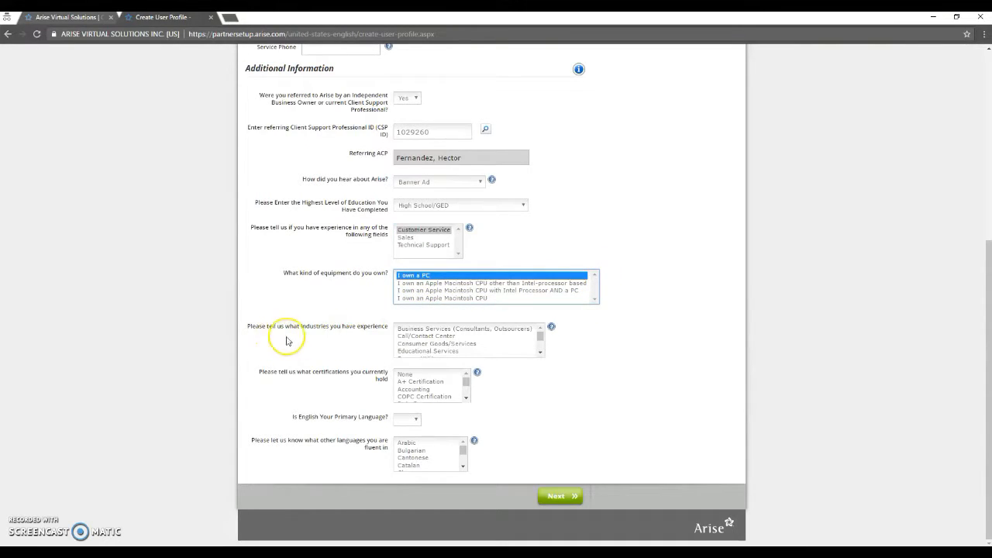
pyautogui.moveTo(338, 338)
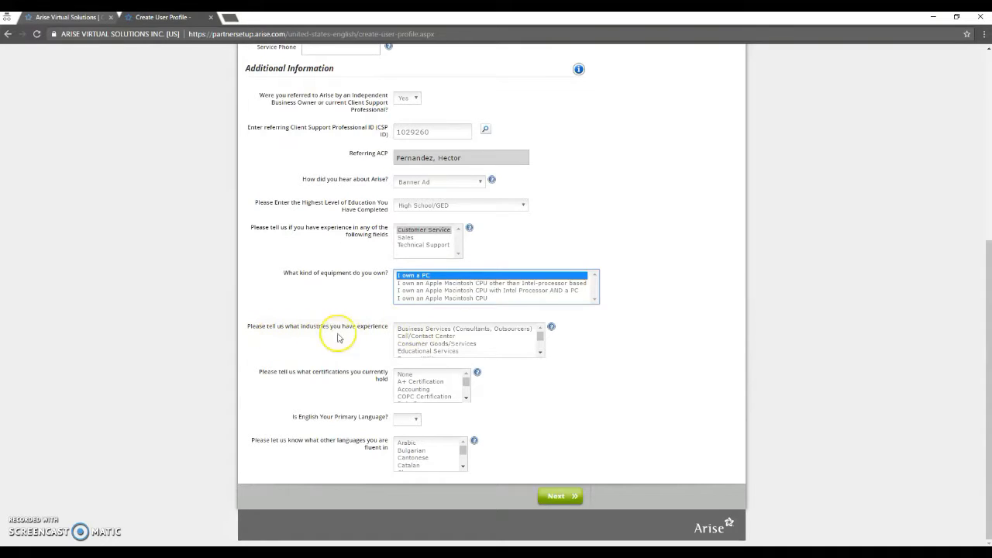
pyautogui.click(463, 329)
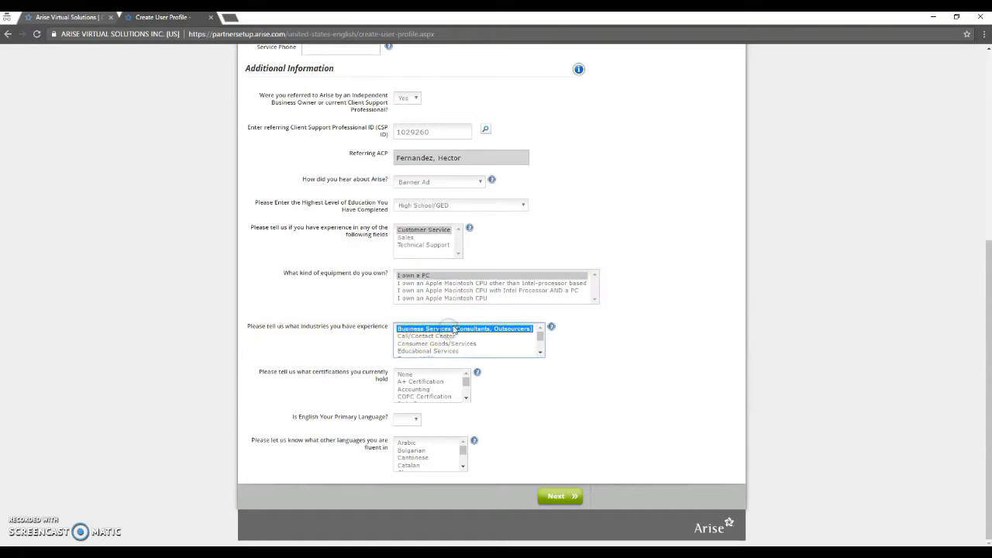
pyautogui.click(432, 335)
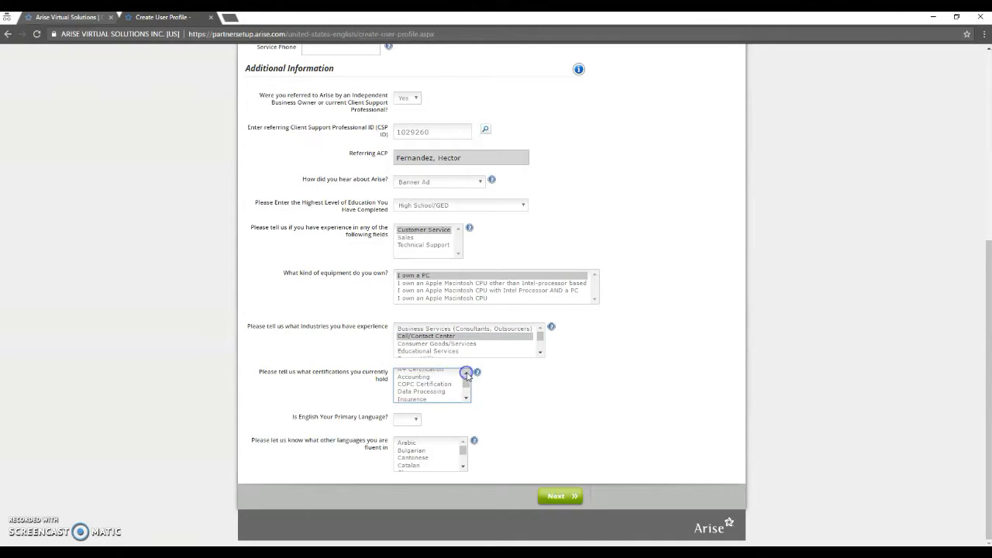
# Answer Yes to English as primary language and mark Spanish as a fluent language
pyautogui.click(465, 397)
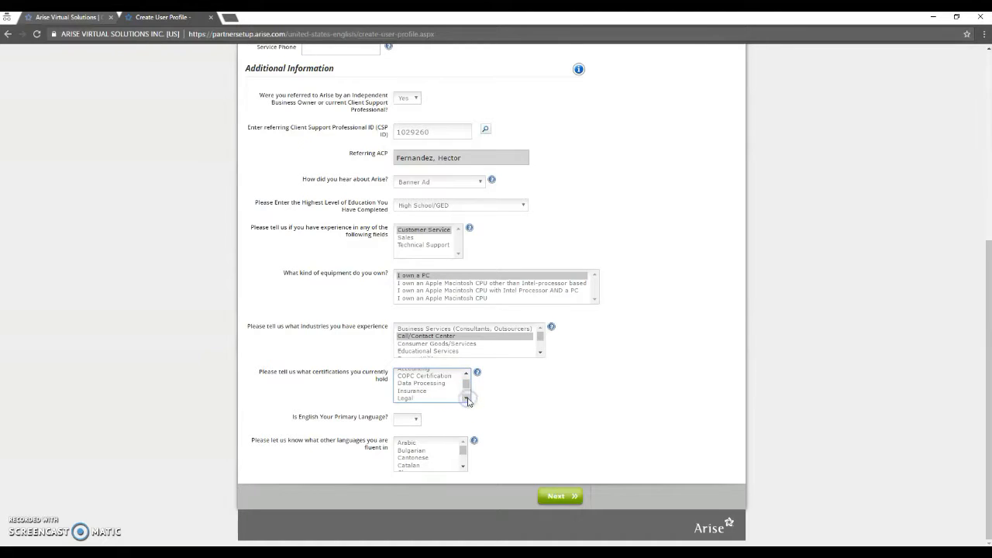
pyautogui.click(466, 400)
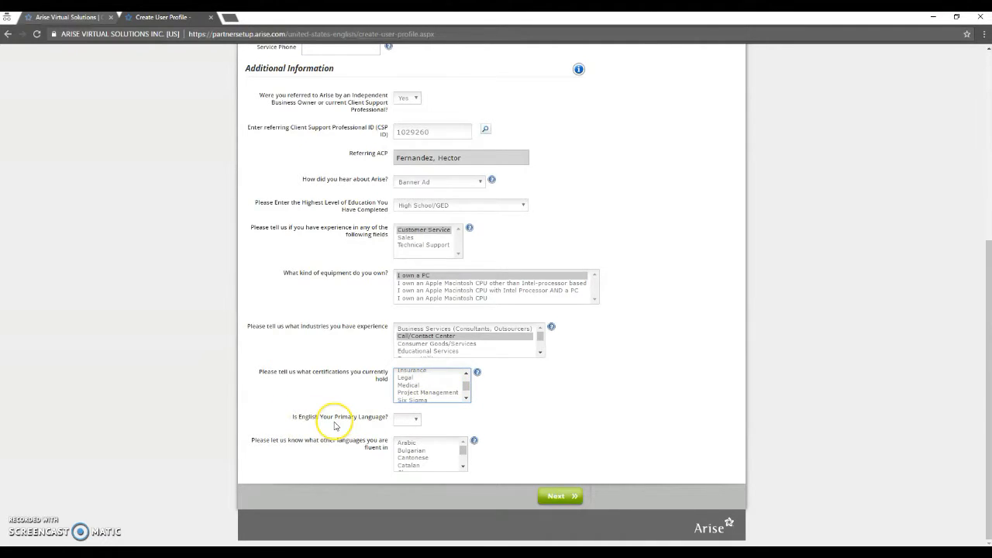
pyautogui.click(406, 419)
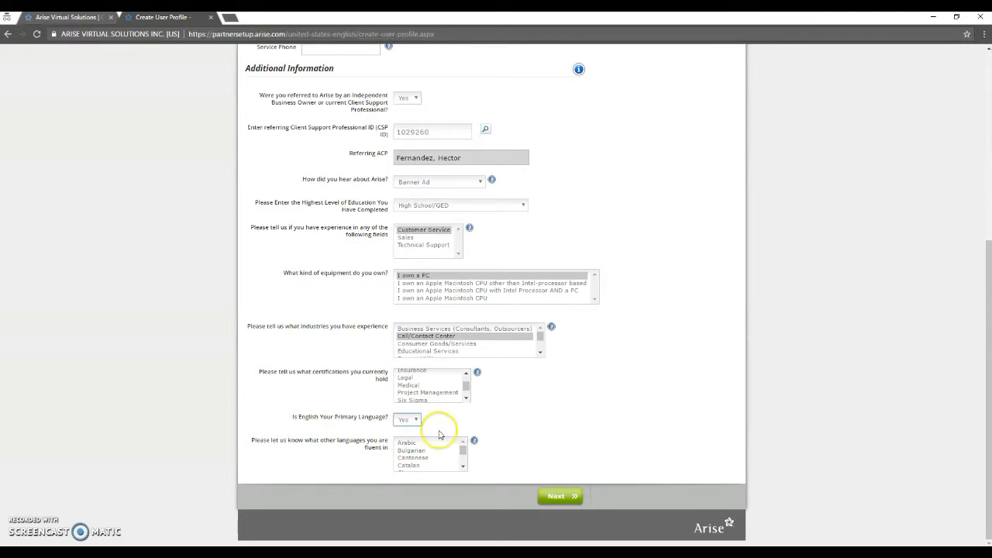
pyautogui.moveTo(456, 458)
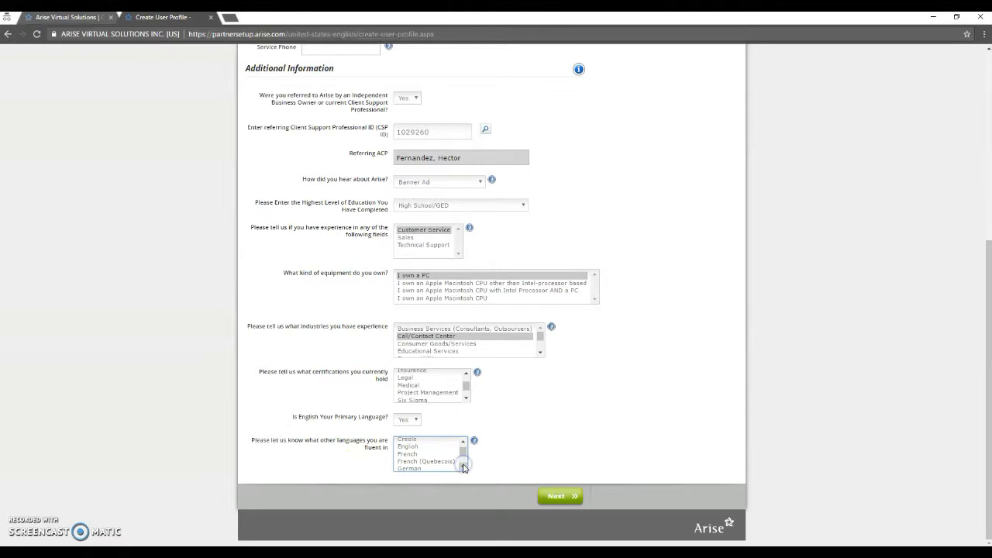
pyautogui.click(463, 467)
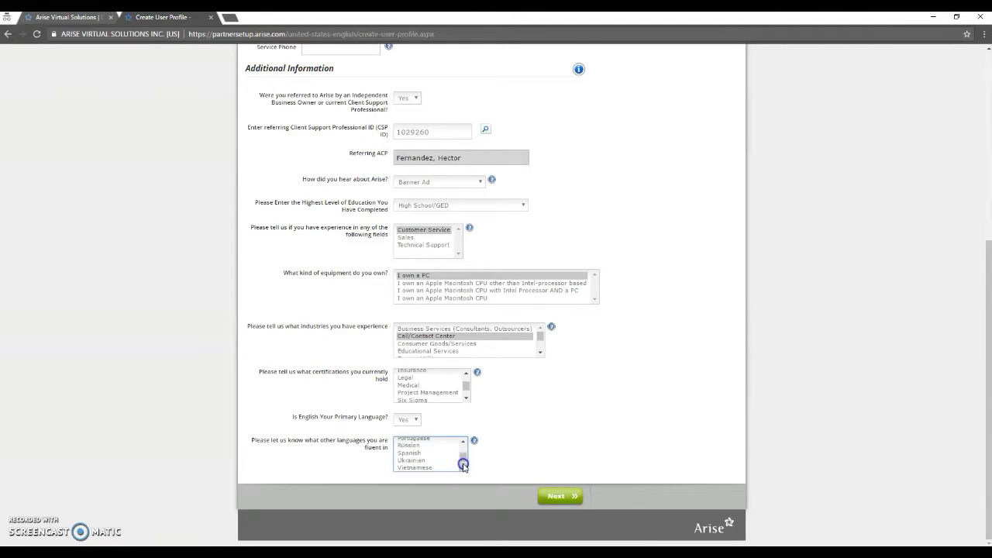
pyautogui.click(410, 449)
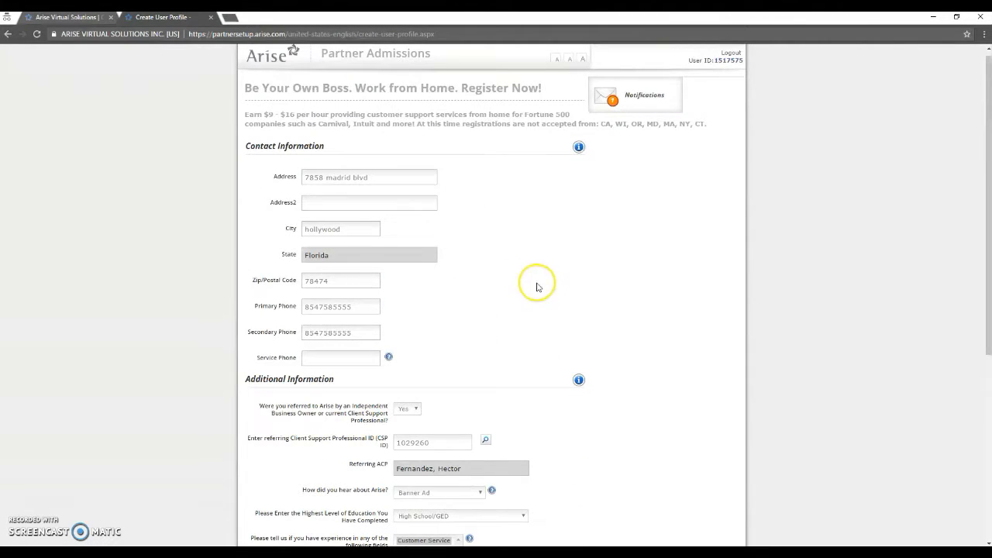
# Answer None for certifications and submit the completed profile to reach the admissions dashboard
pyautogui.scroll(-3)
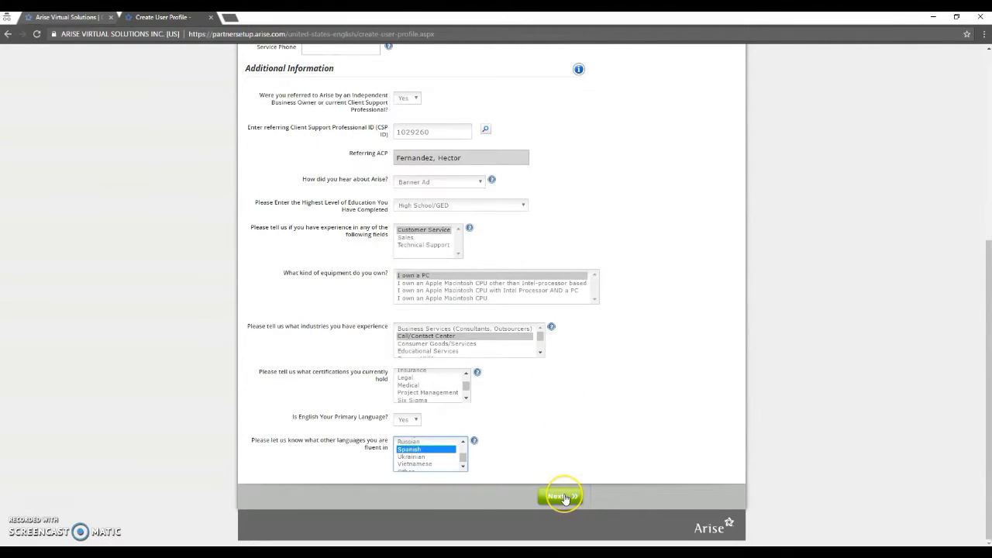
pyautogui.click(560, 495)
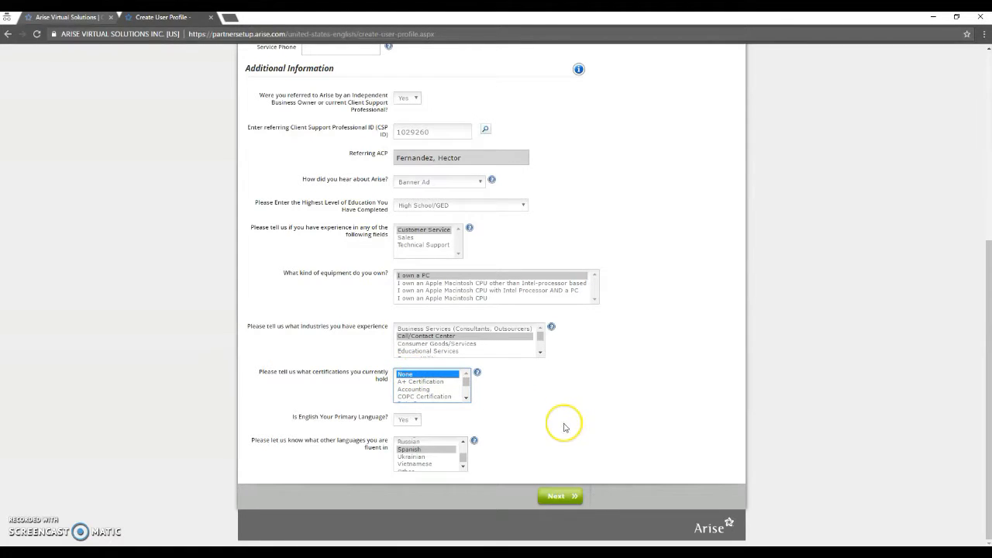
pyautogui.click(559, 496)
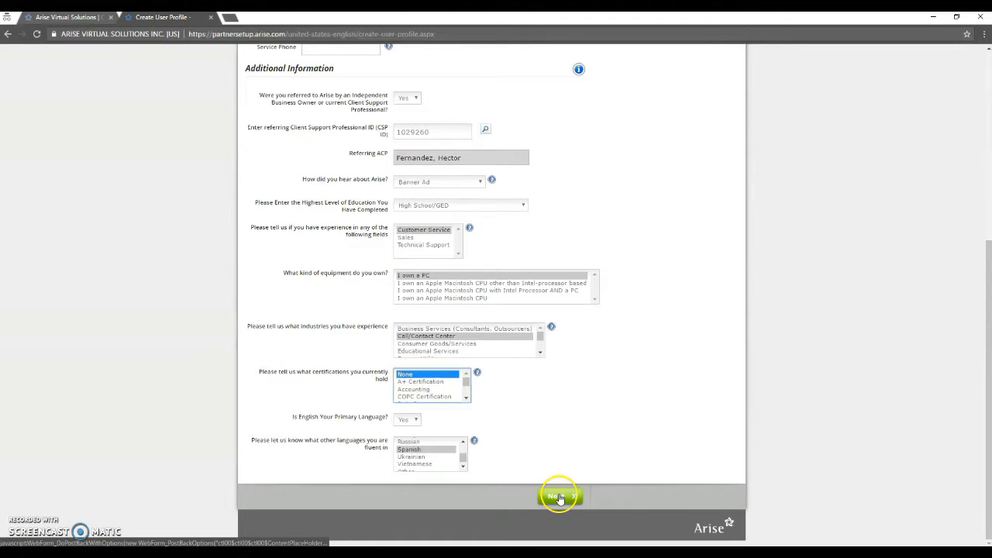
pyautogui.click(558, 496)
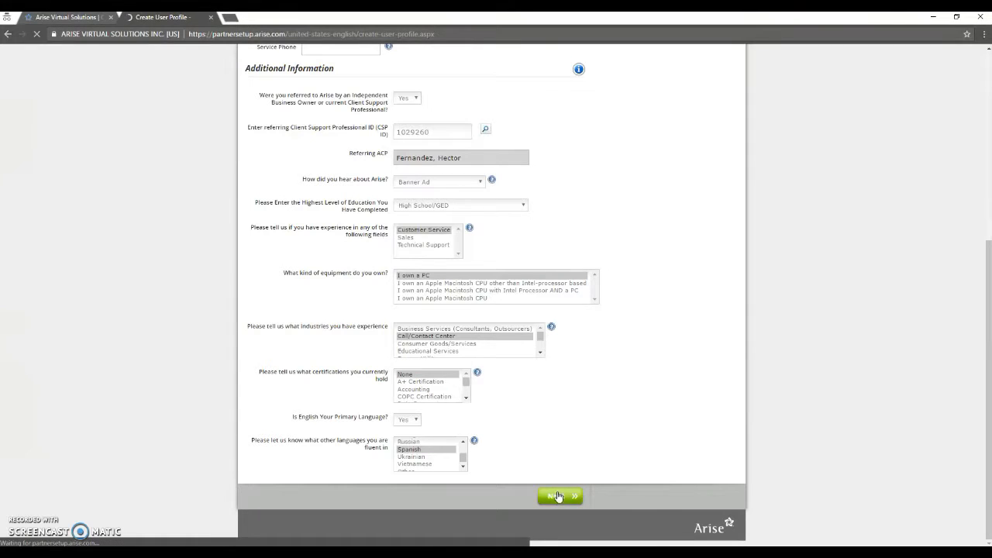
pyautogui.click(558, 496)
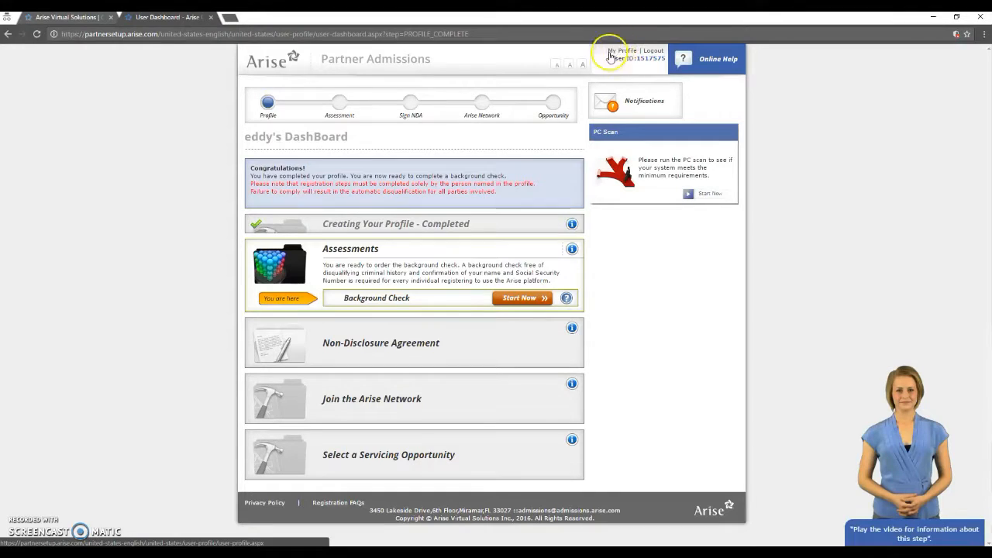
pyautogui.moveTo(608, 56)
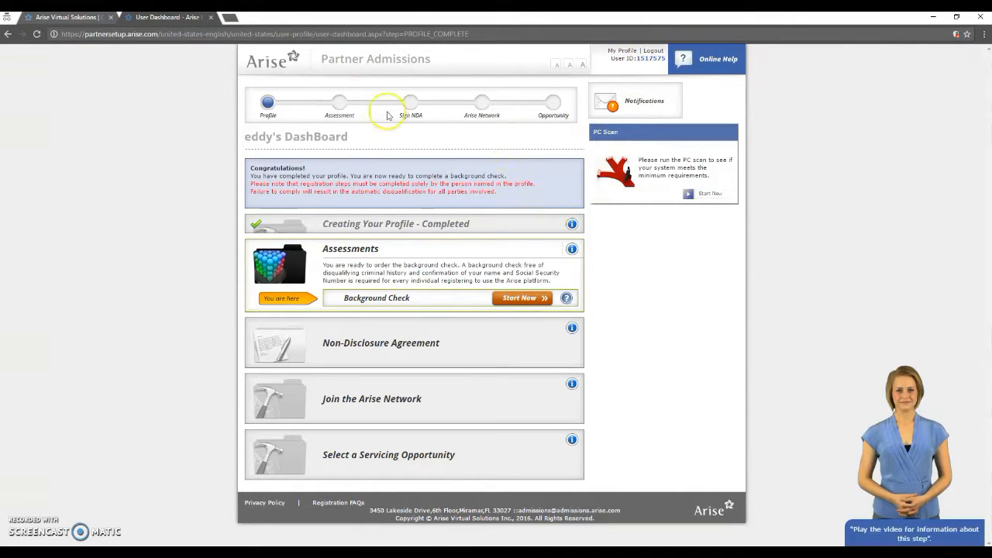
pyautogui.moveTo(267, 143)
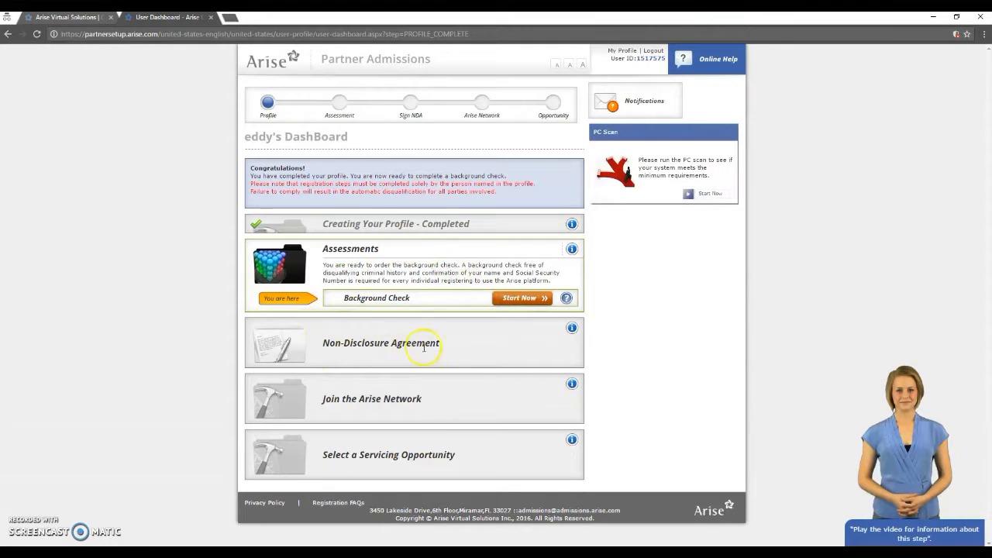
pyautogui.moveTo(375, 403)
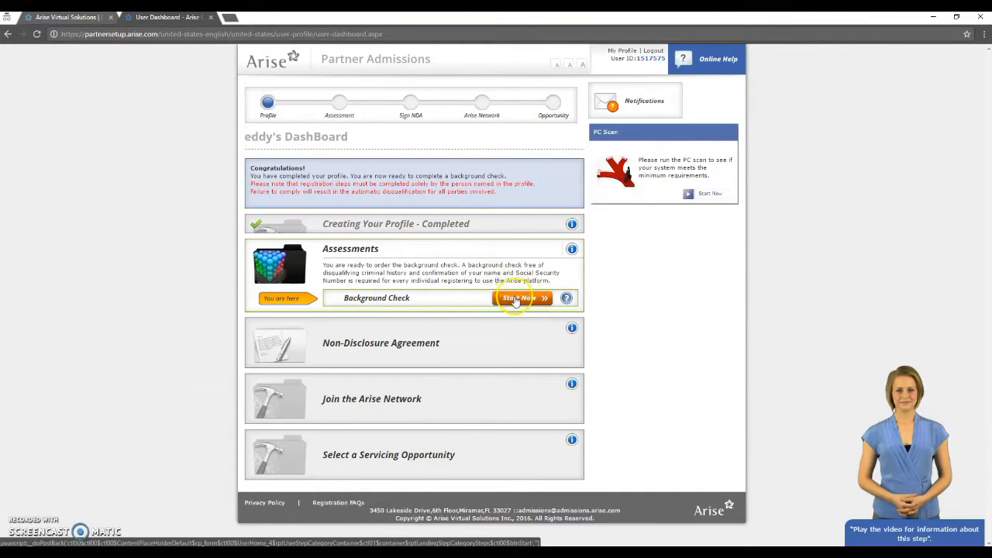
pyautogui.click(519, 298)
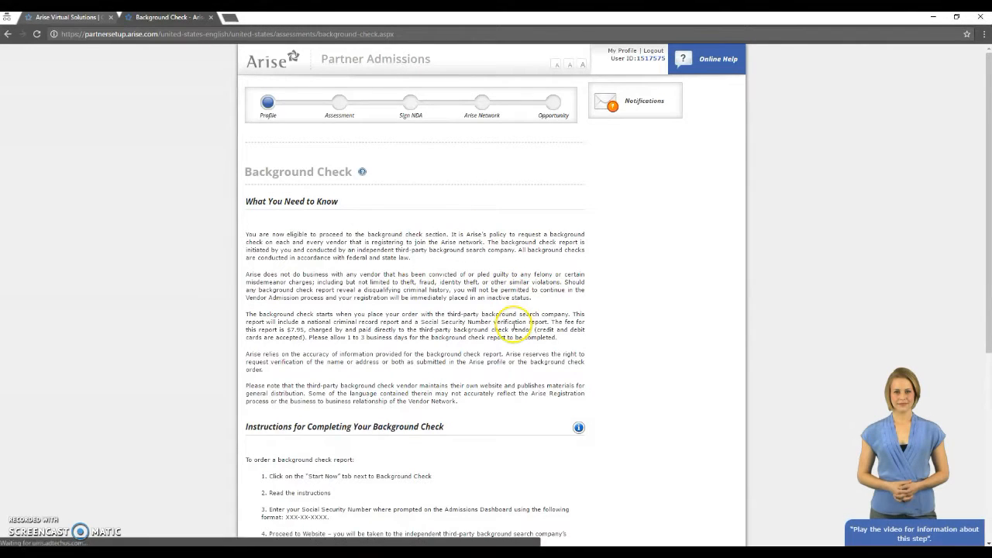
pyautogui.moveTo(269, 214)
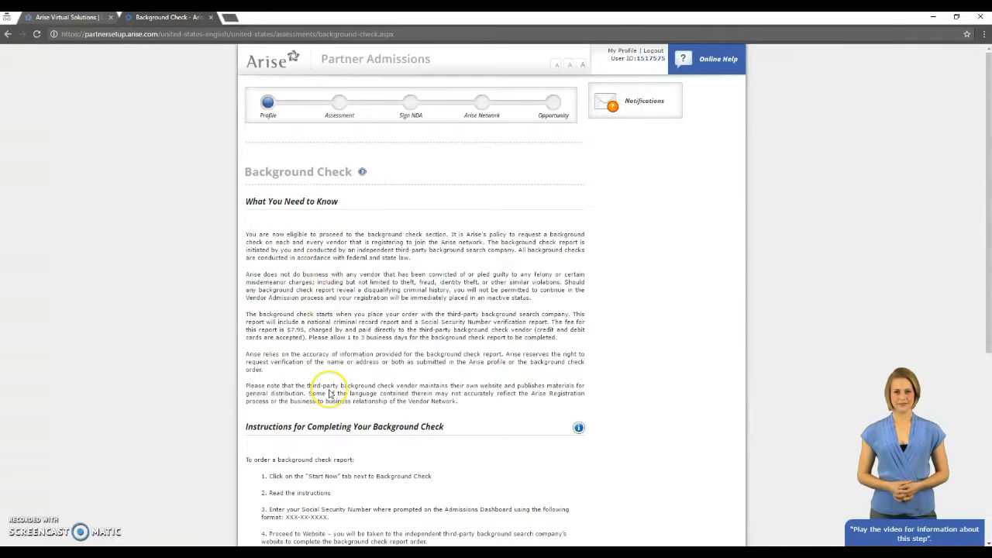
pyautogui.moveTo(397, 315)
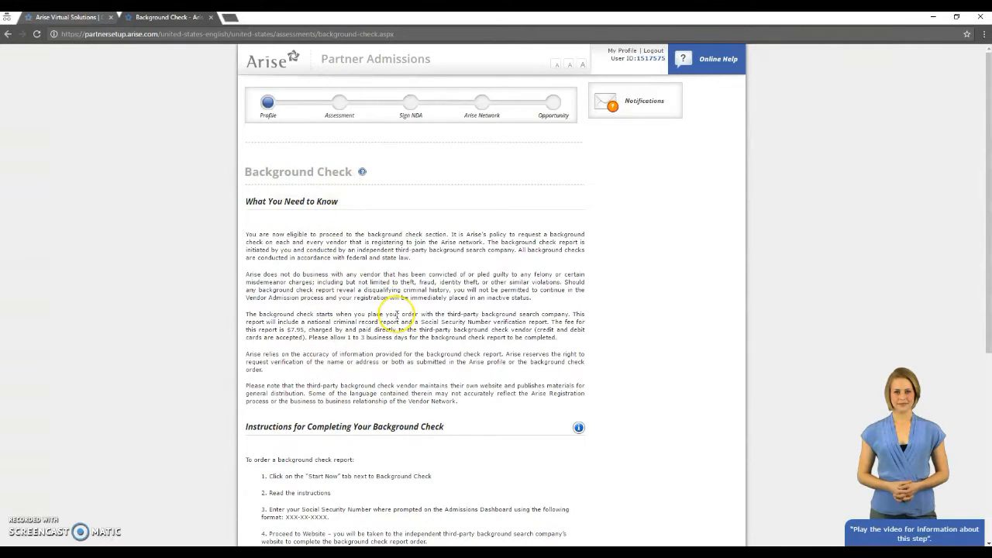
pyautogui.scroll(-3)
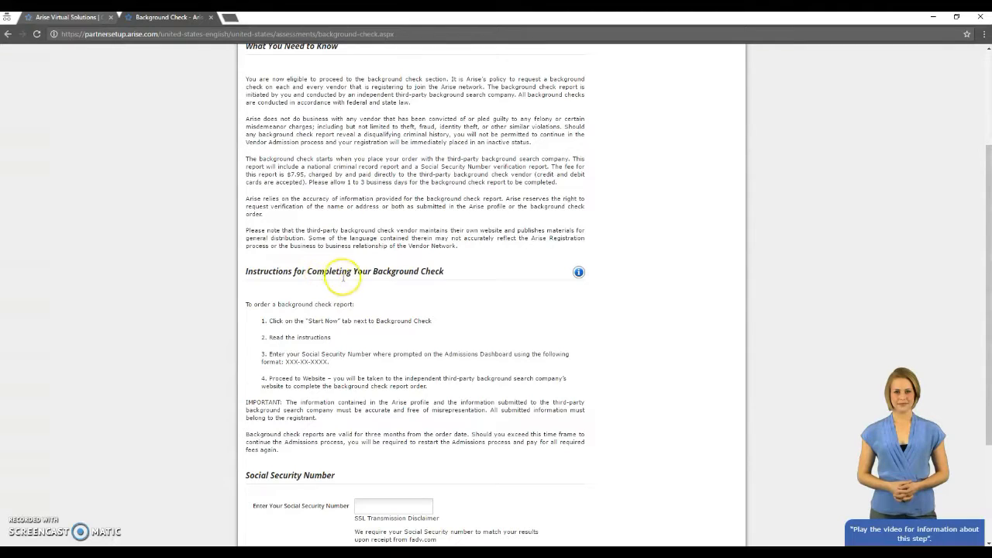
pyautogui.moveTo(418, 288)
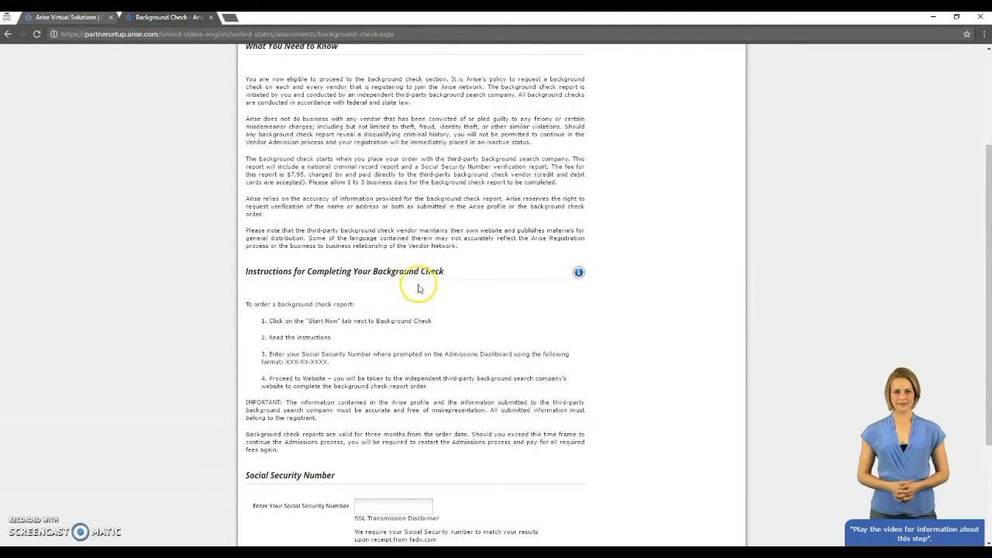
pyautogui.scroll(-3)
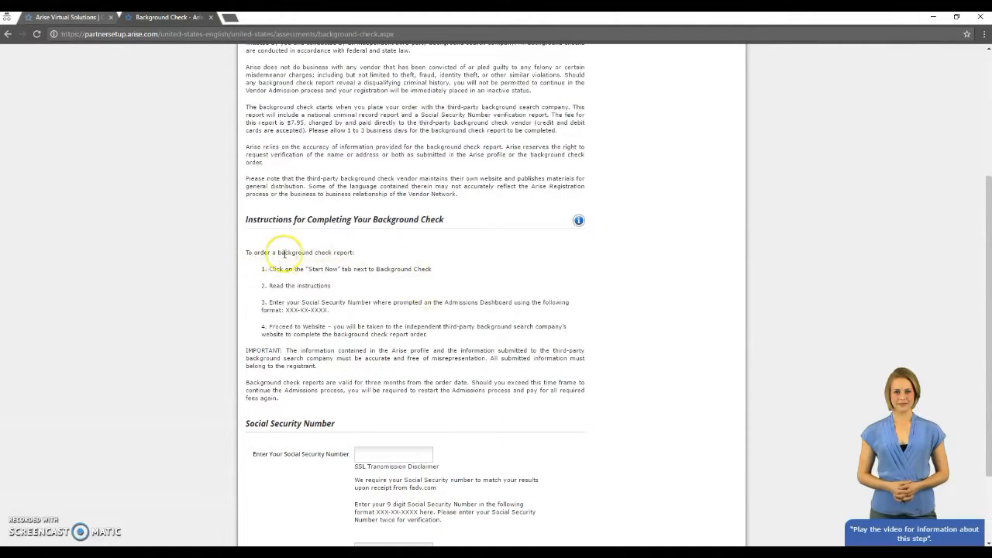
pyautogui.moveTo(337, 310)
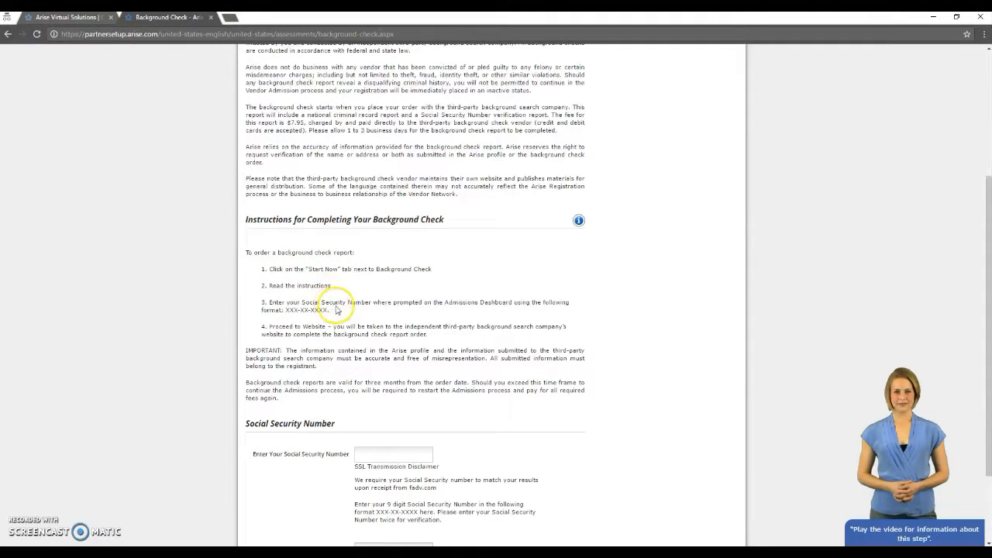
pyautogui.moveTo(347, 311)
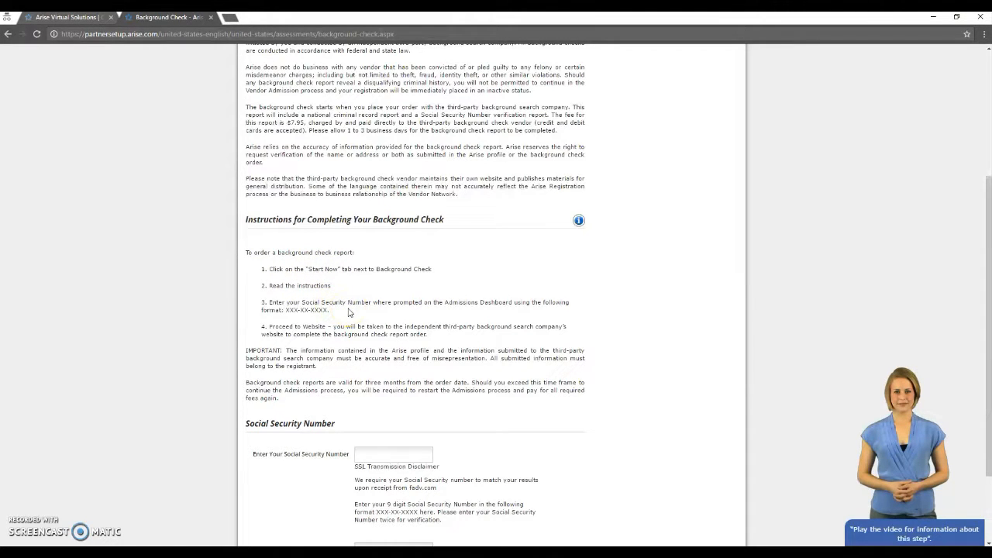
pyautogui.scroll(-3)
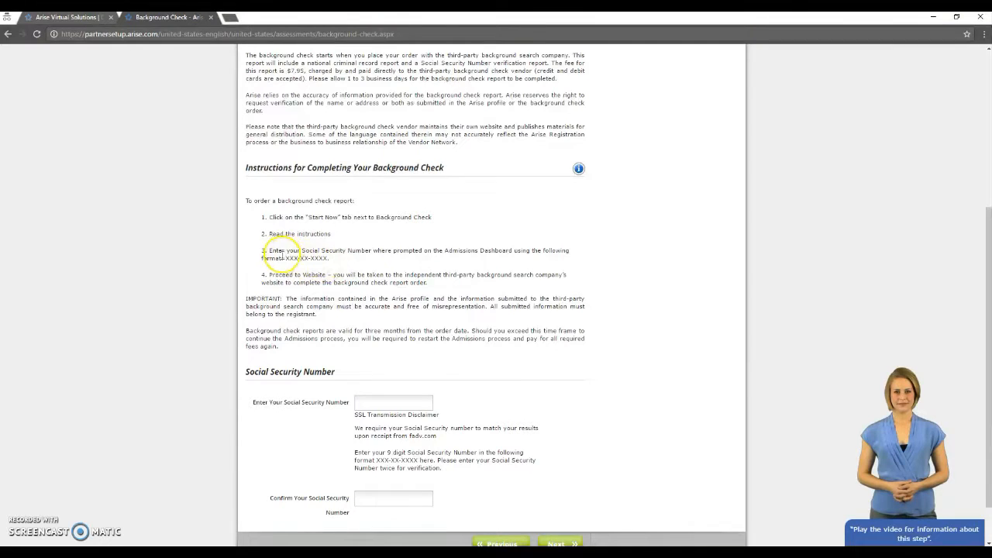
pyautogui.scroll(-3)
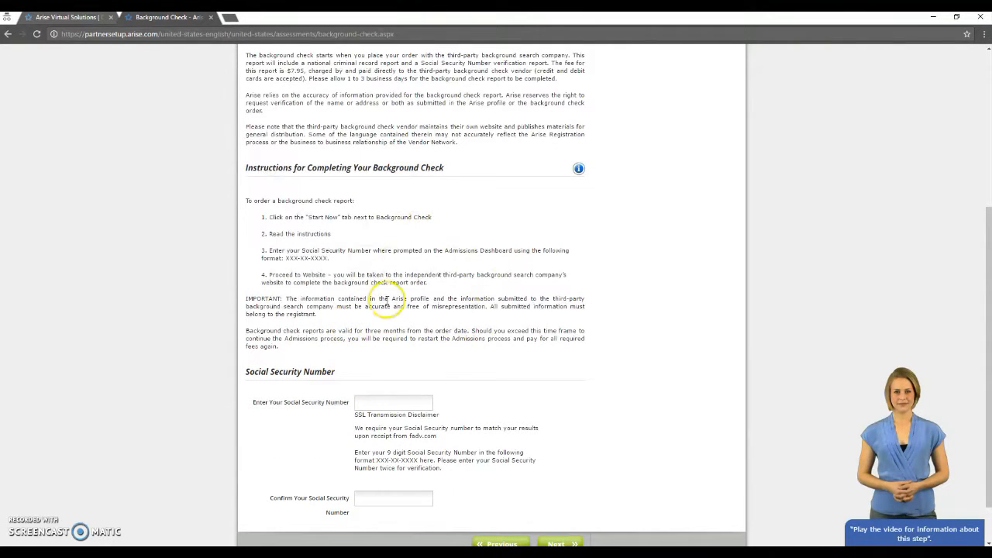
pyautogui.moveTo(298, 267)
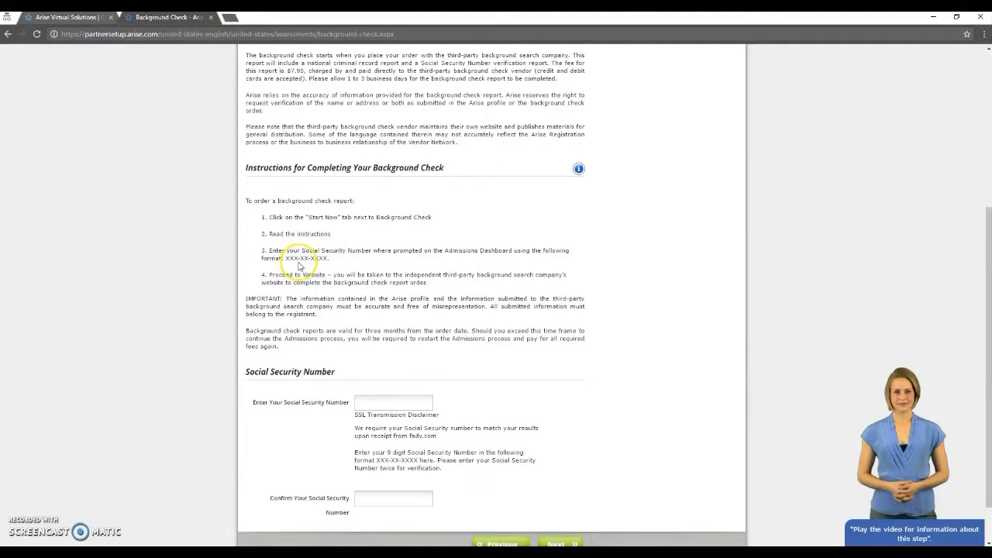
pyautogui.moveTo(308, 267)
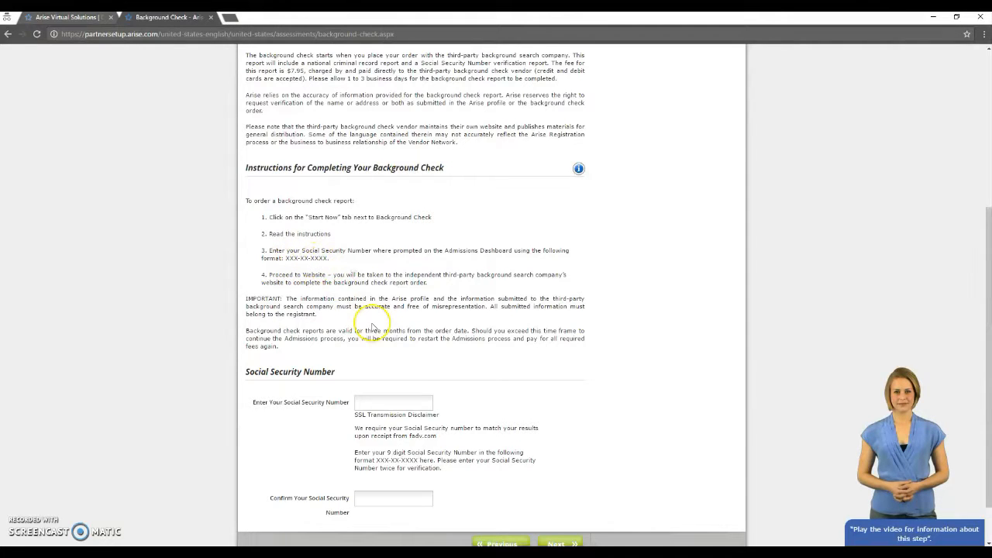
pyautogui.moveTo(374, 404)
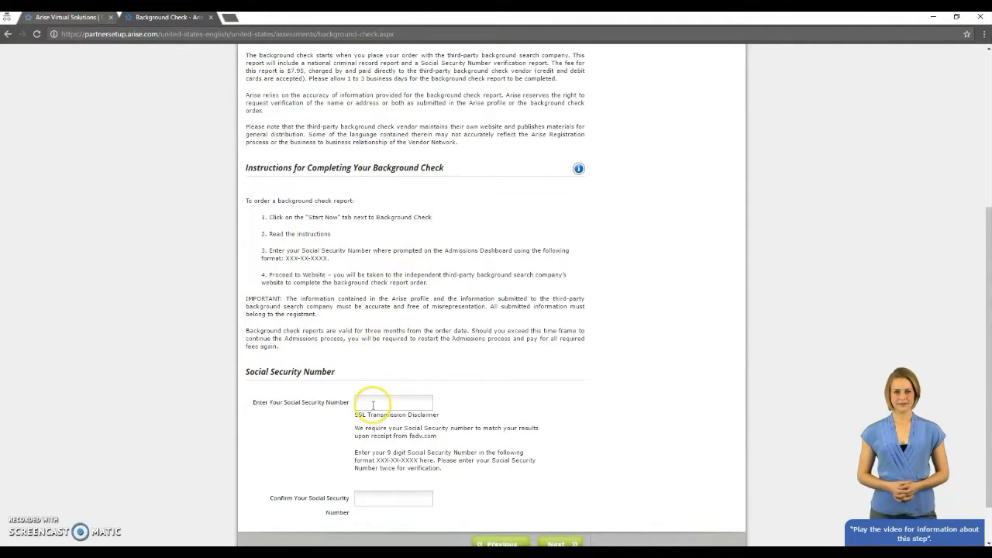
# Paste the Social Security Number, correct it, and re-enter it in the Confirm SSN field
pyautogui.rightClick(393, 403)
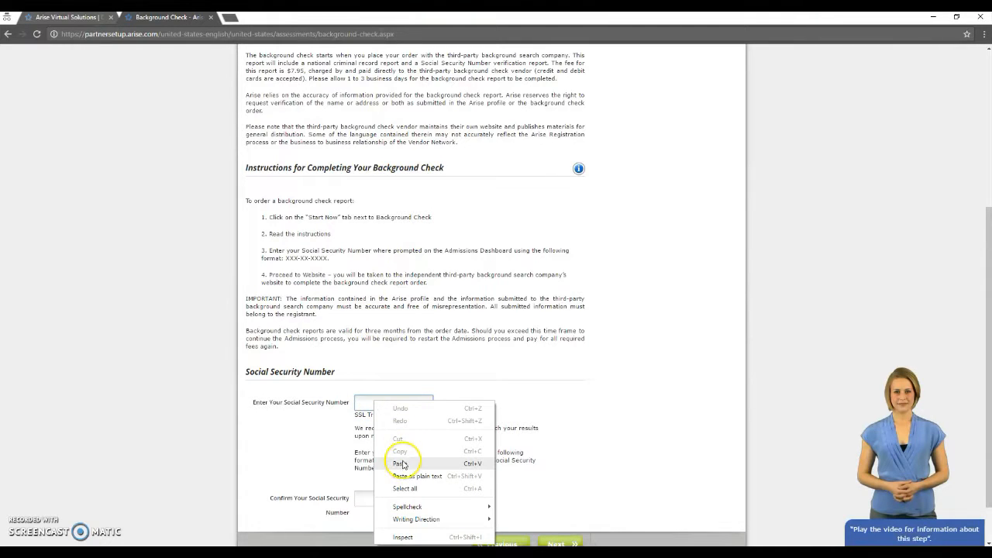
pyautogui.click(400, 464)
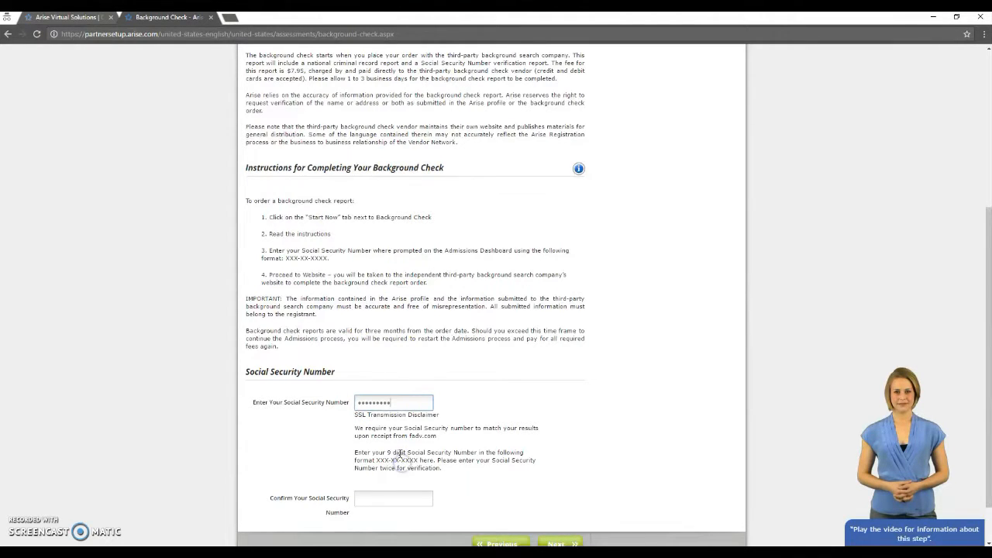
pyautogui.press('Backspace')
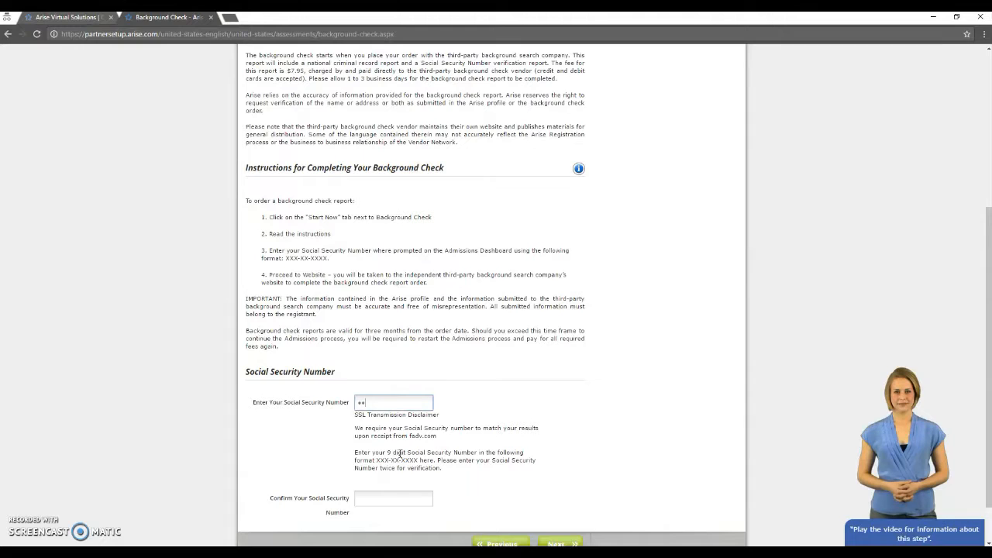
pyautogui.press('Backspace')
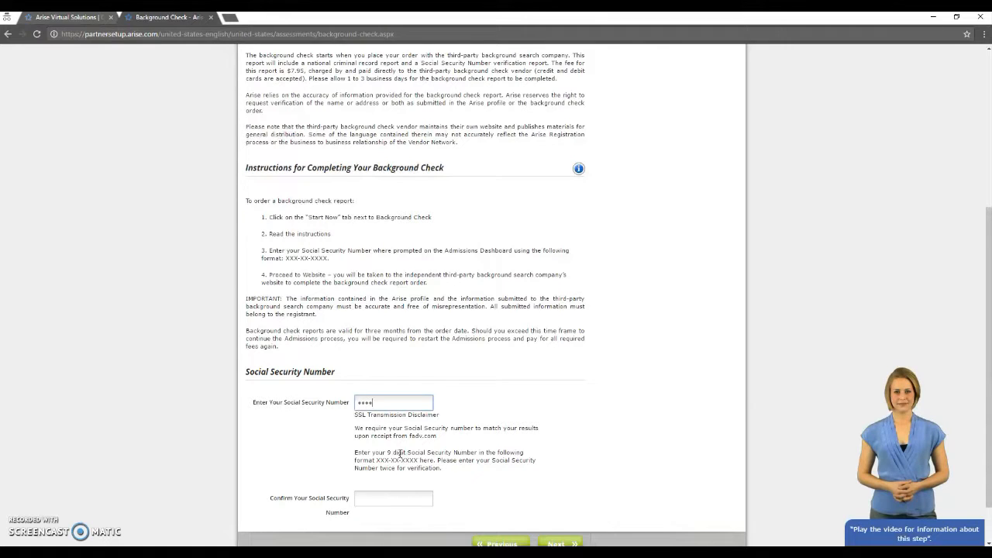
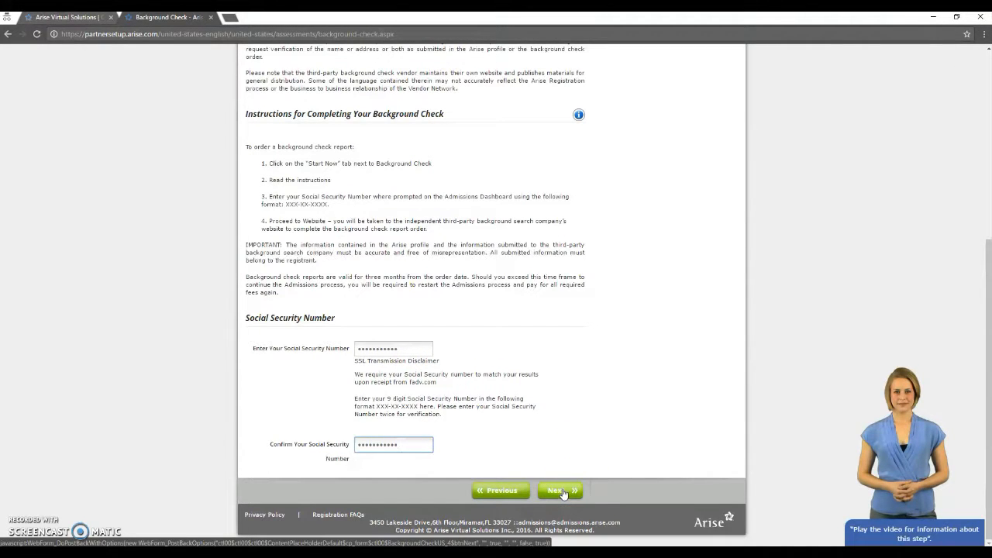
# Submit the SSN with Next and proceed to the third-party background check website
pyautogui.click(556, 490)
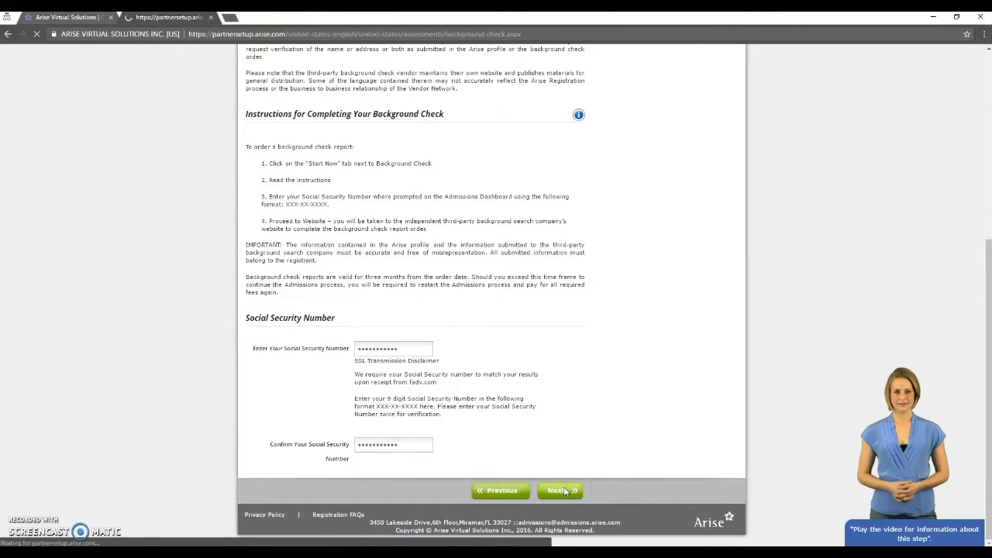
pyautogui.click(556, 489)
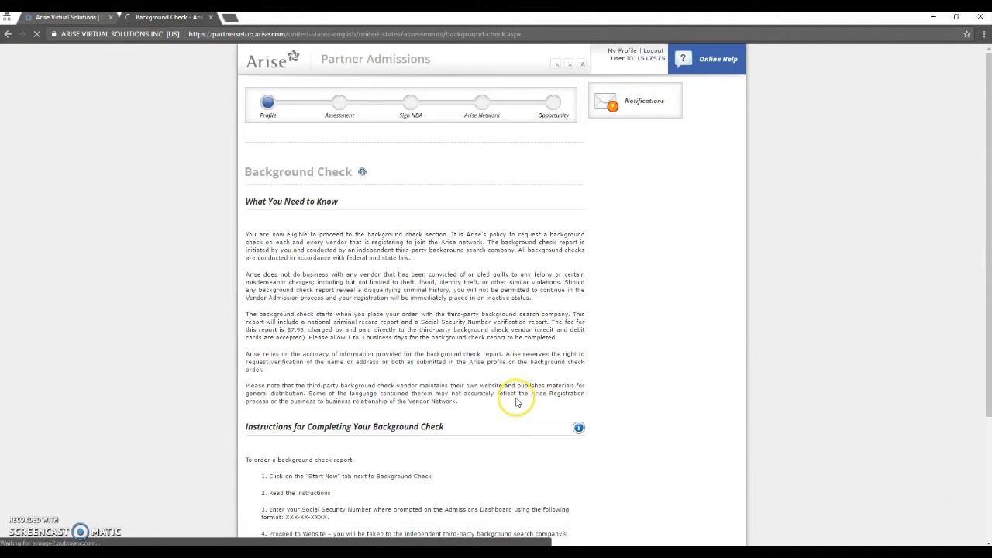
pyautogui.scroll(-3)
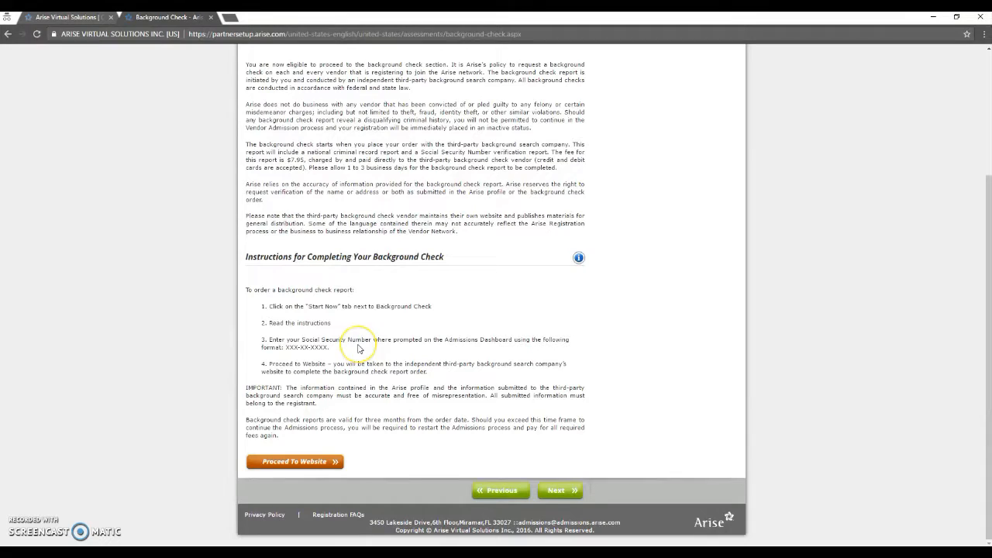
pyautogui.moveTo(360, 347)
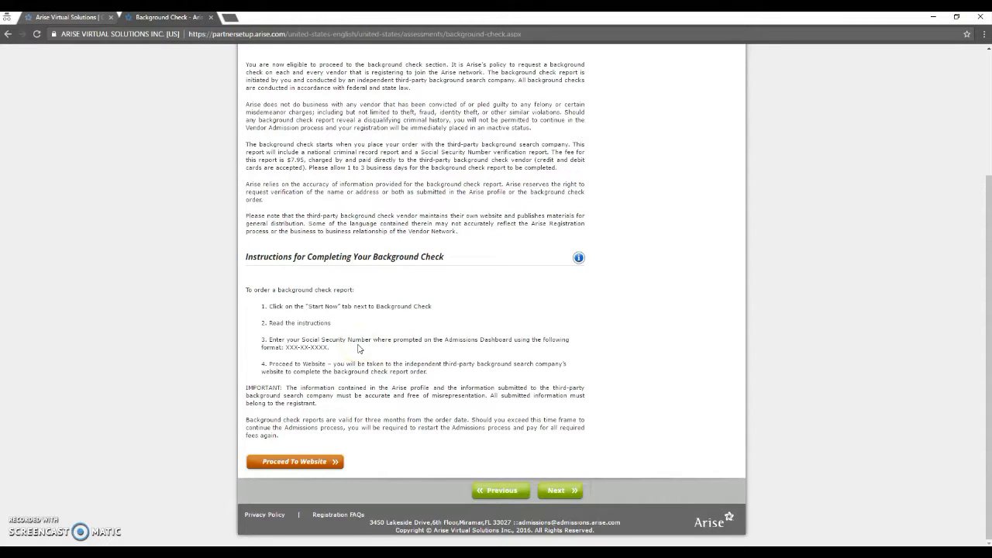
pyautogui.click(294, 462)
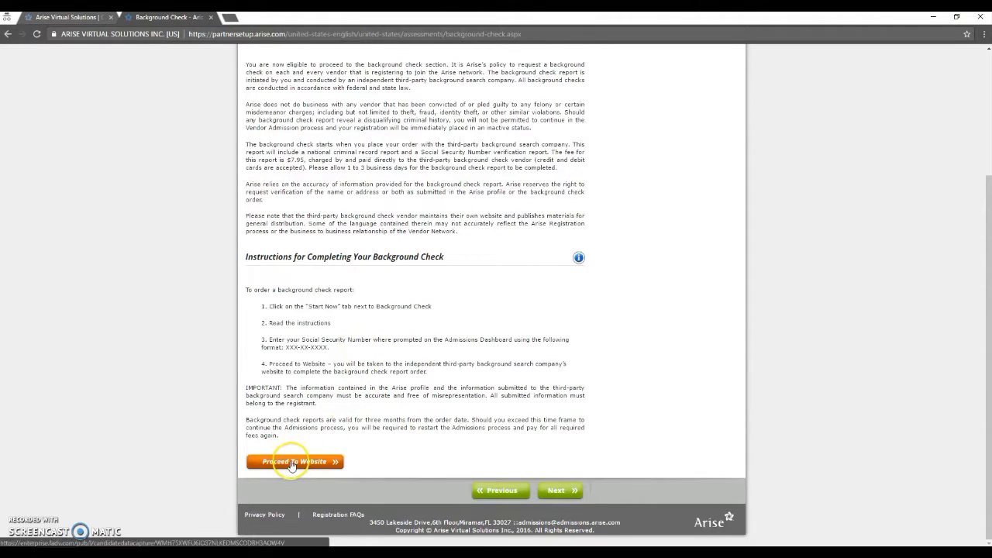
# Continue to the First Advantage registration page in a new tab and review the empty form
pyautogui.click(295, 462)
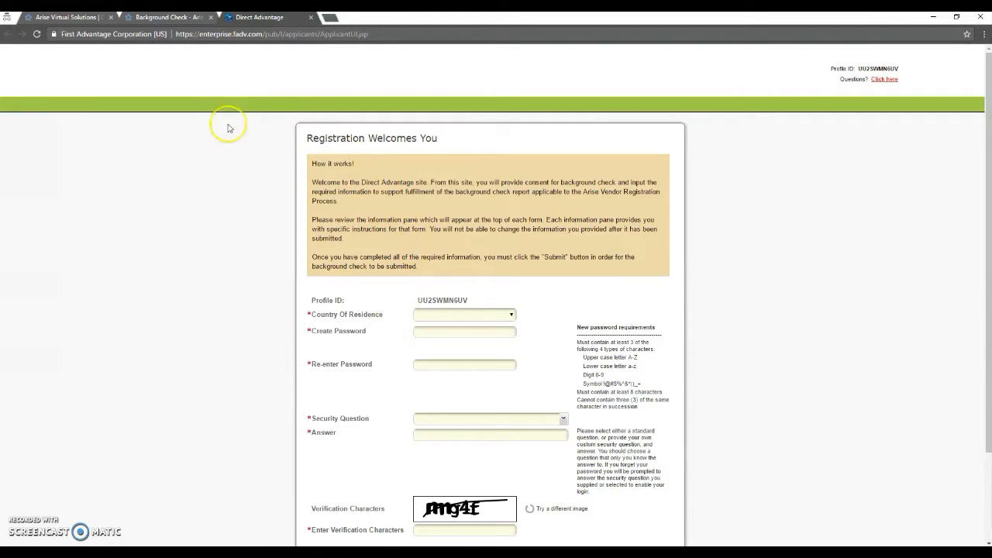
pyautogui.moveTo(70, 43)
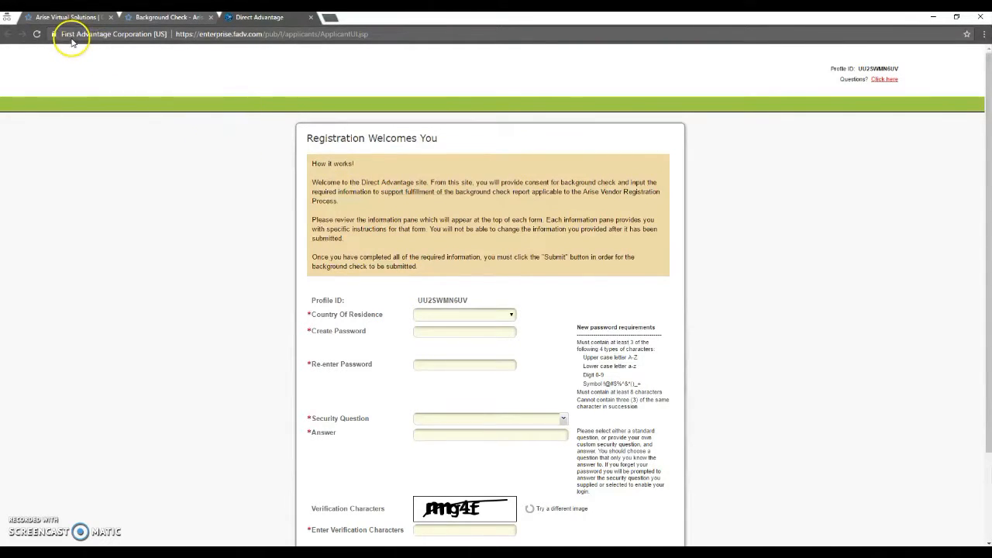
pyautogui.moveTo(155, 50)
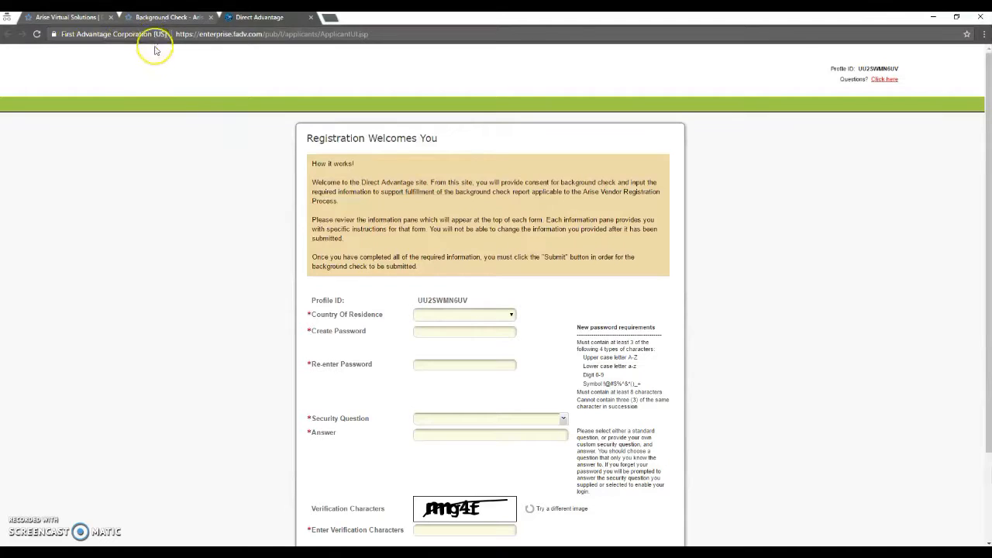
pyautogui.moveTo(206, 224)
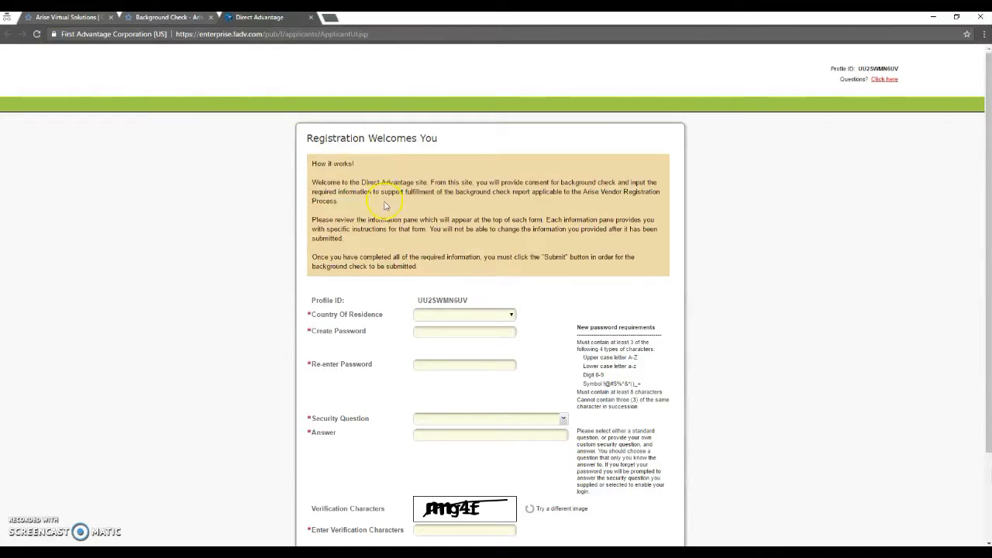
pyautogui.moveTo(349, 136)
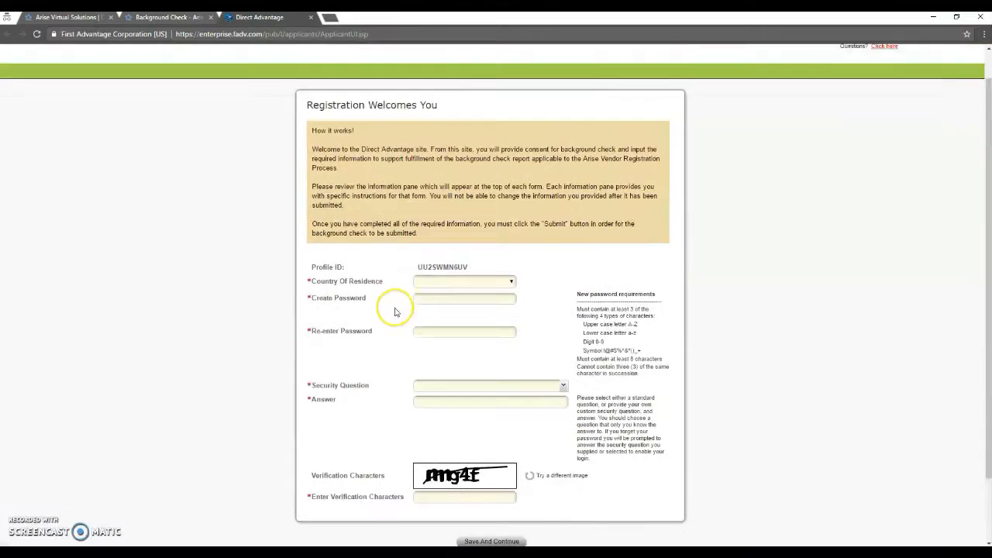
pyautogui.scroll(-3)
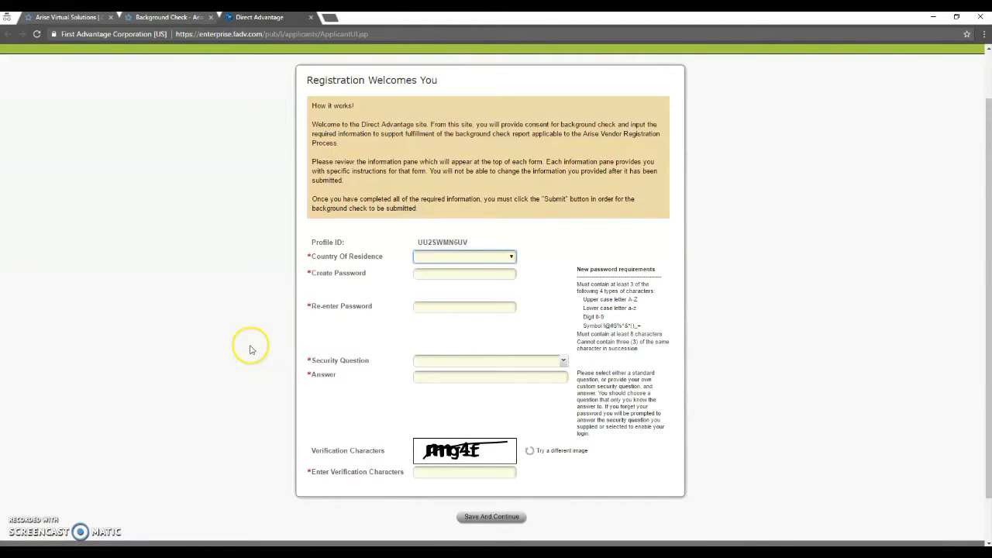
pyautogui.moveTo(297, 257)
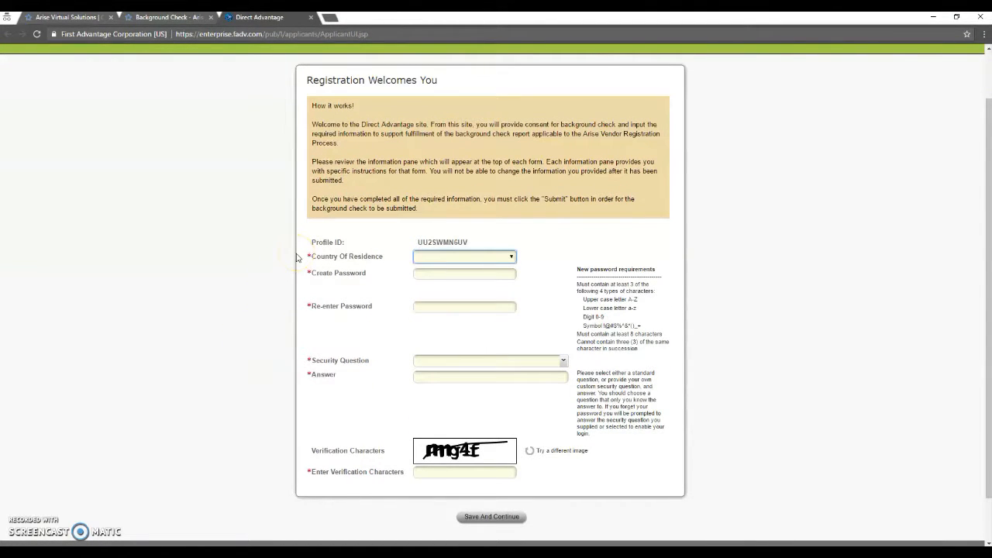
pyautogui.click(465, 258)
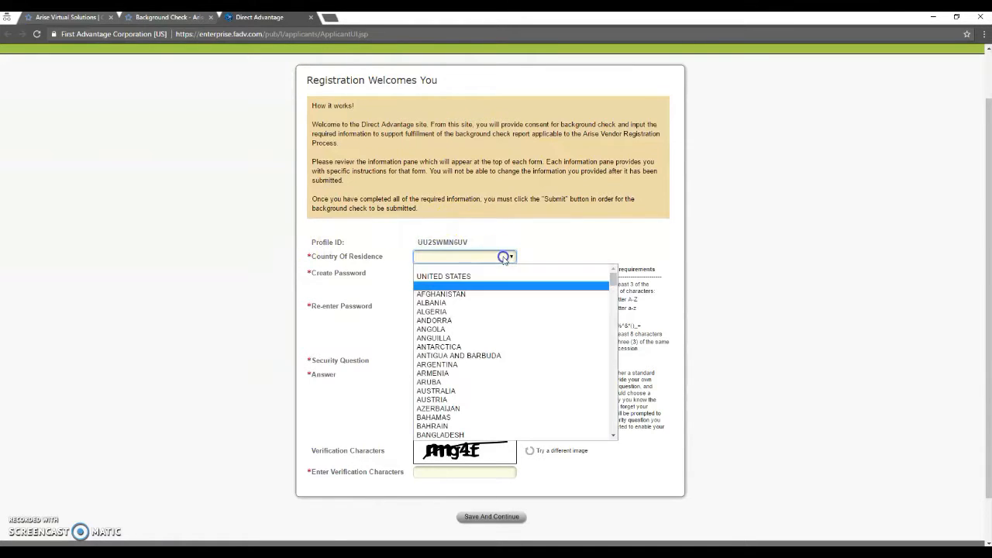
pyautogui.click(443, 276)
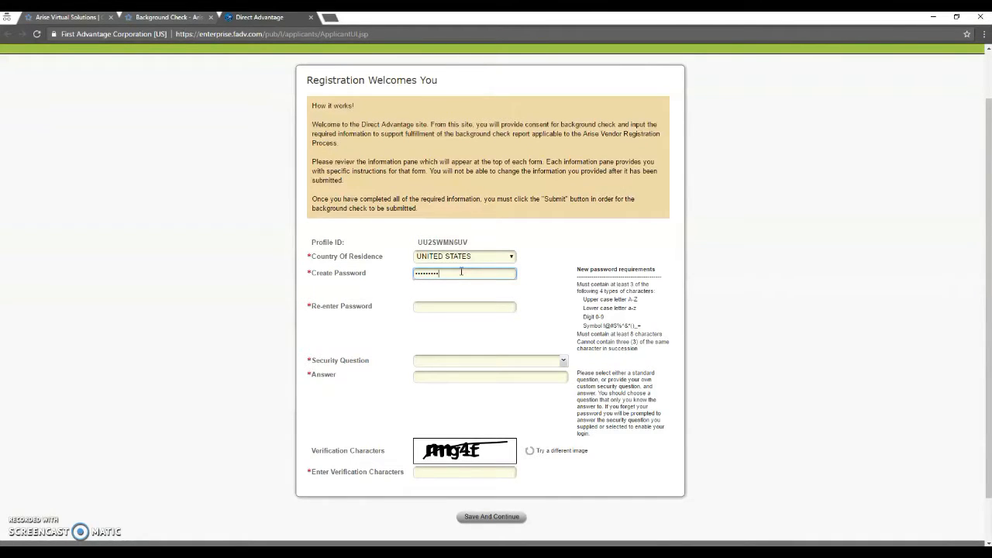
pyautogui.moveTo(442, 298)
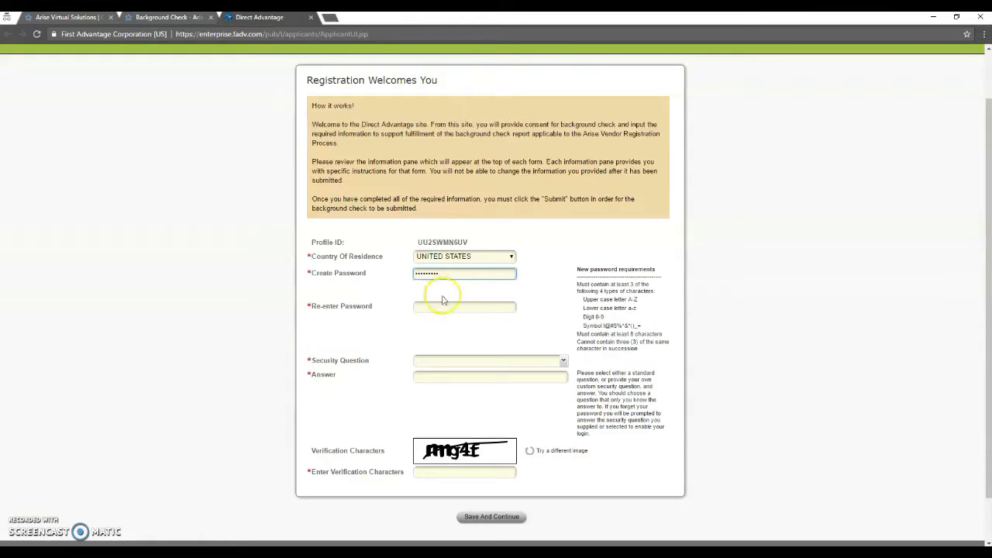
pyautogui.write('••••••')
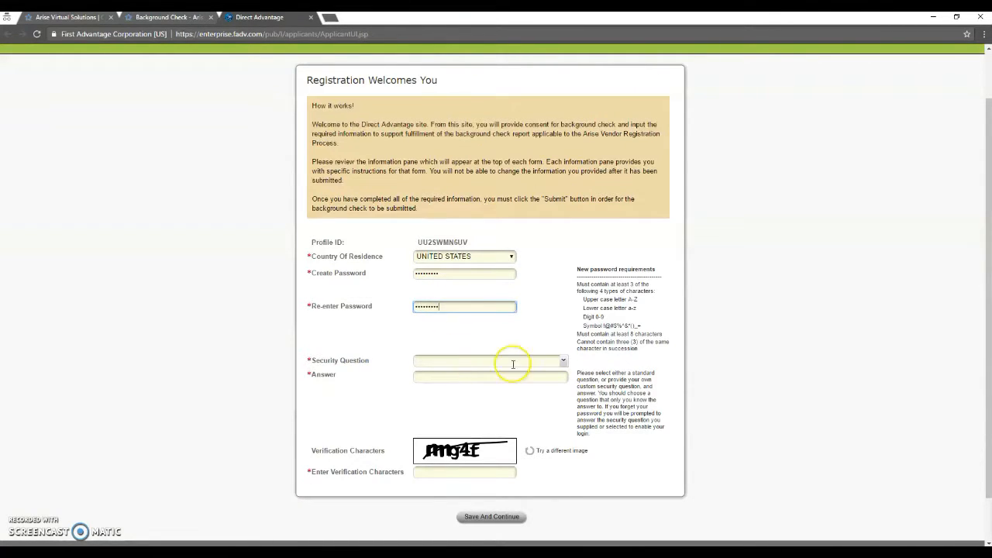
pyautogui.click(488, 359)
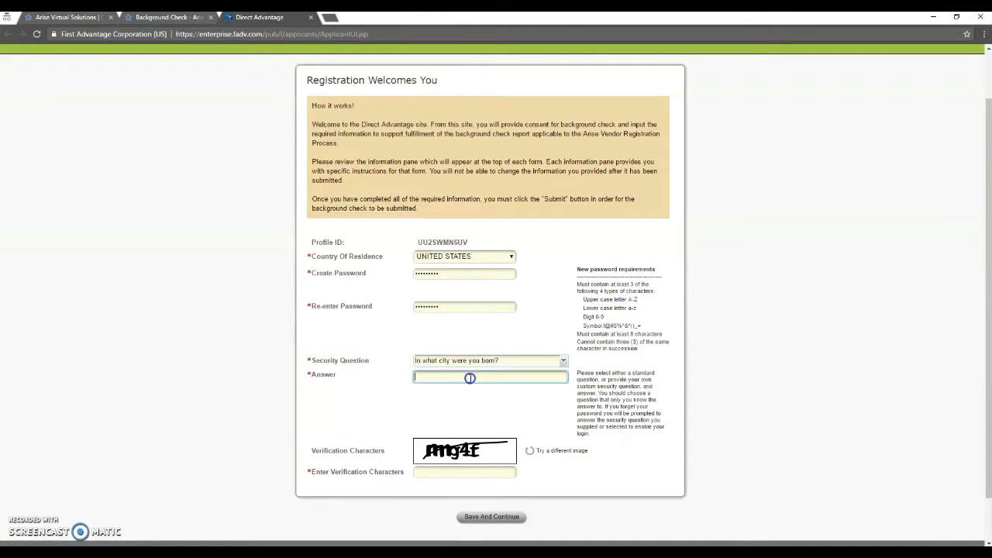
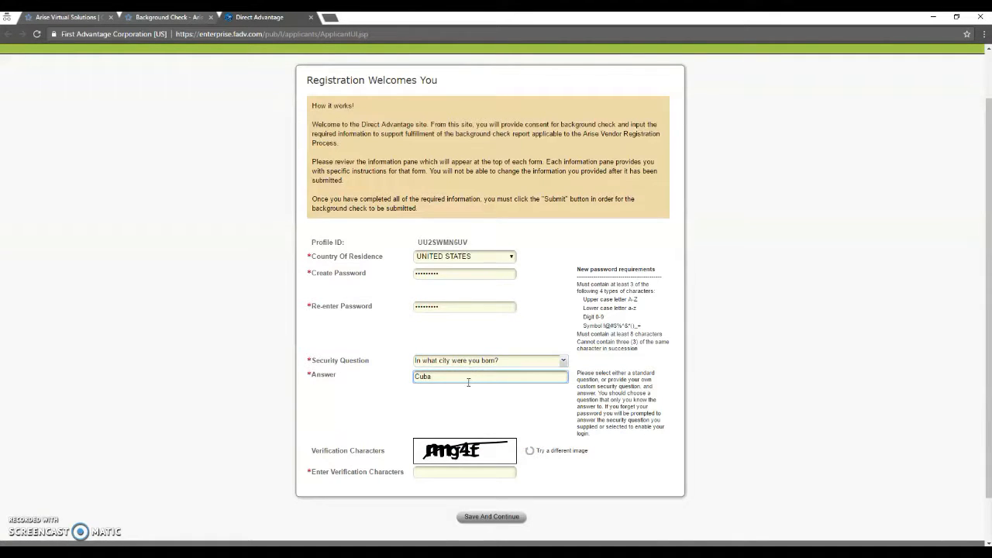
pyautogui.click(465, 471)
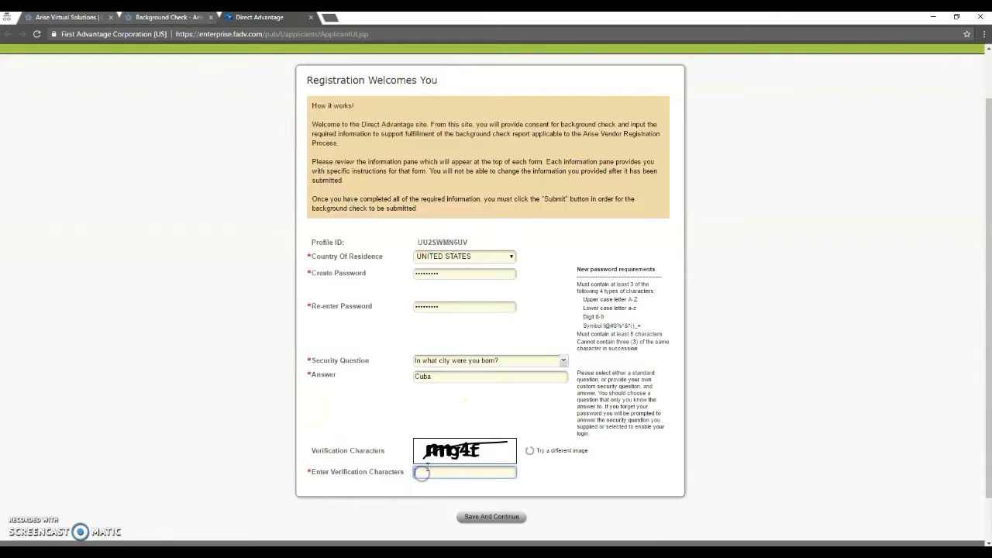
pyautogui.click(465, 471)
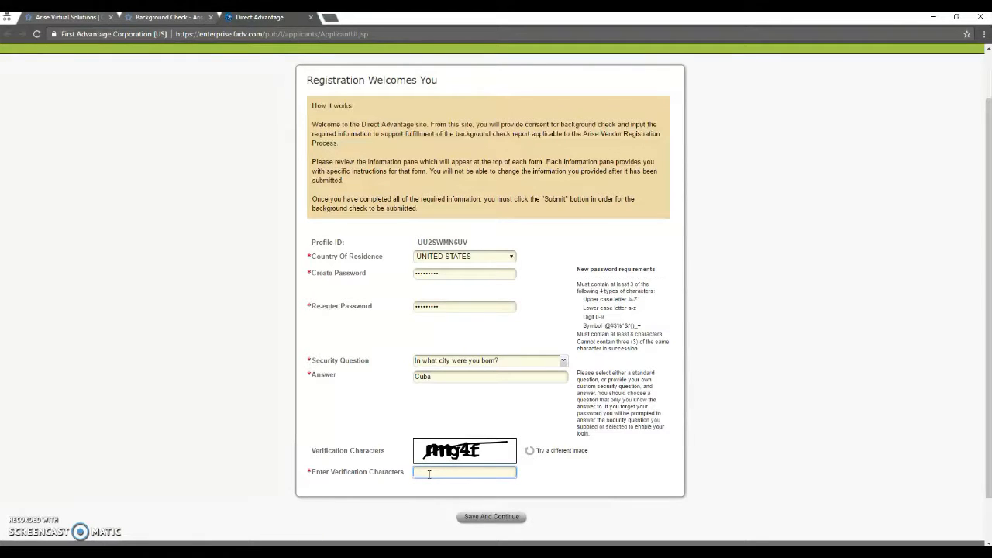
# Enter verification characters 'nm', retry with a new image entering 'ds', and save the registration
pyautogui.write('nmg4e')
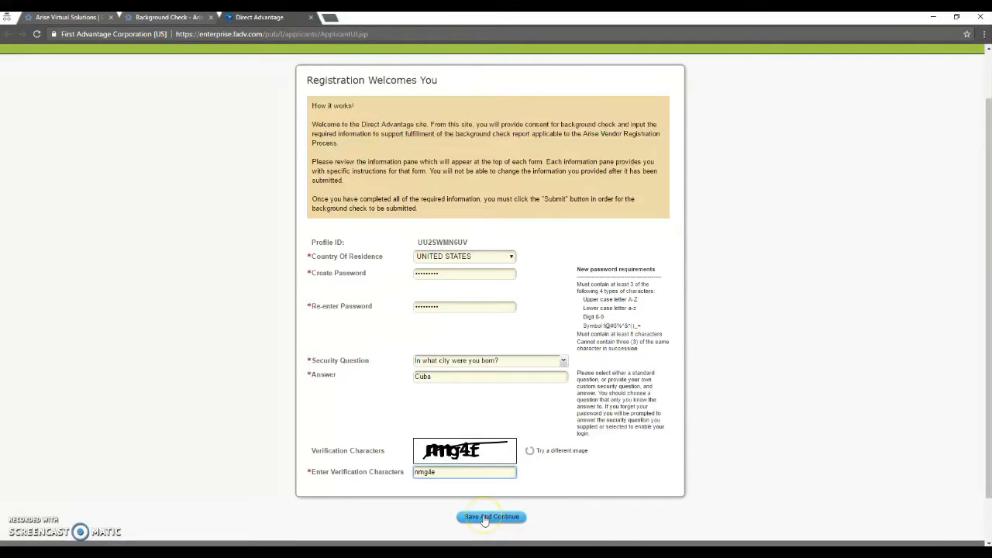
pyautogui.click(491, 517)
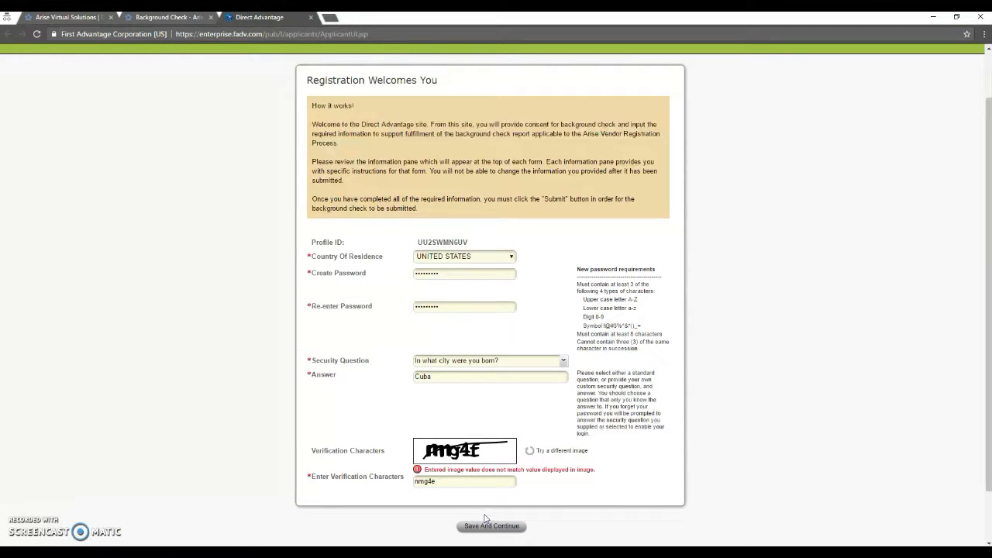
pyautogui.click(465, 481)
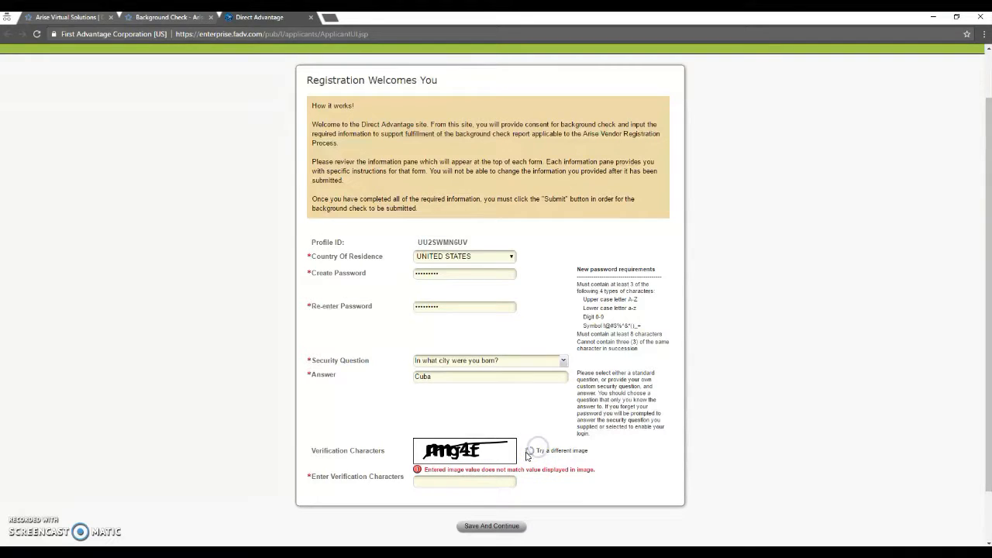
pyautogui.click(530, 449)
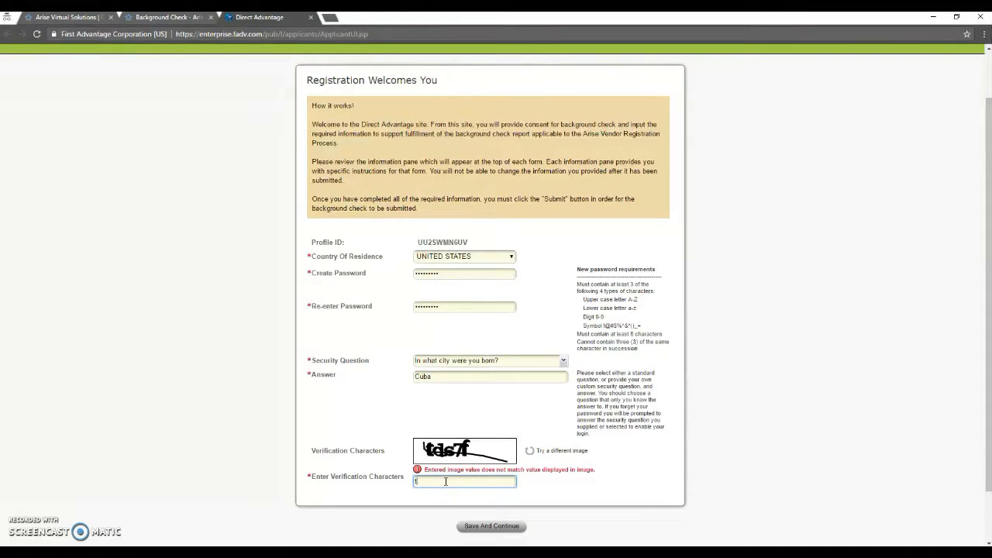
pyautogui.write('ds')
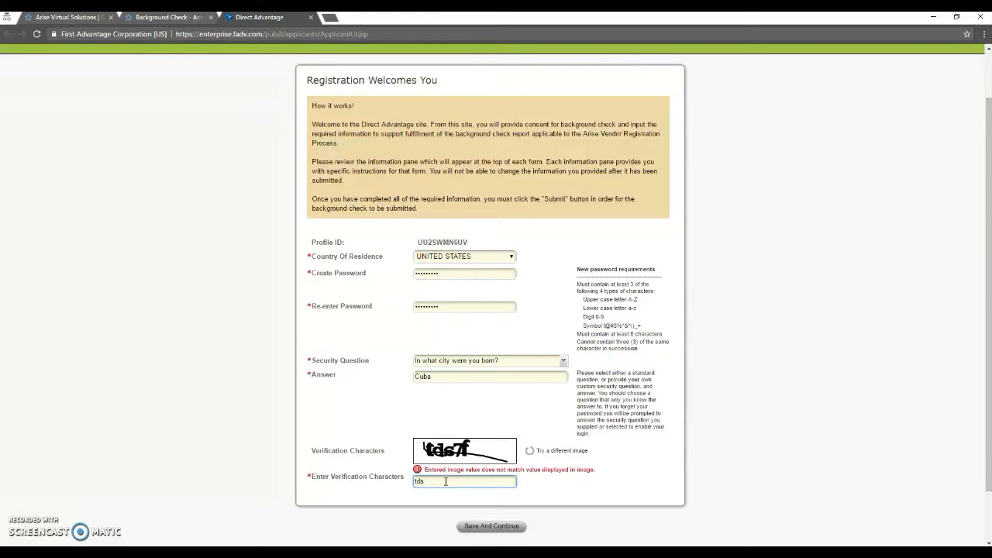
pyautogui.click(491, 518)
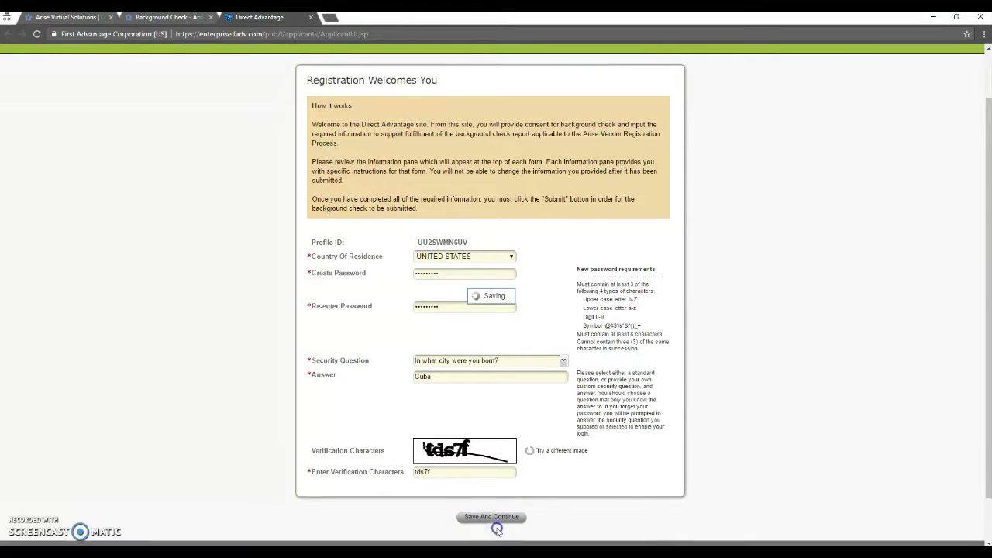
pyautogui.click(491, 518)
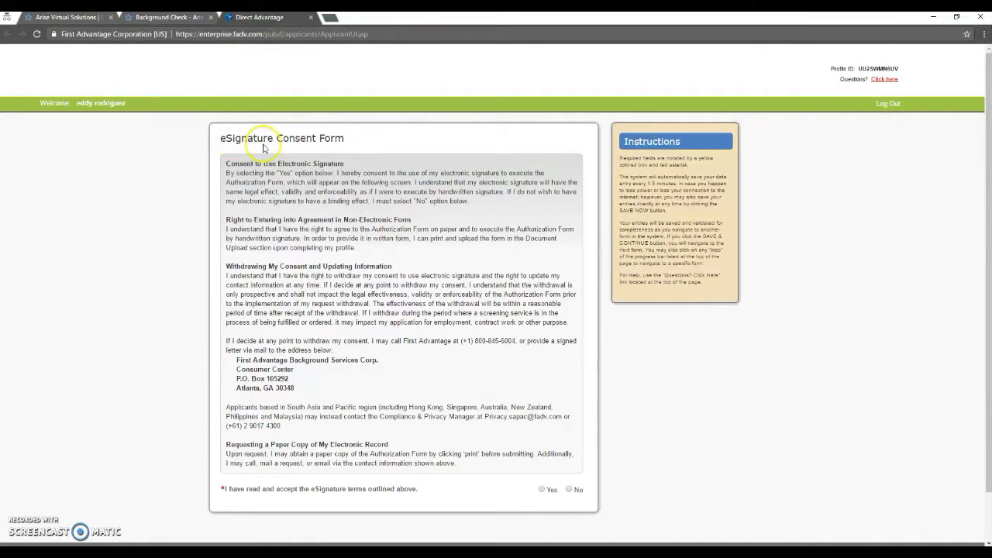
pyautogui.moveTo(289, 440)
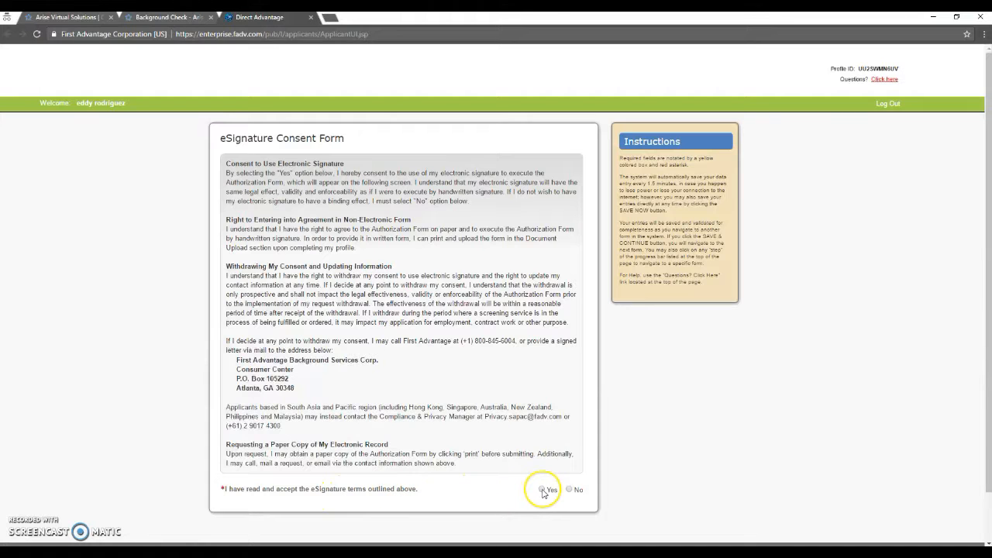
# Accept the eSignature consent terms with Yes and continue to the Disclosure and Authorization page
pyautogui.click(541, 490)
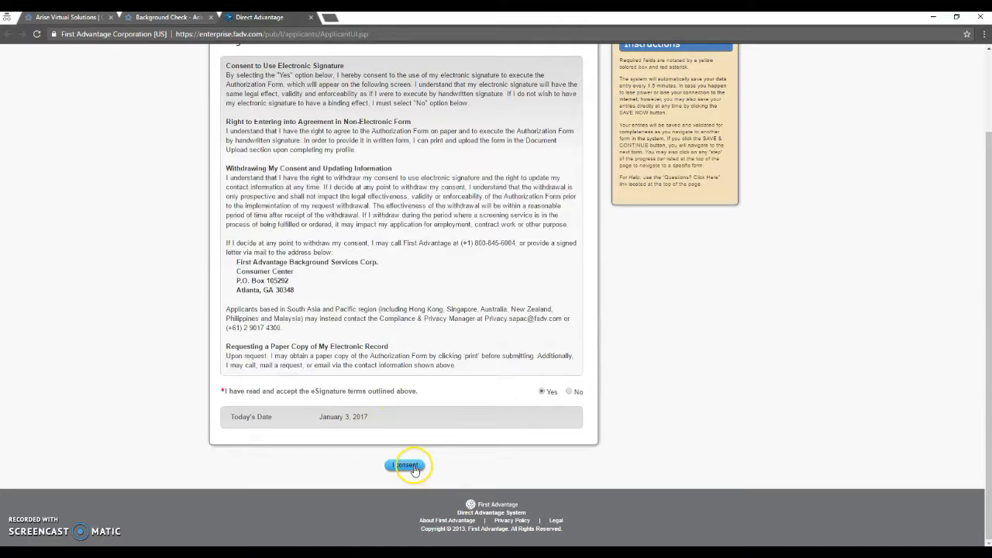
pyautogui.click(403, 465)
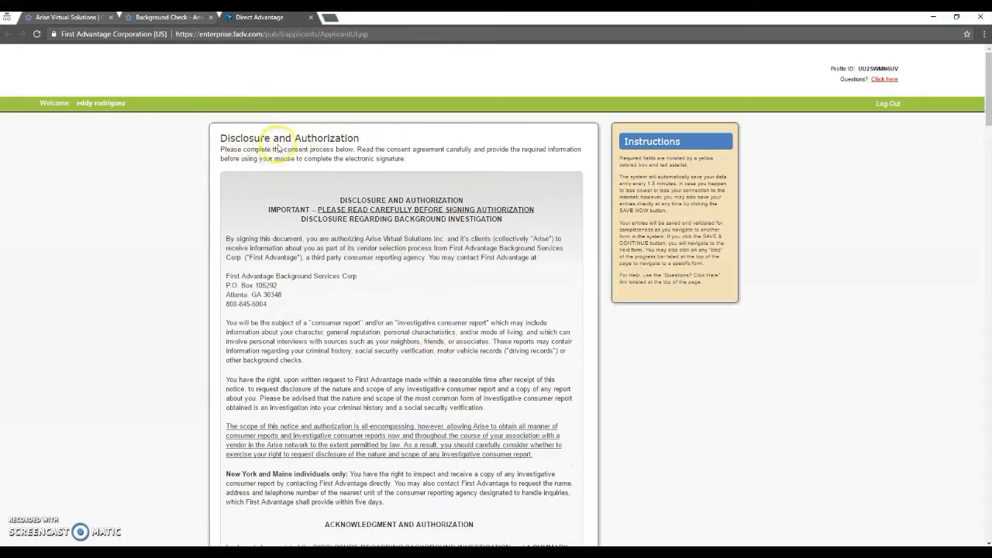
# Read through the disclosure text, accept the terms with Yes, and reach the address and signature fields
pyautogui.scroll(-3)
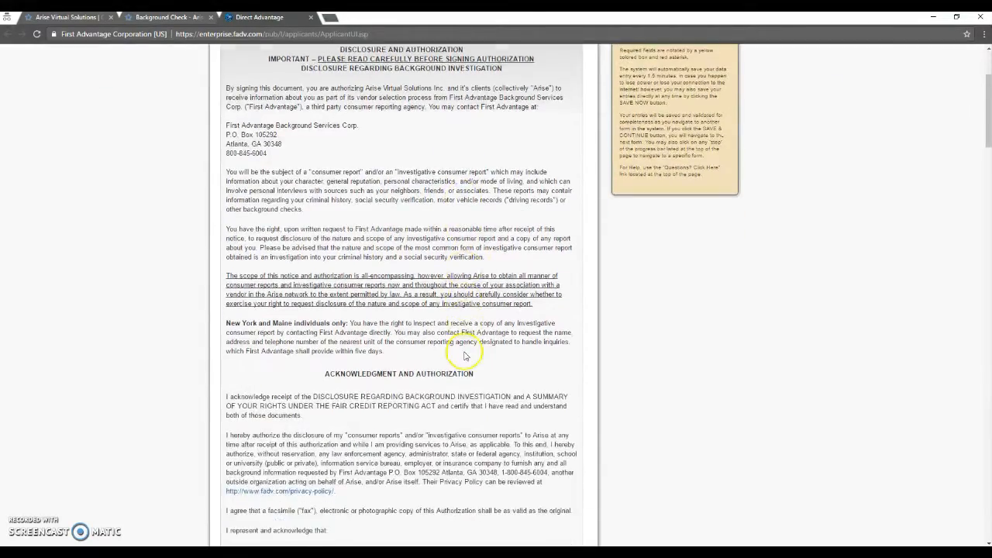
pyautogui.scroll(-3)
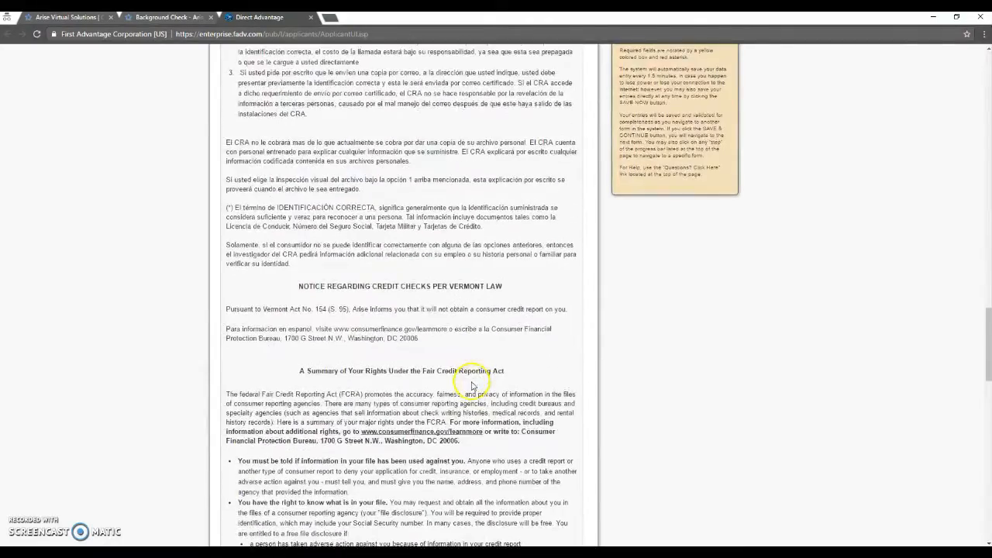
pyautogui.scroll(-3)
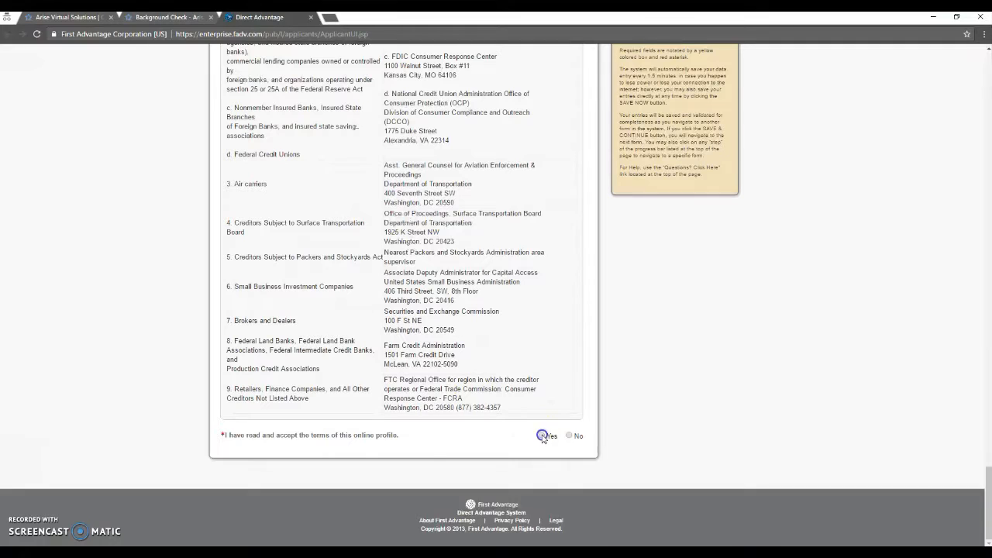
pyautogui.click(542, 435)
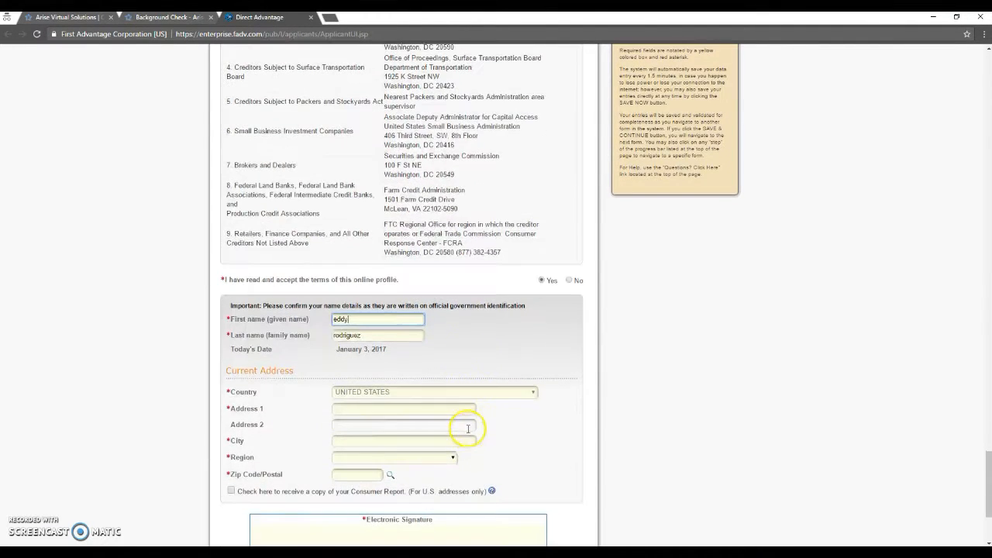
pyautogui.scroll(-3)
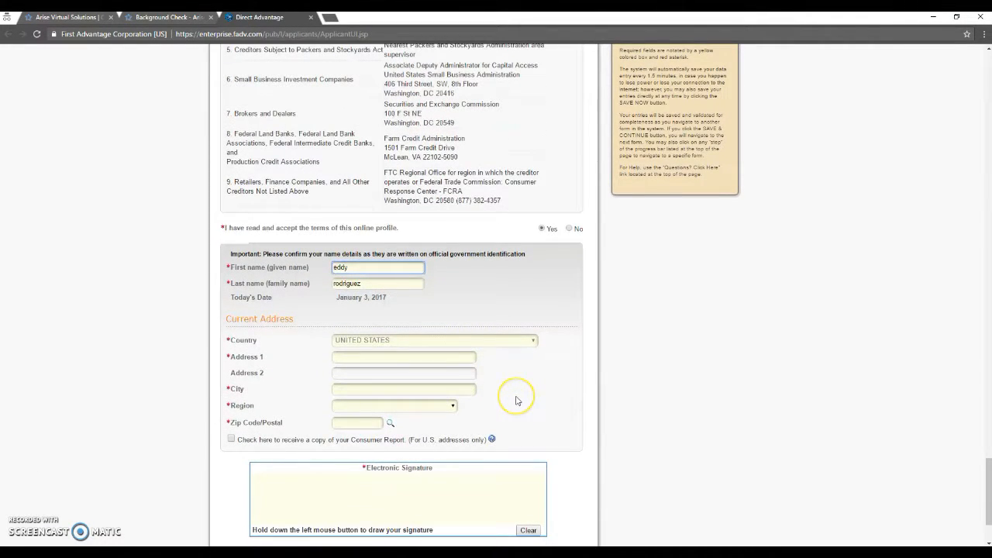
pyautogui.moveTo(556, 395)
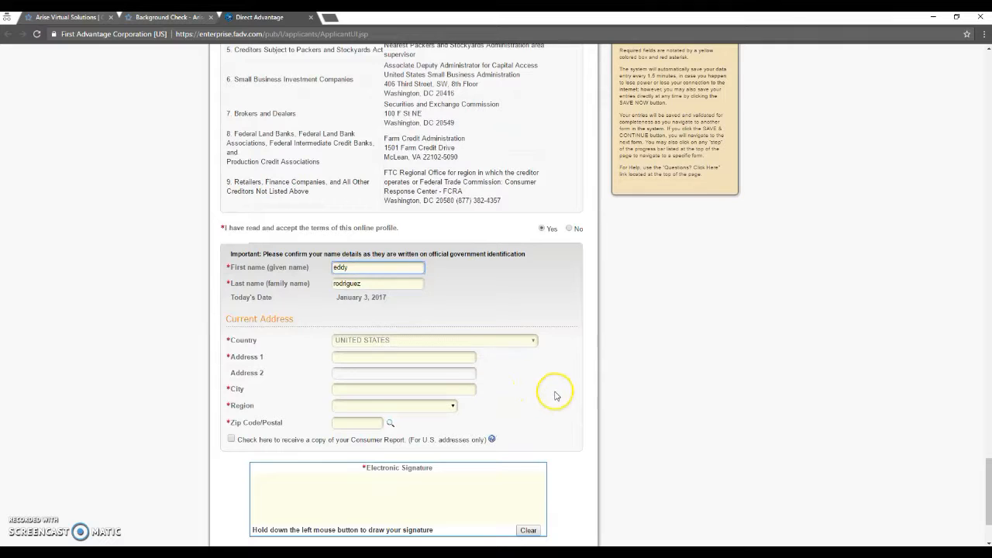
pyautogui.moveTo(273, 300)
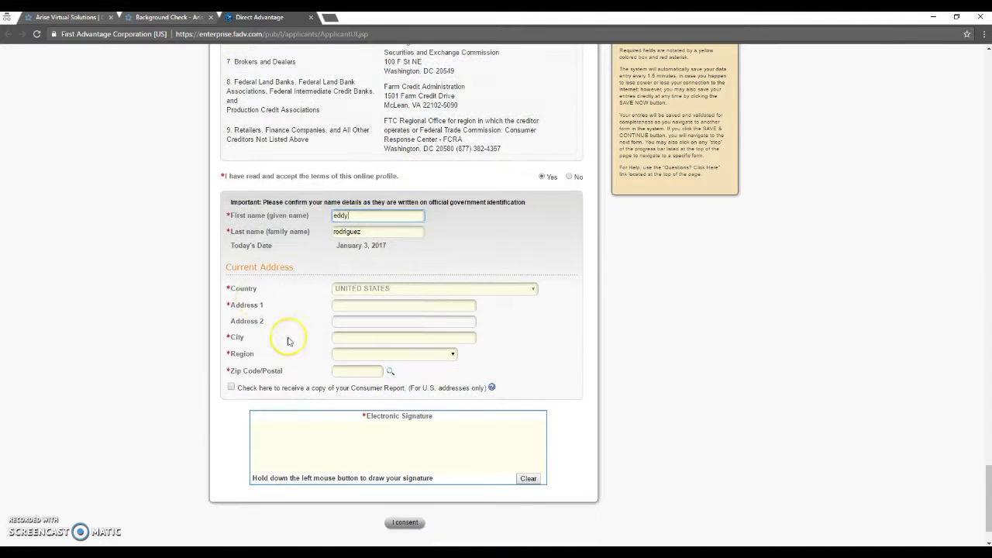
pyautogui.click(403, 304)
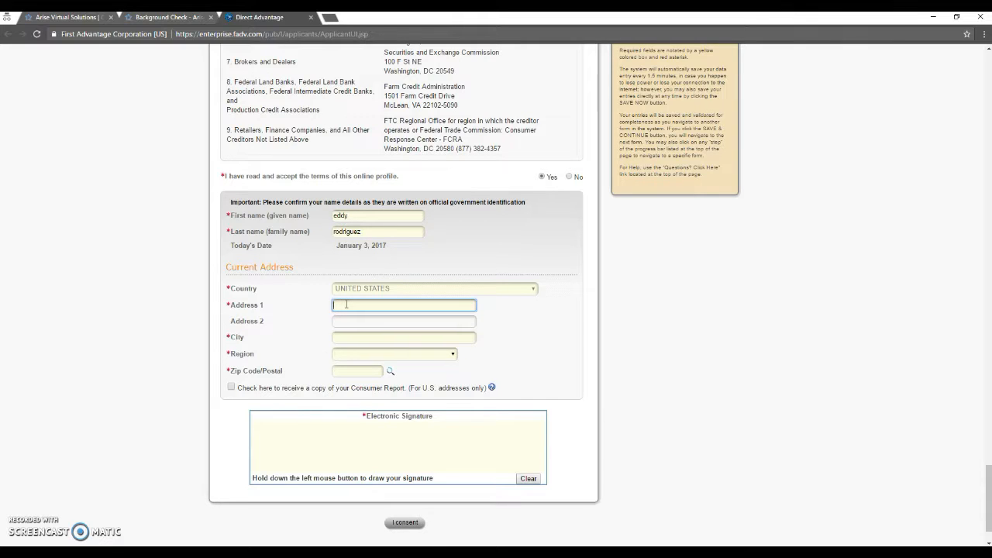
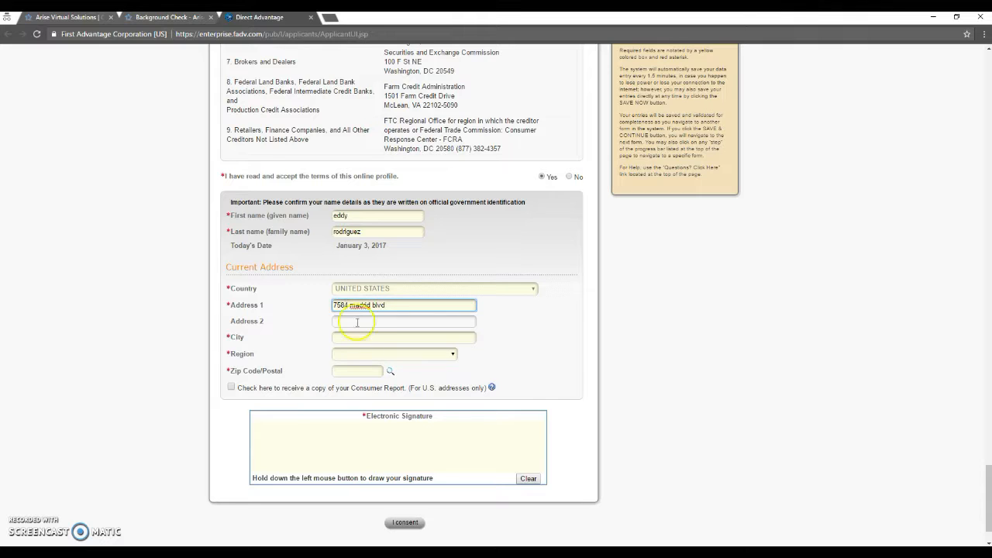
pyautogui.click(403, 337)
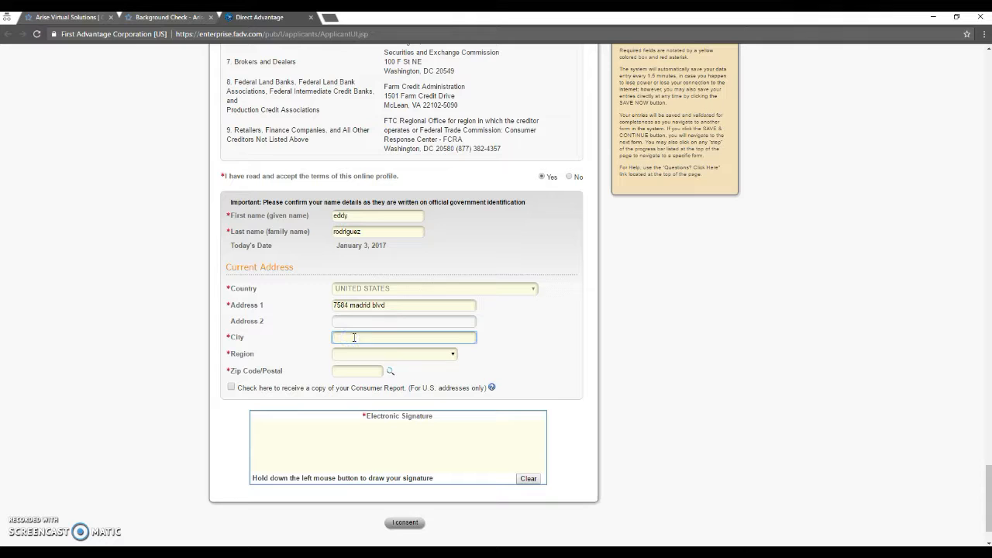
pyautogui.write('hollywood')
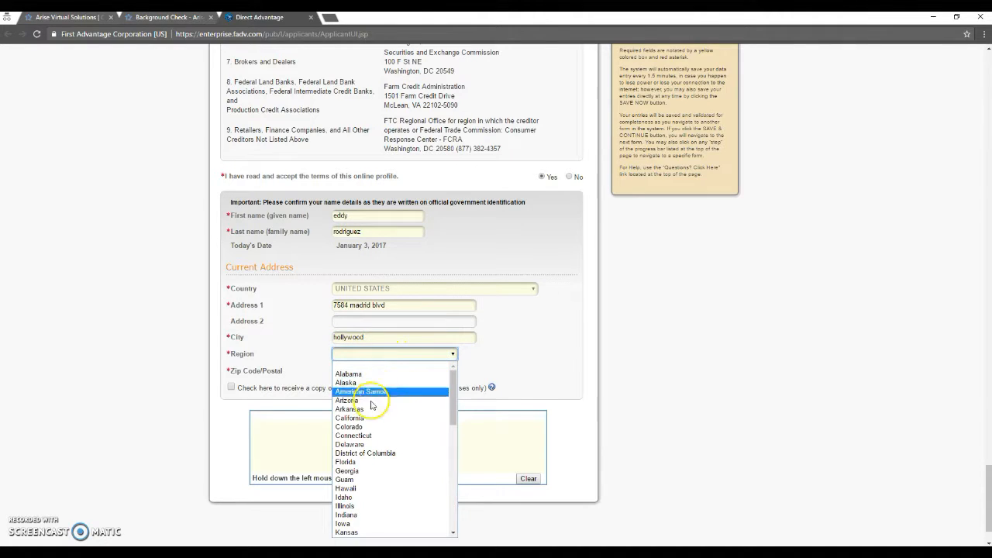
pyautogui.click(347, 462)
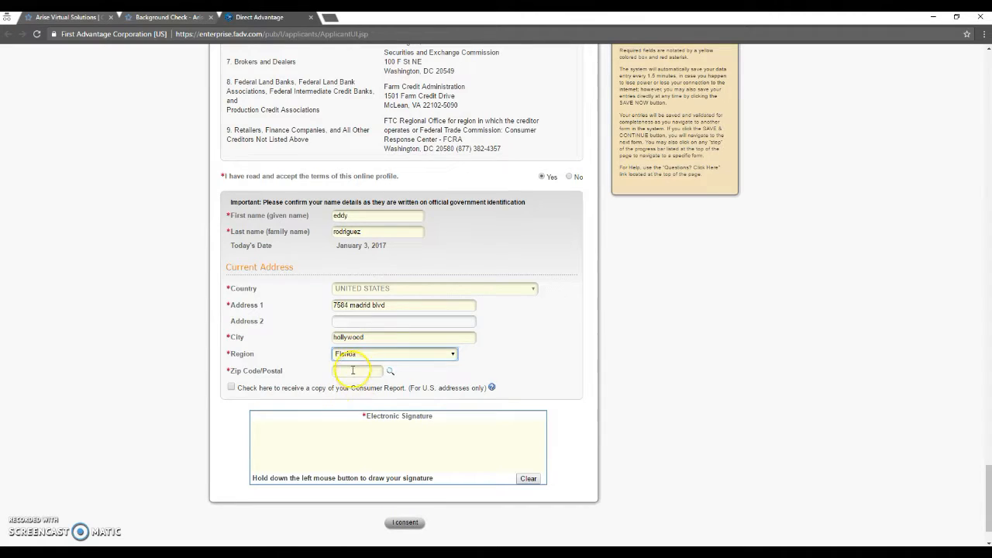
pyautogui.write('74587')
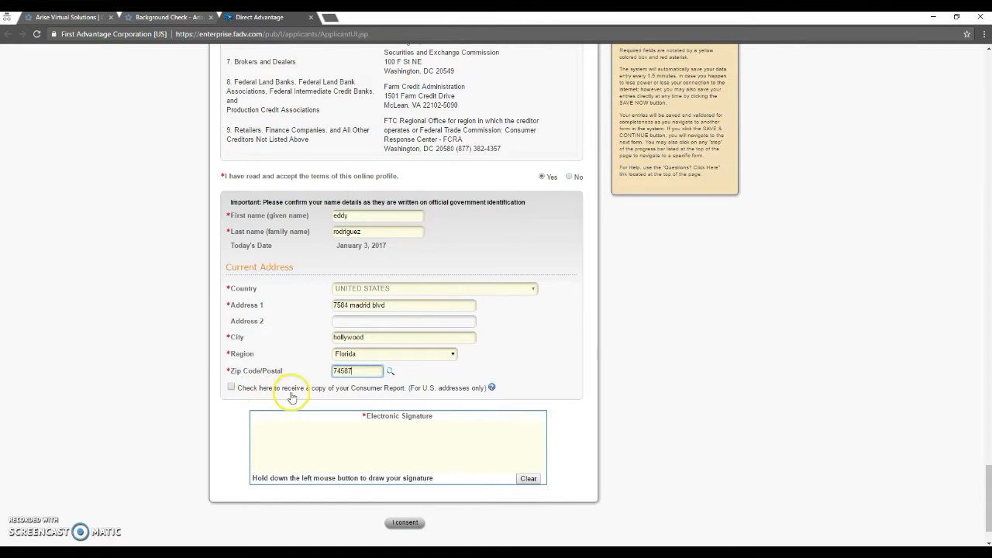
pyautogui.moveTo(441, 397)
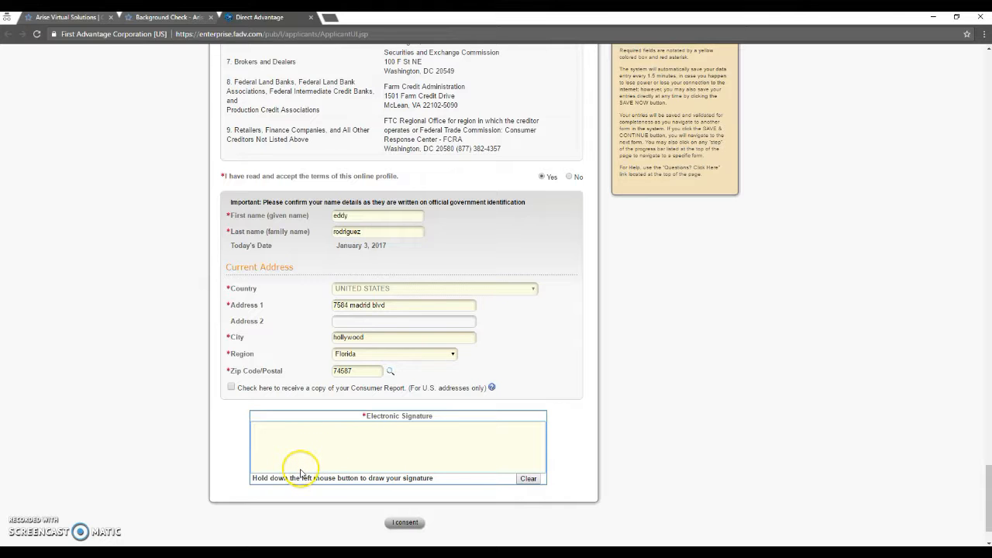
# Draw the signature in the Electronic Signature box and submit the signed disclosure with Consent
pyautogui.moveTo(298, 473); pyautogui.dragTo(341, 446)
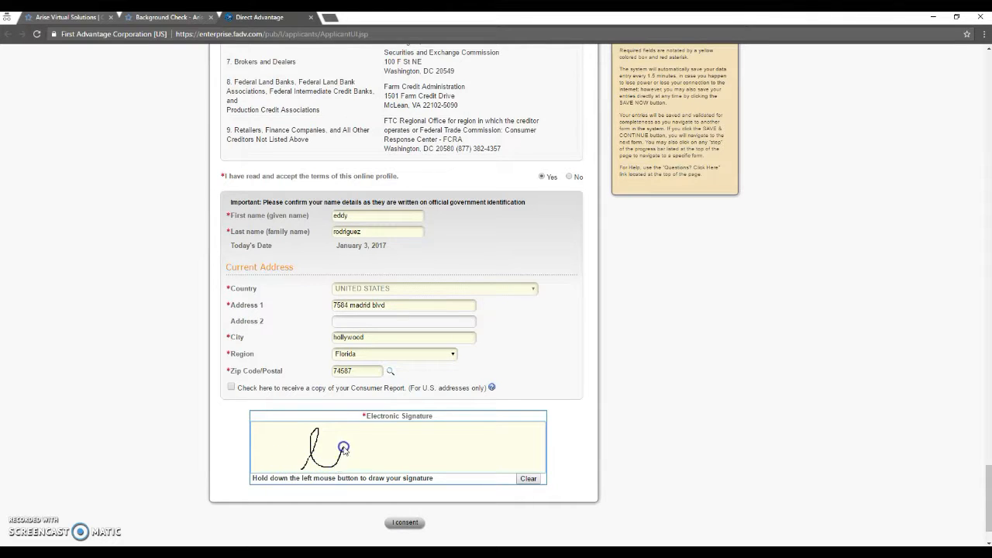
pyautogui.moveTo(333, 457); pyautogui.dragTo(395, 447)
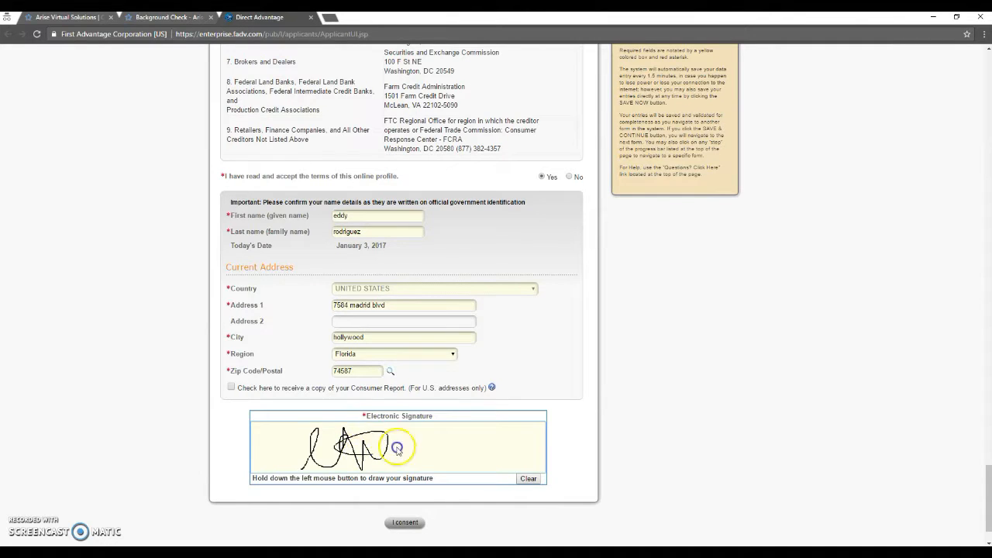
pyautogui.moveTo(395, 446); pyautogui.dragTo(442, 449)
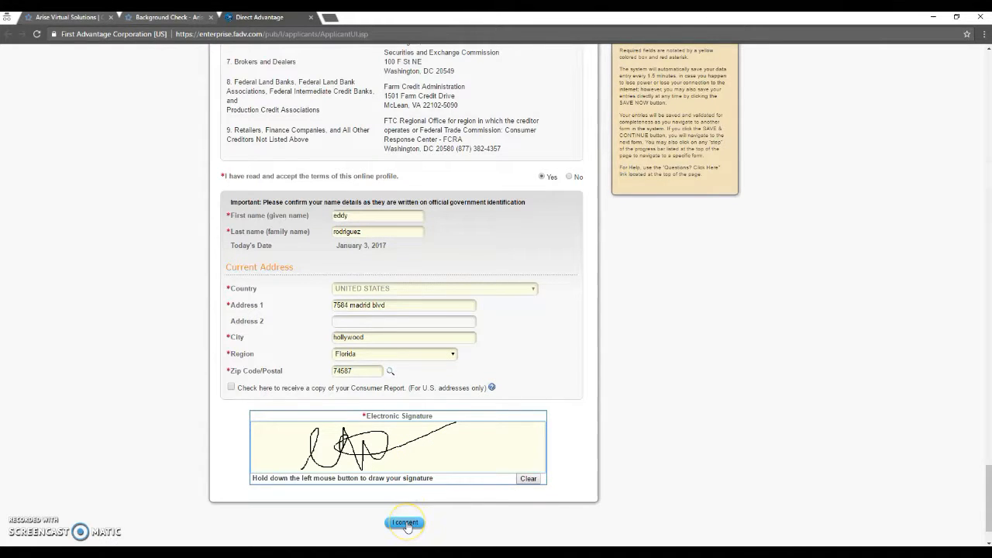
pyautogui.click(403, 521)
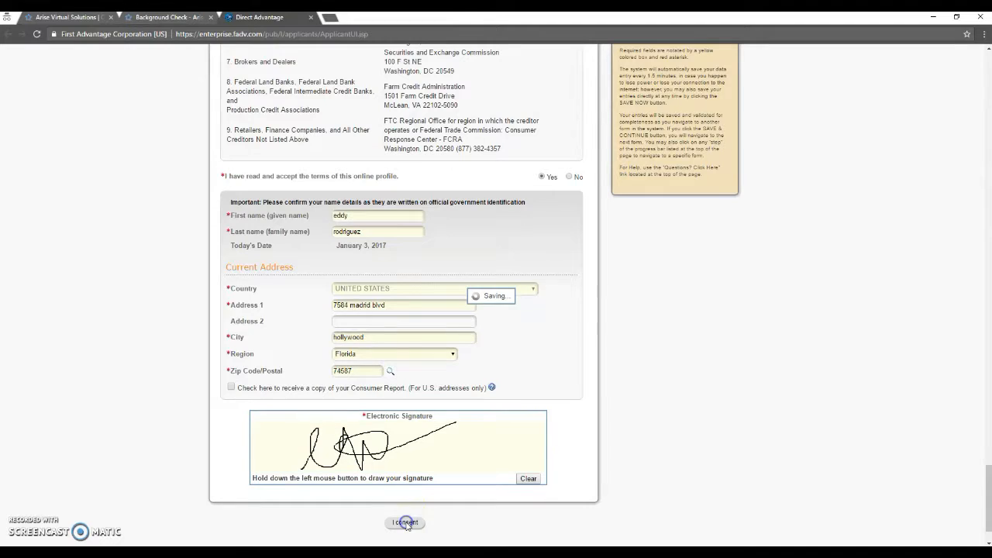
pyautogui.click(403, 521)
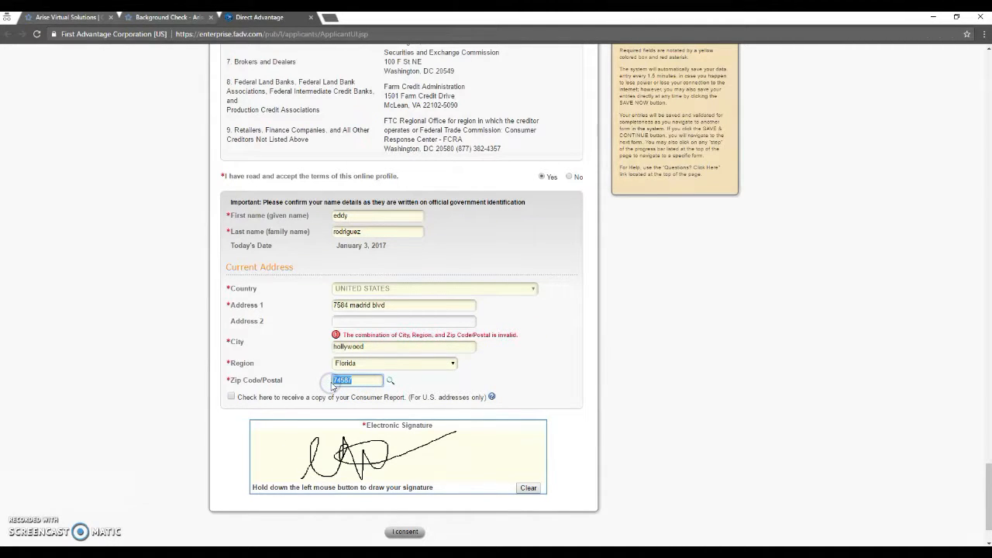
# Correct the zip code to end in 33 and resubmit the disclosure, reaching the Personal Information page
pyautogui.write('3')
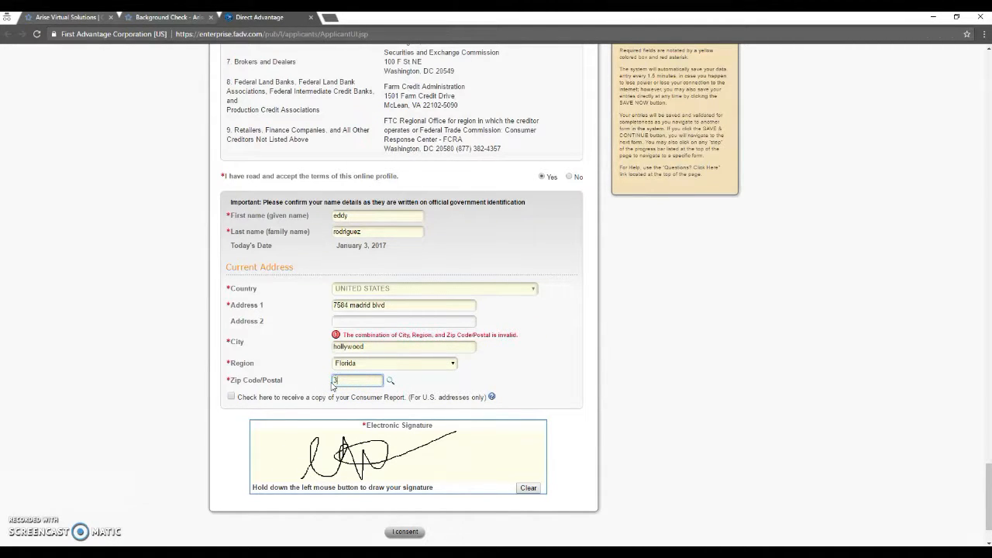
pyautogui.write('3314')
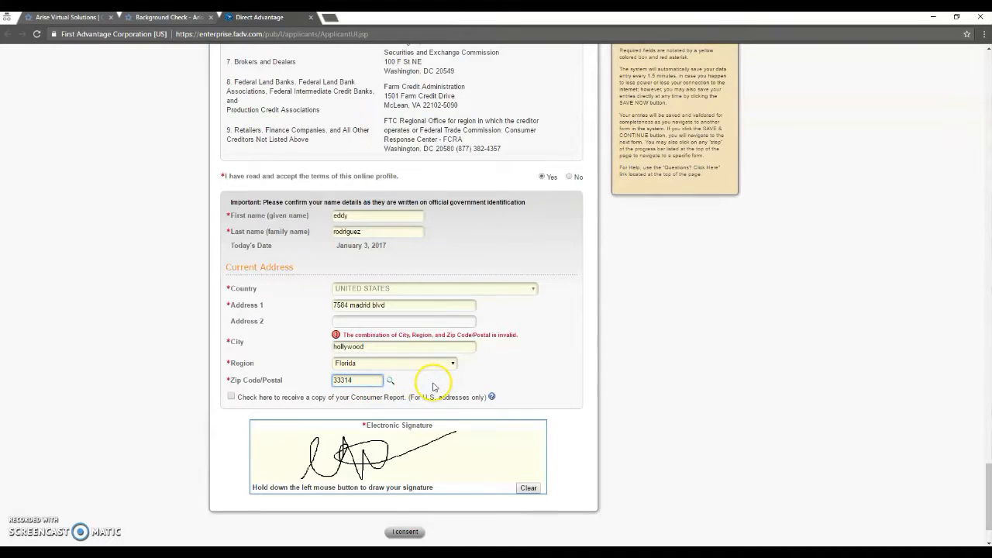
pyautogui.click(403, 531)
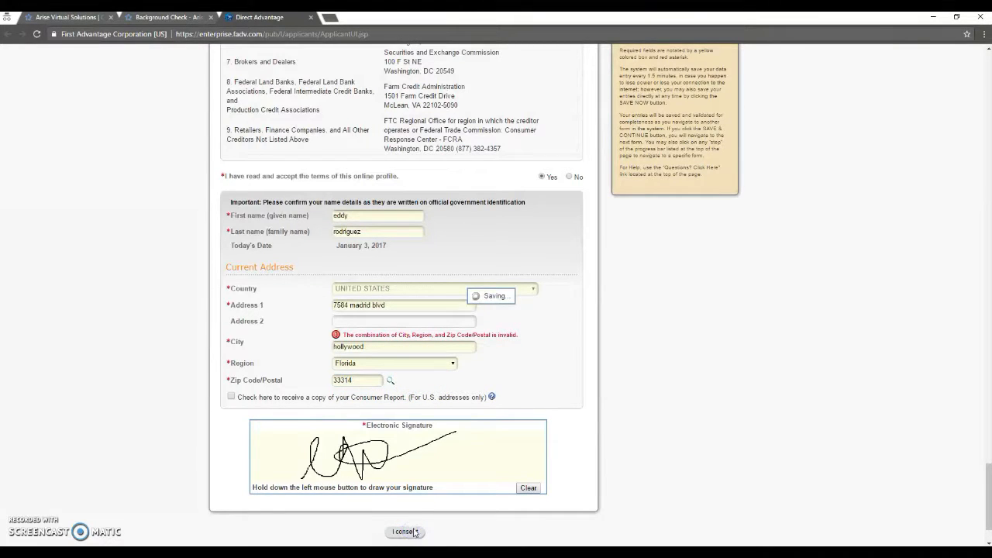
pyautogui.click(406, 532)
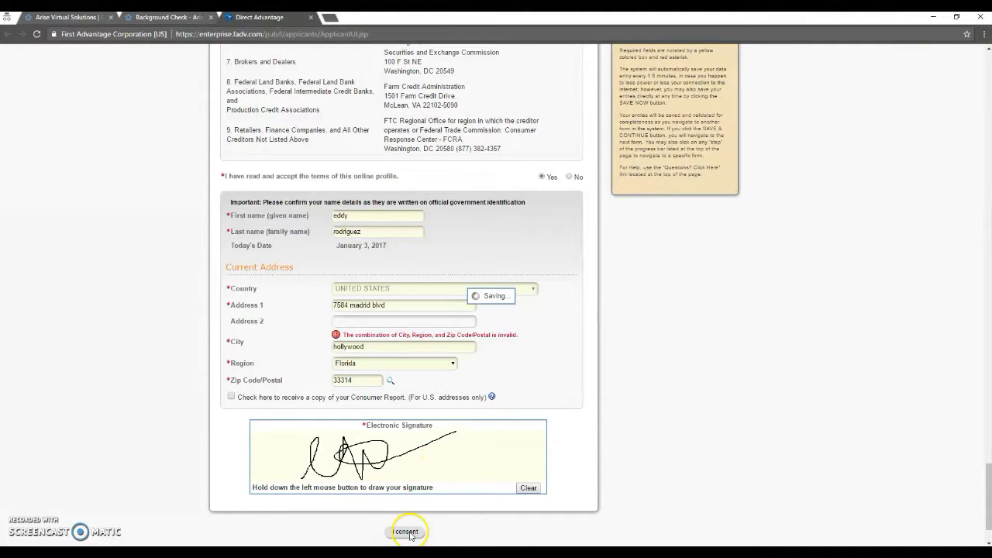
pyautogui.click(406, 532)
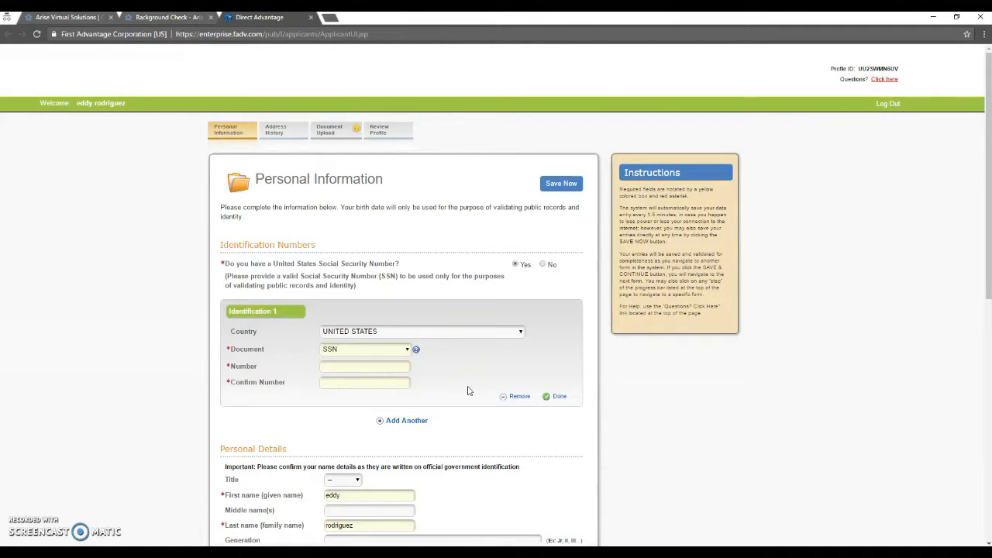
pyautogui.moveTo(464, 377)
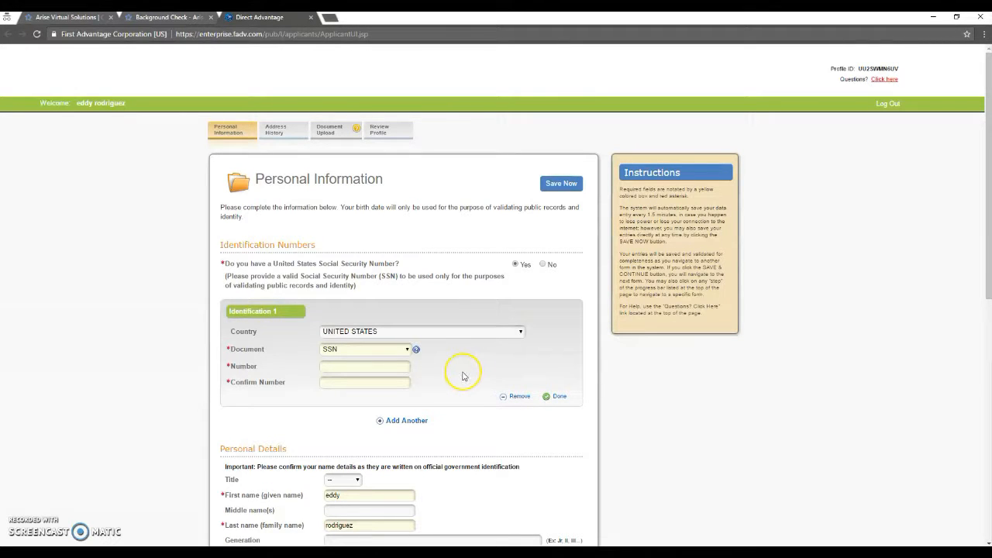
pyautogui.moveTo(314, 173)
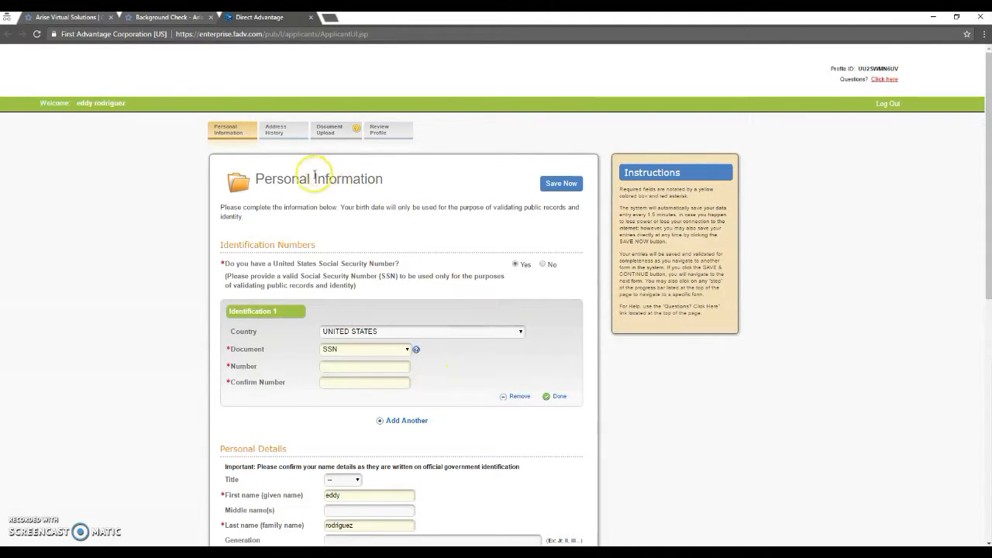
# Scroll through the Personal Information page to review the Identification Numbers, Personal Details and Aliases sections
pyautogui.scroll(-3)
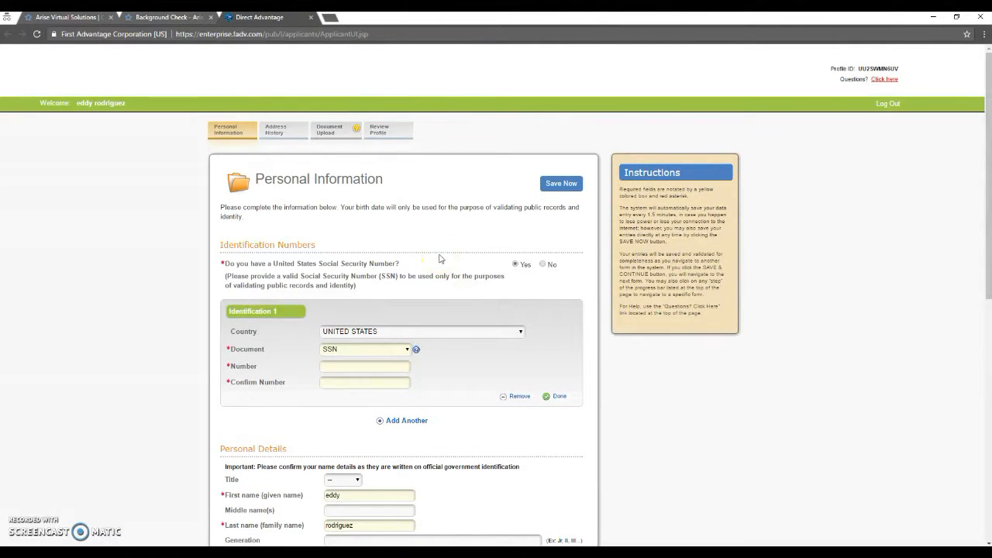
pyautogui.scroll(-3)
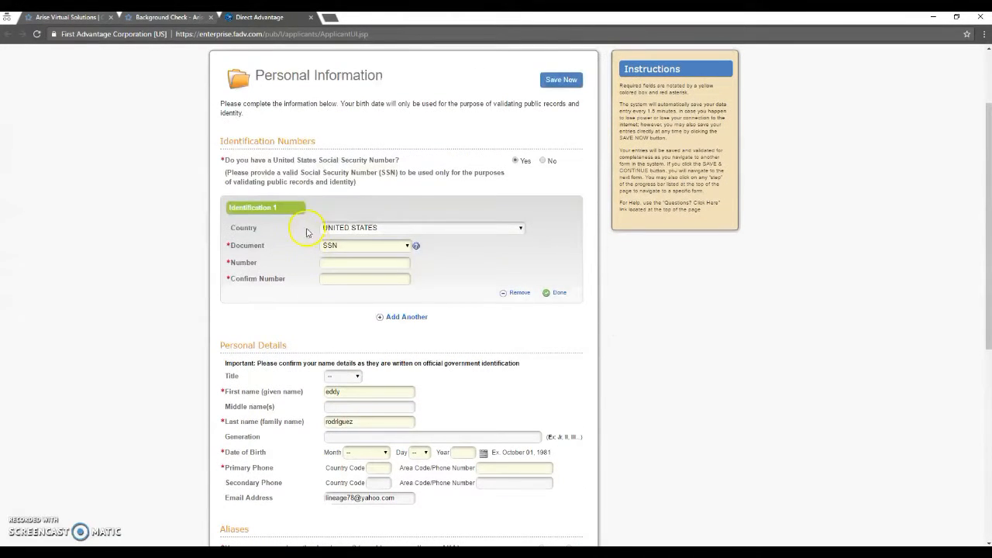
pyautogui.scroll(-3)
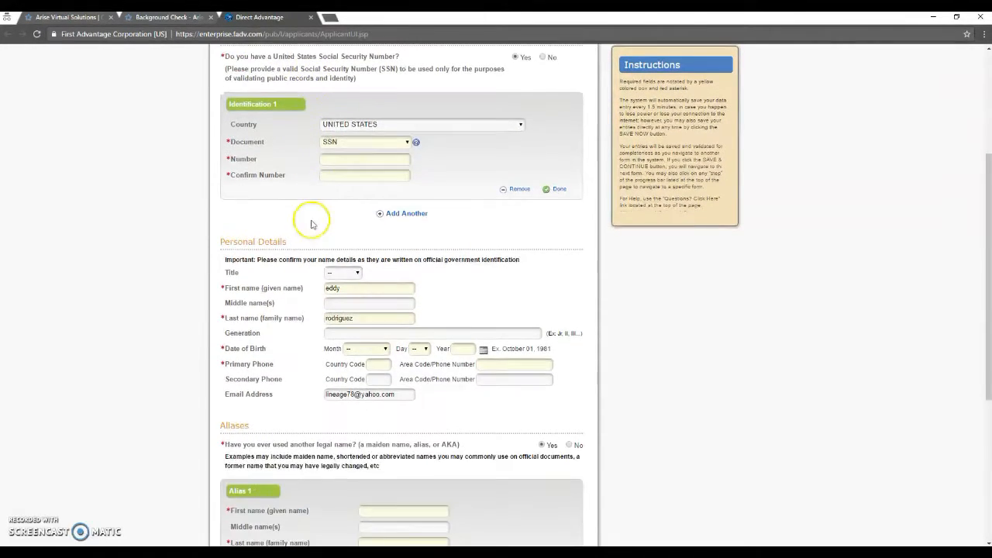
pyautogui.scroll(-3)
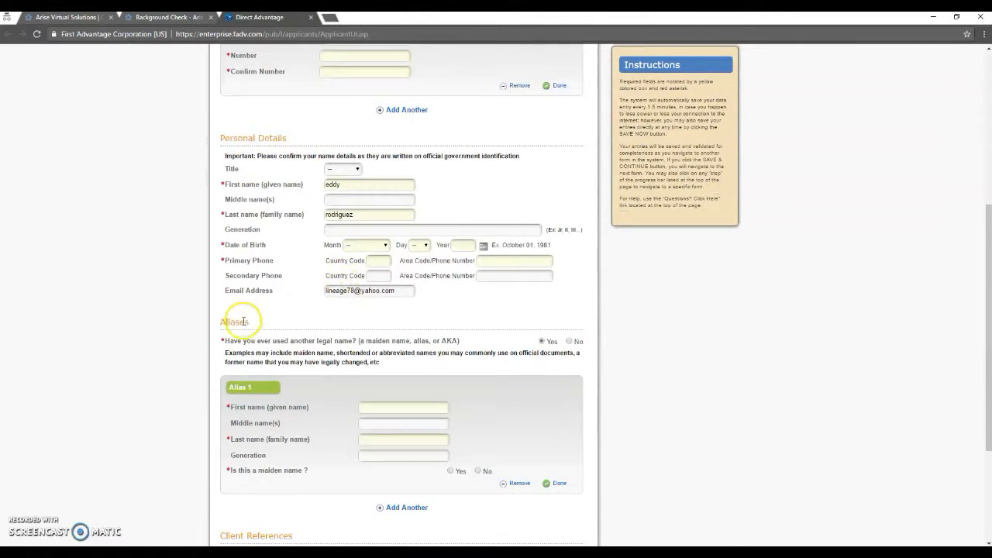
pyautogui.scroll(-3)
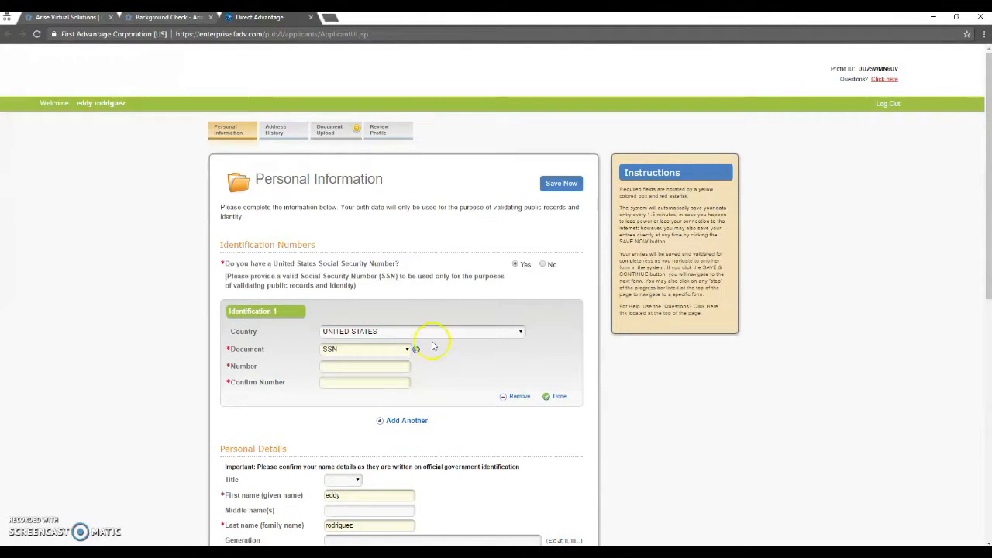
pyautogui.moveTo(276, 192)
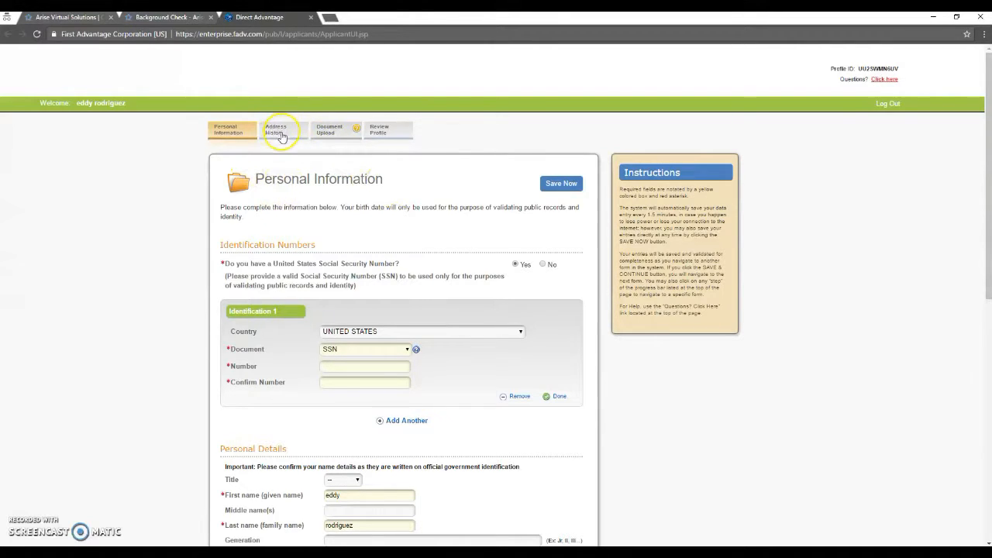
pyautogui.moveTo(335, 130)
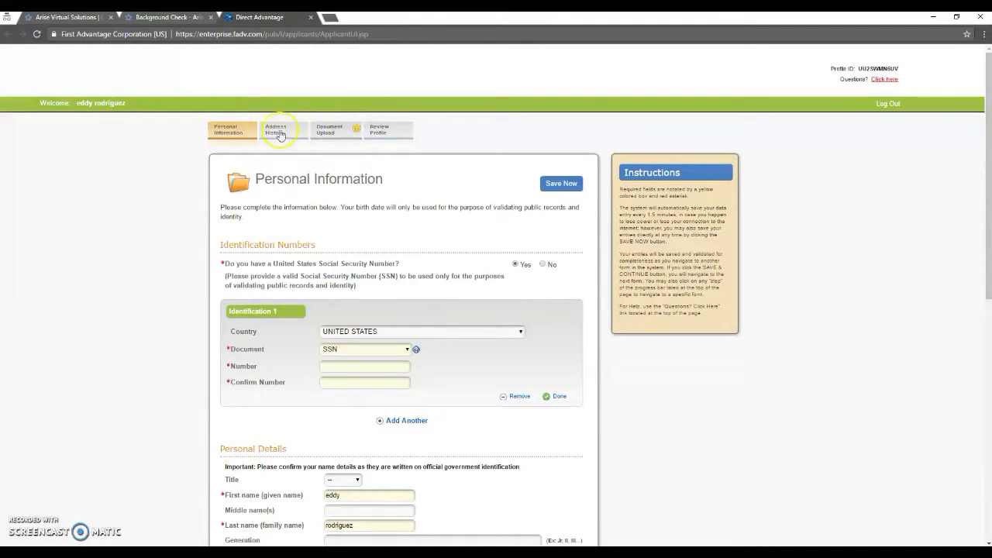
pyautogui.moveTo(456, 273)
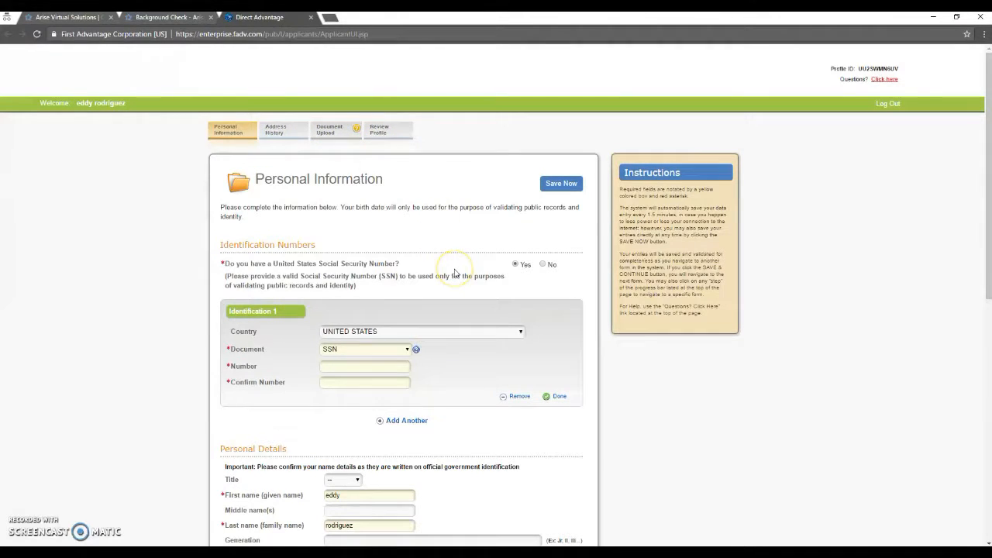
pyautogui.moveTo(443, 251)
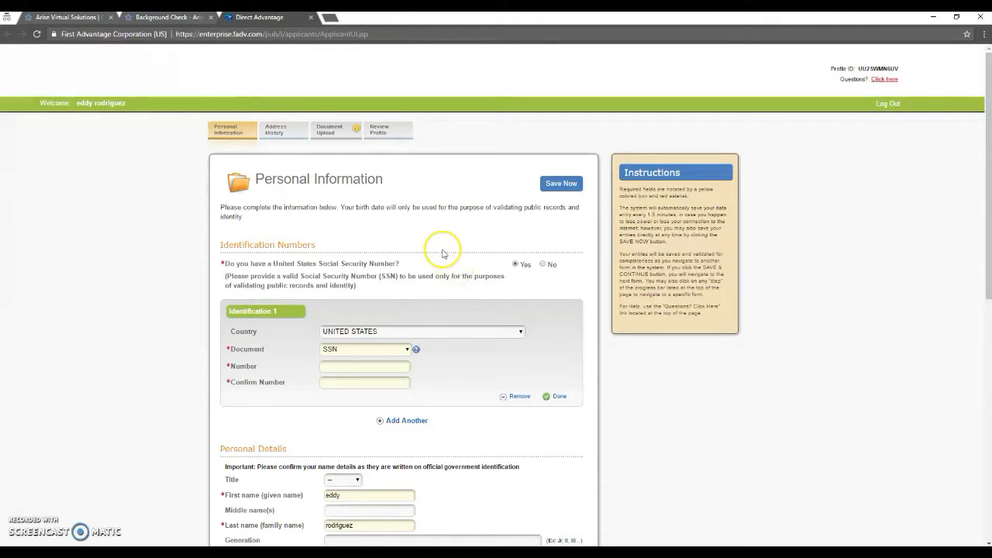
pyautogui.moveTo(453, 246)
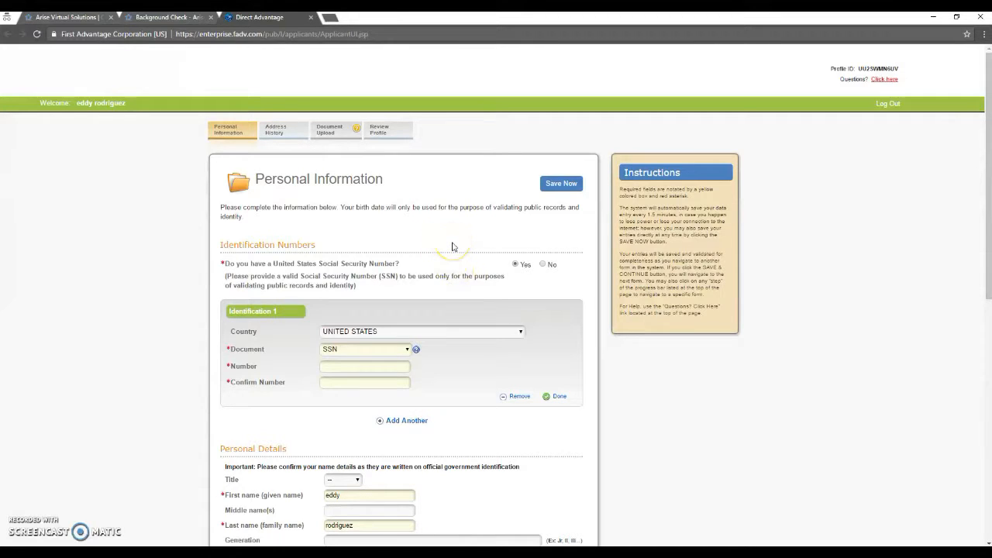